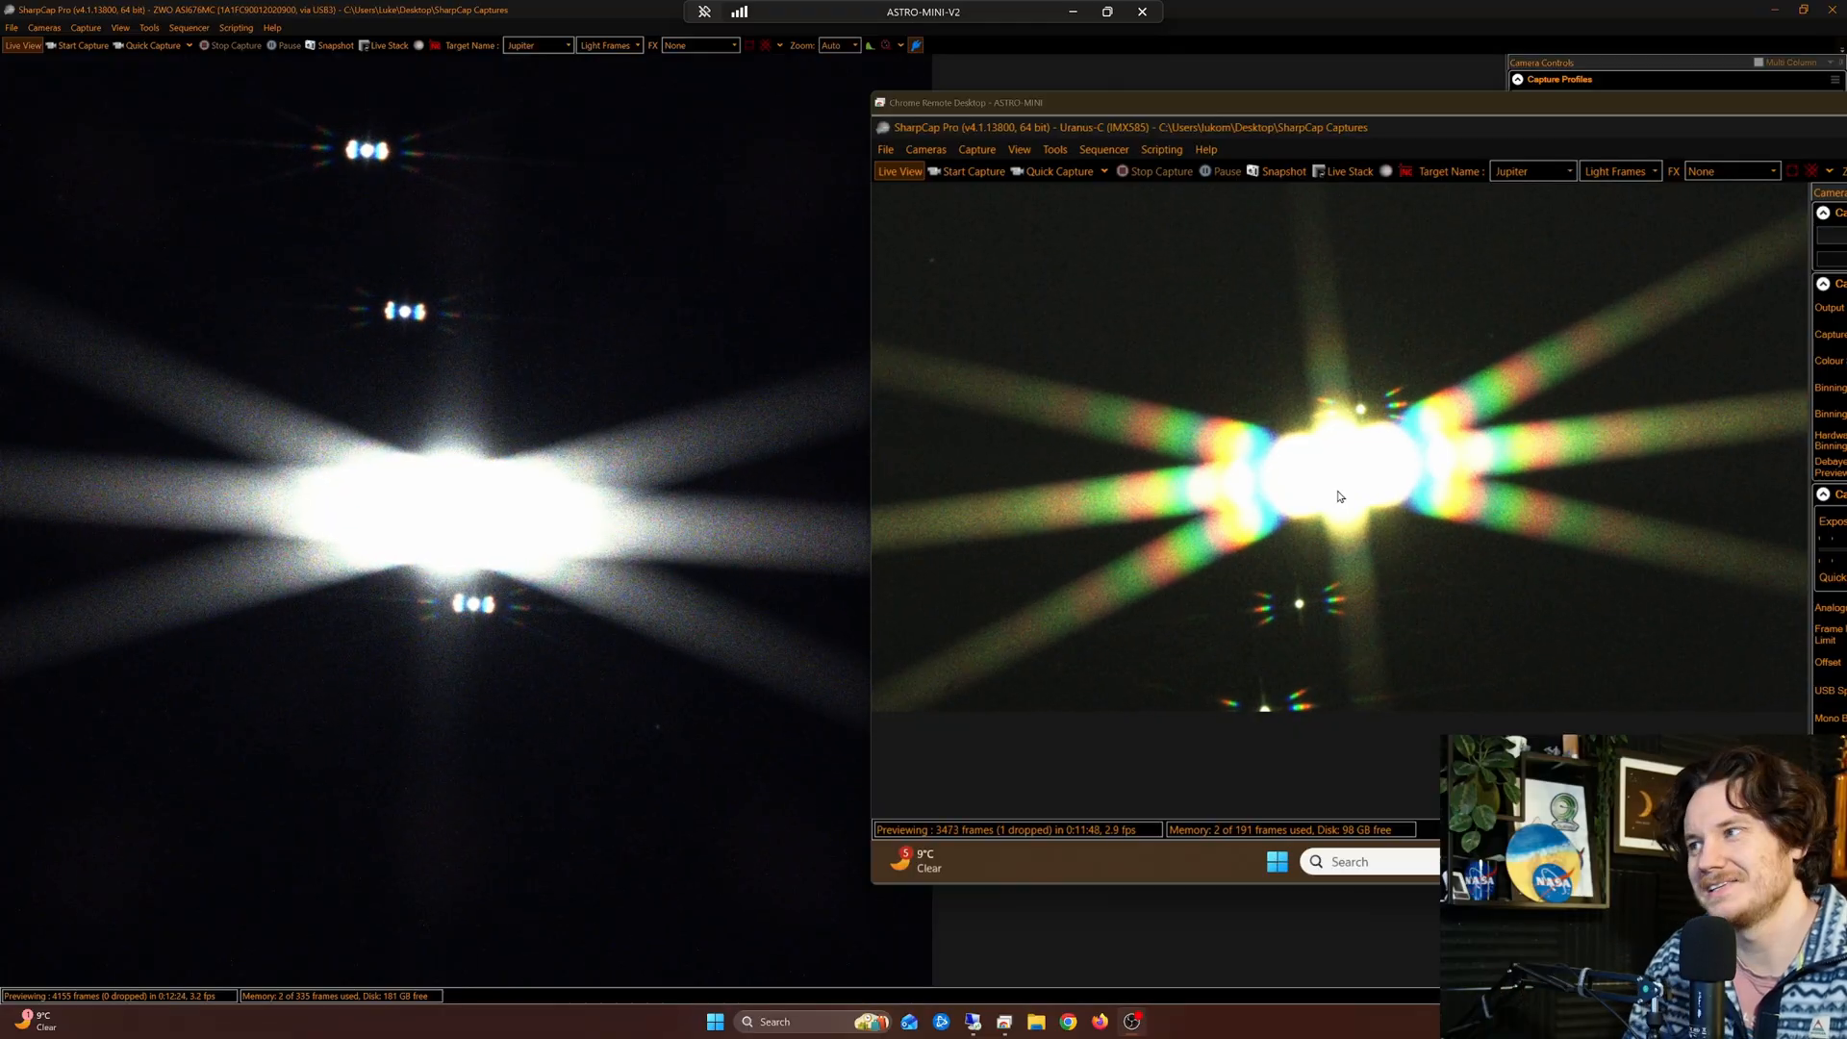
mouse_move(529, 524)
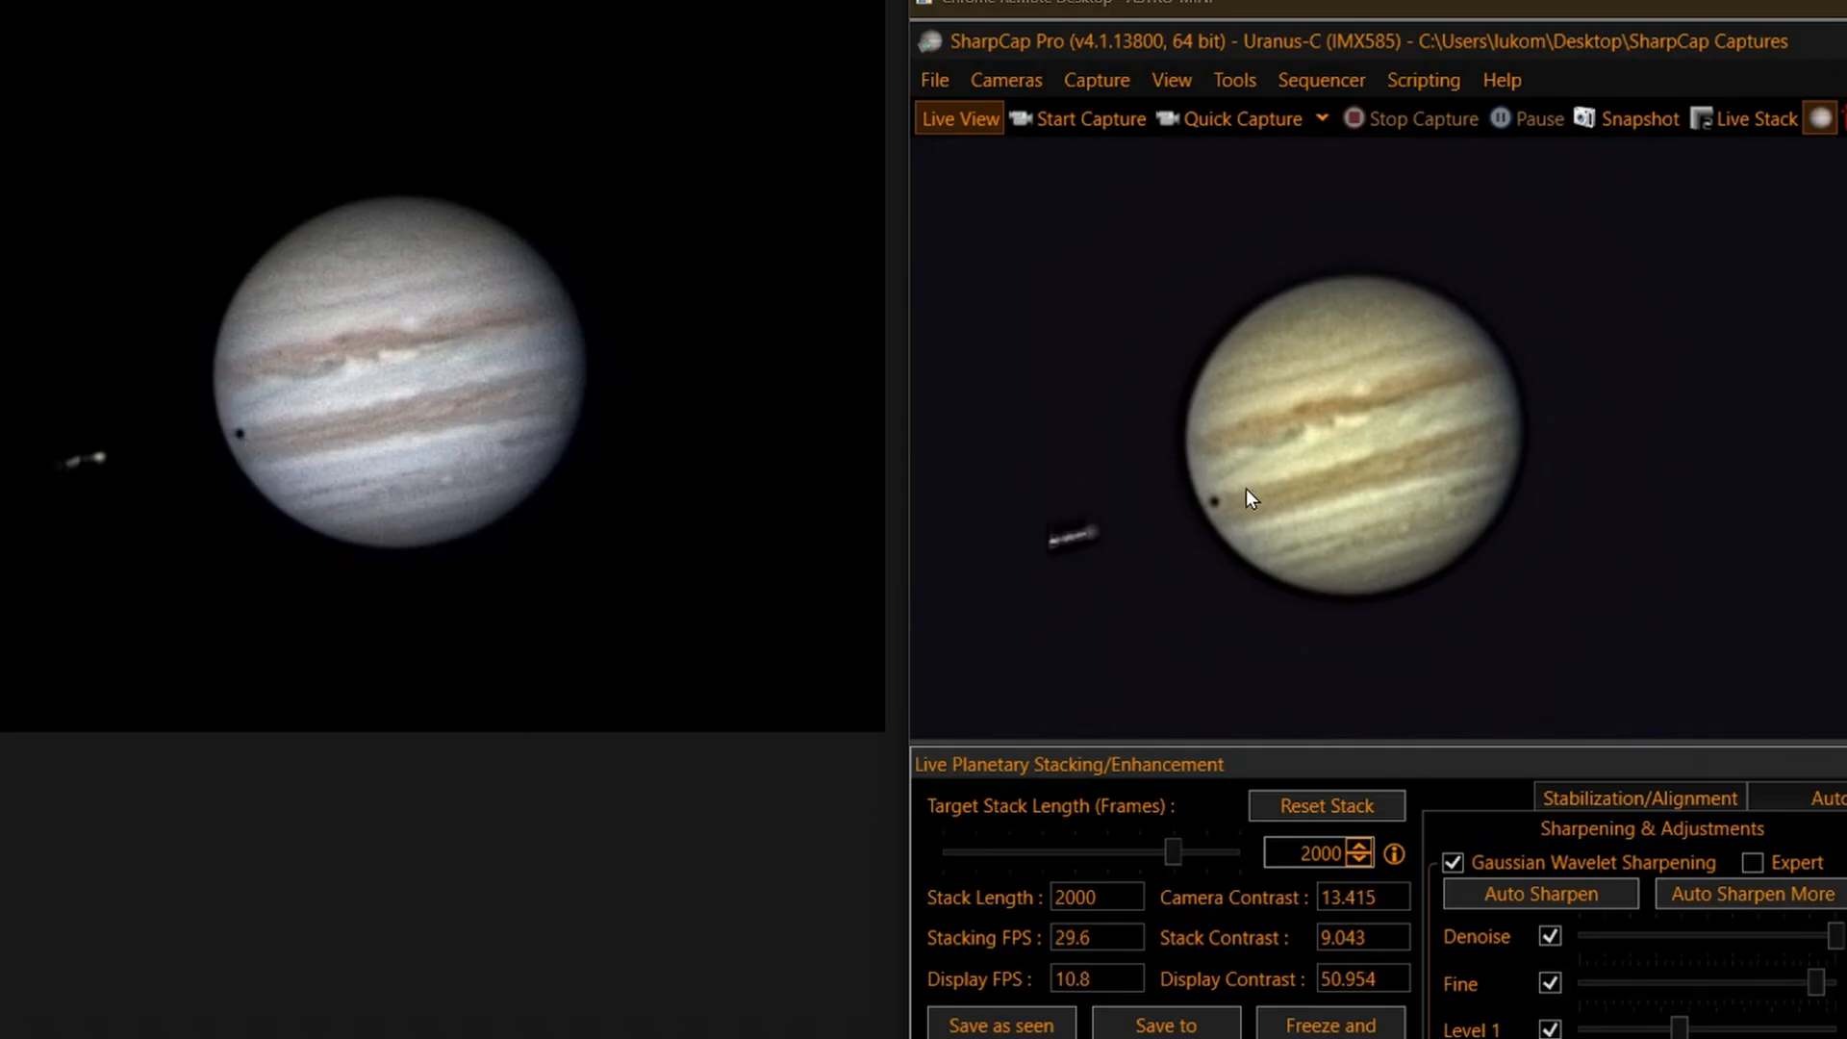
mouse_move(778, 648)
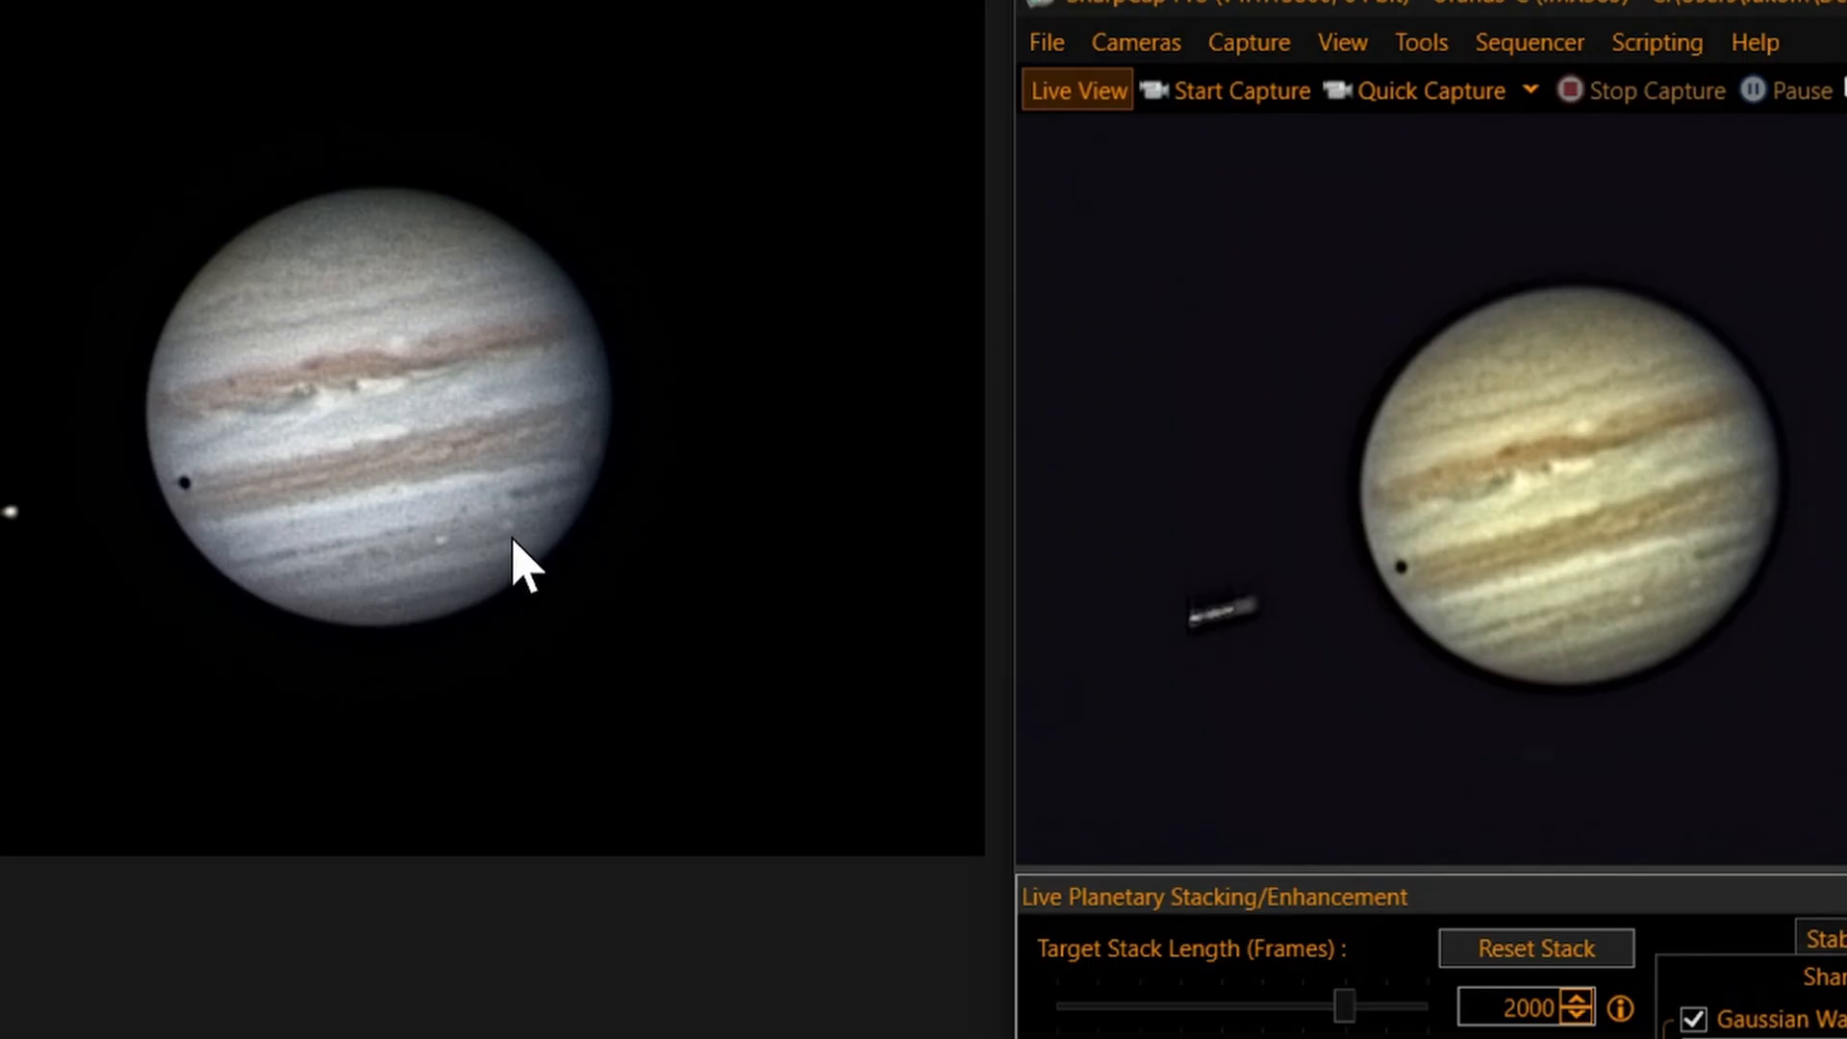
mouse_move(1644, 623)
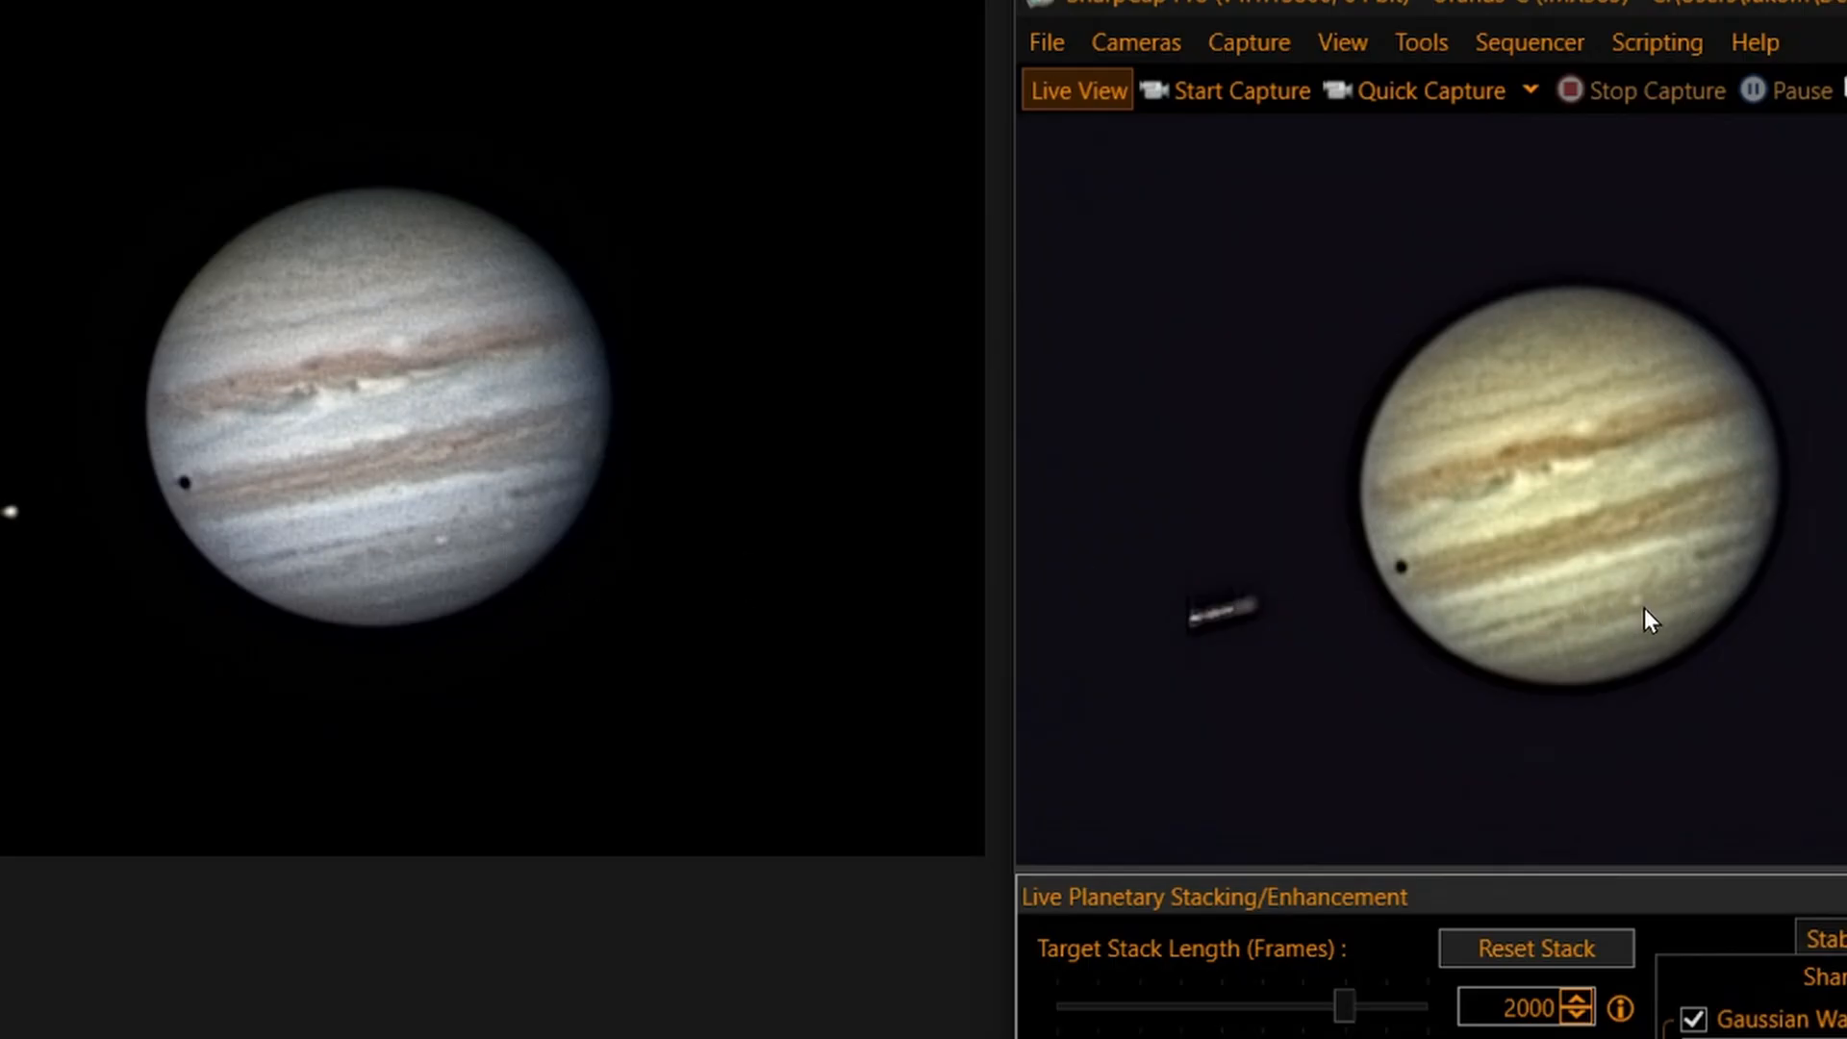
mouse_move(1432, 666)
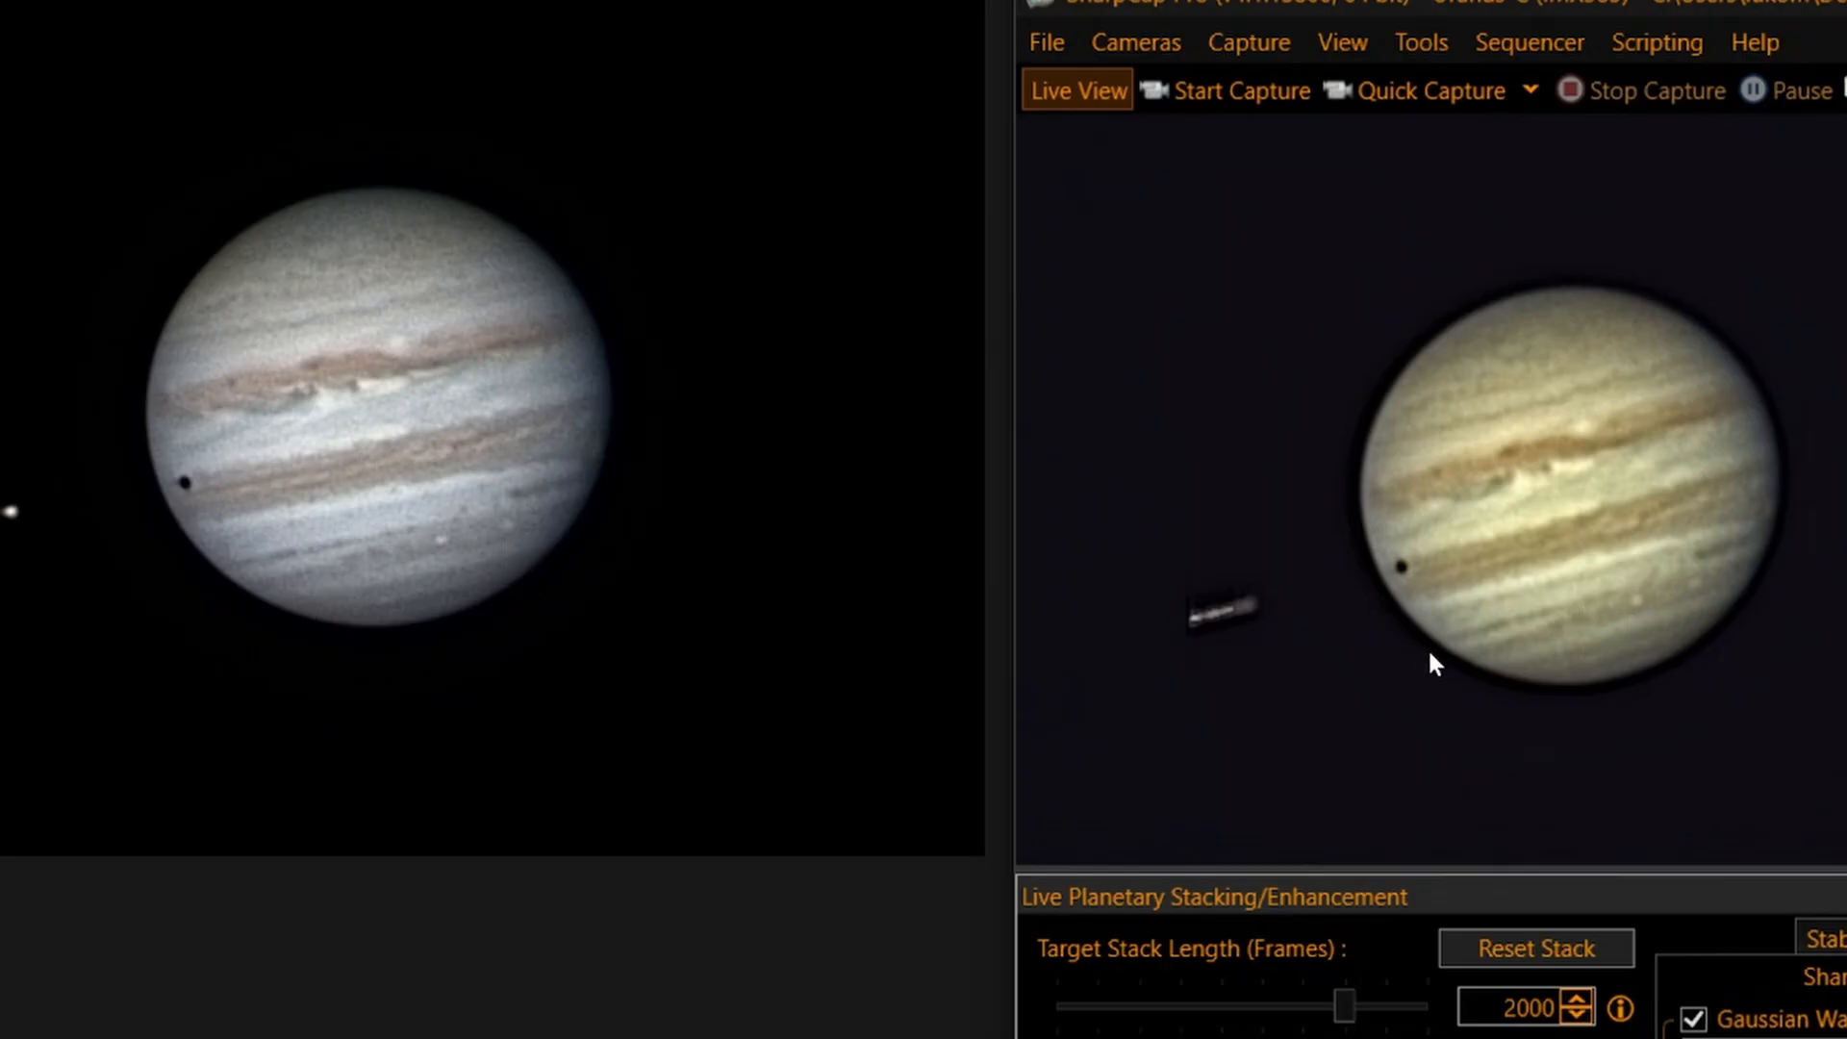
mouse_move(363, 705)
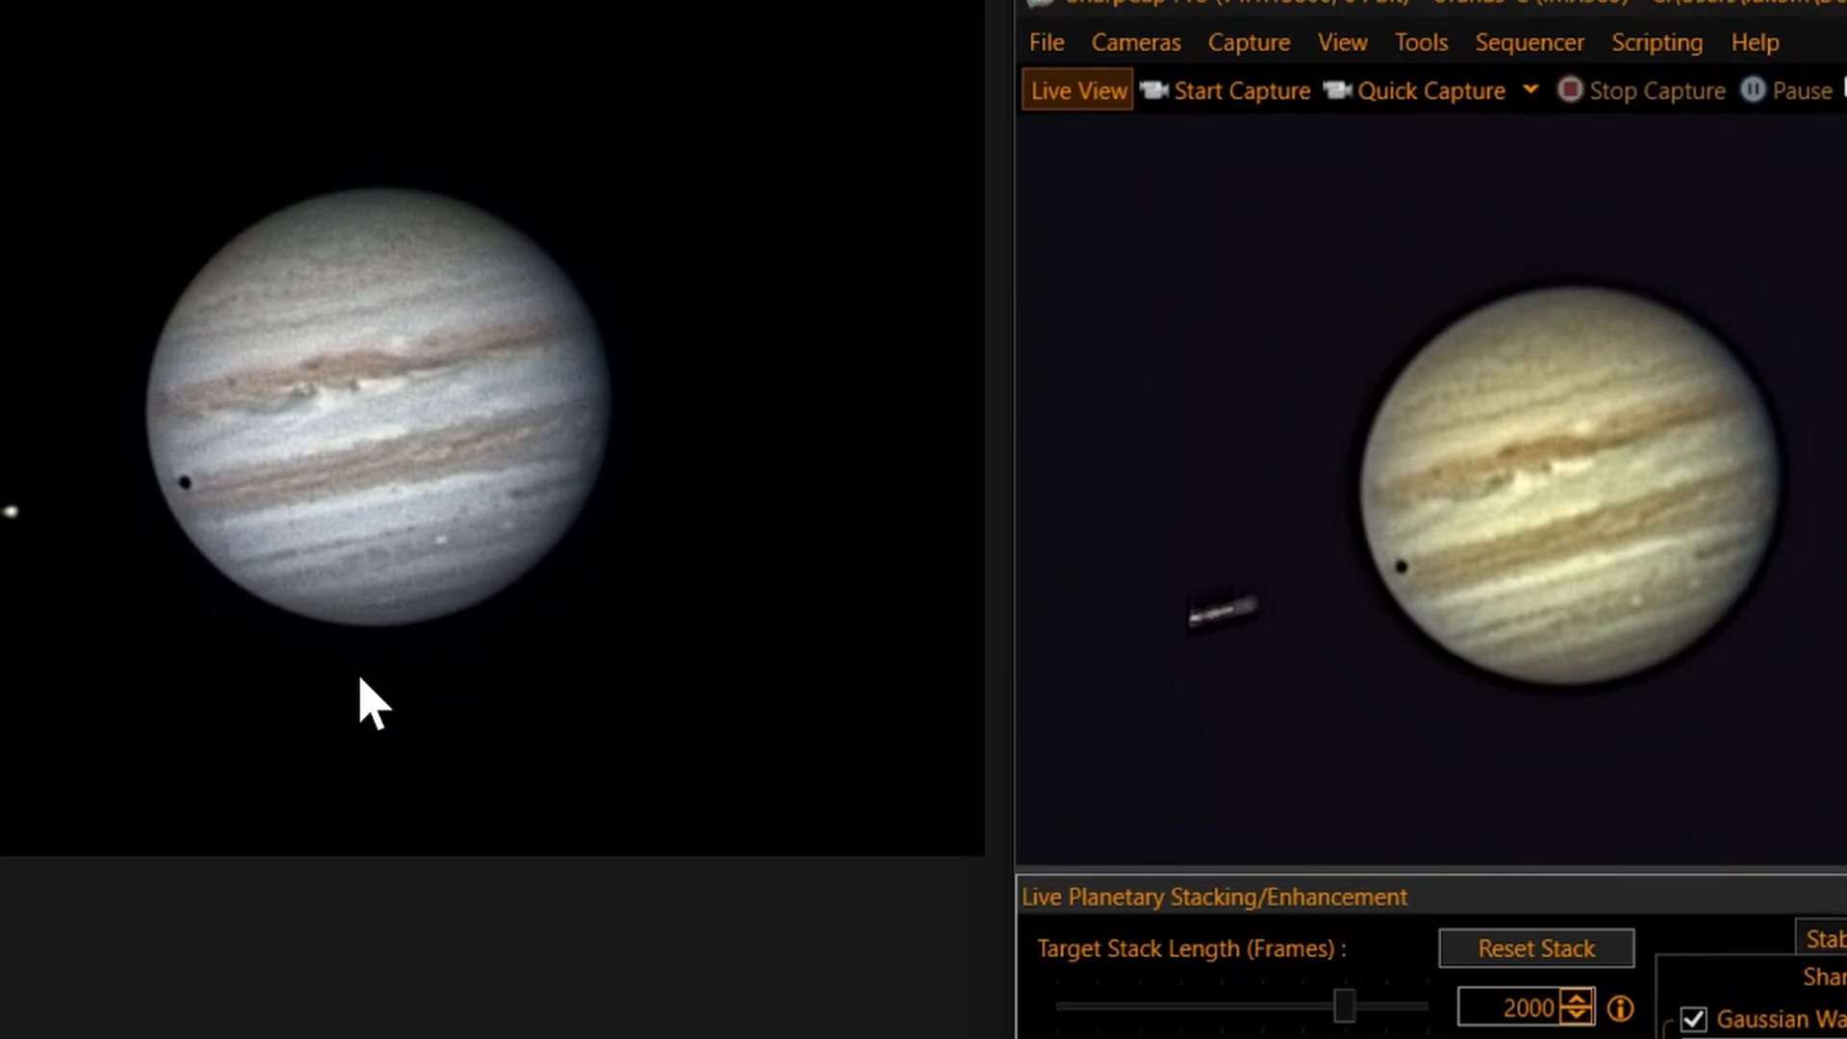
mouse_move(465, 639)
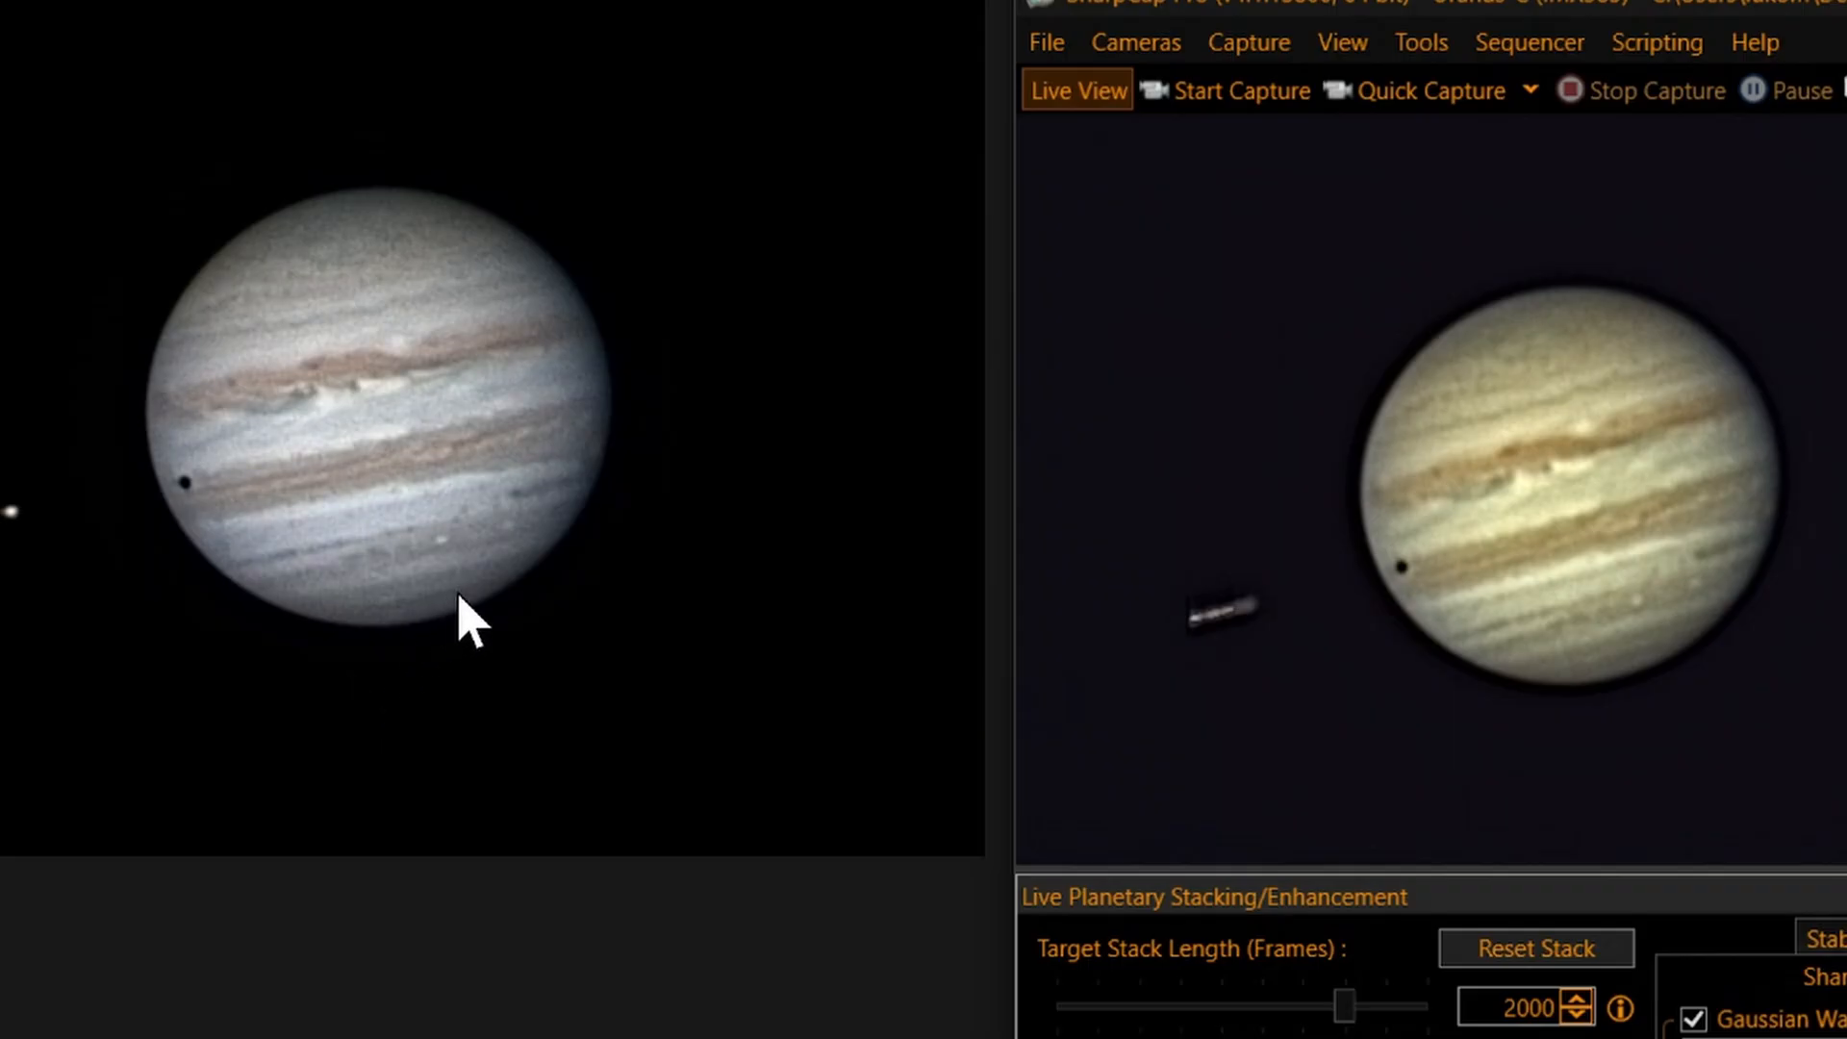
mouse_move(311, 596)
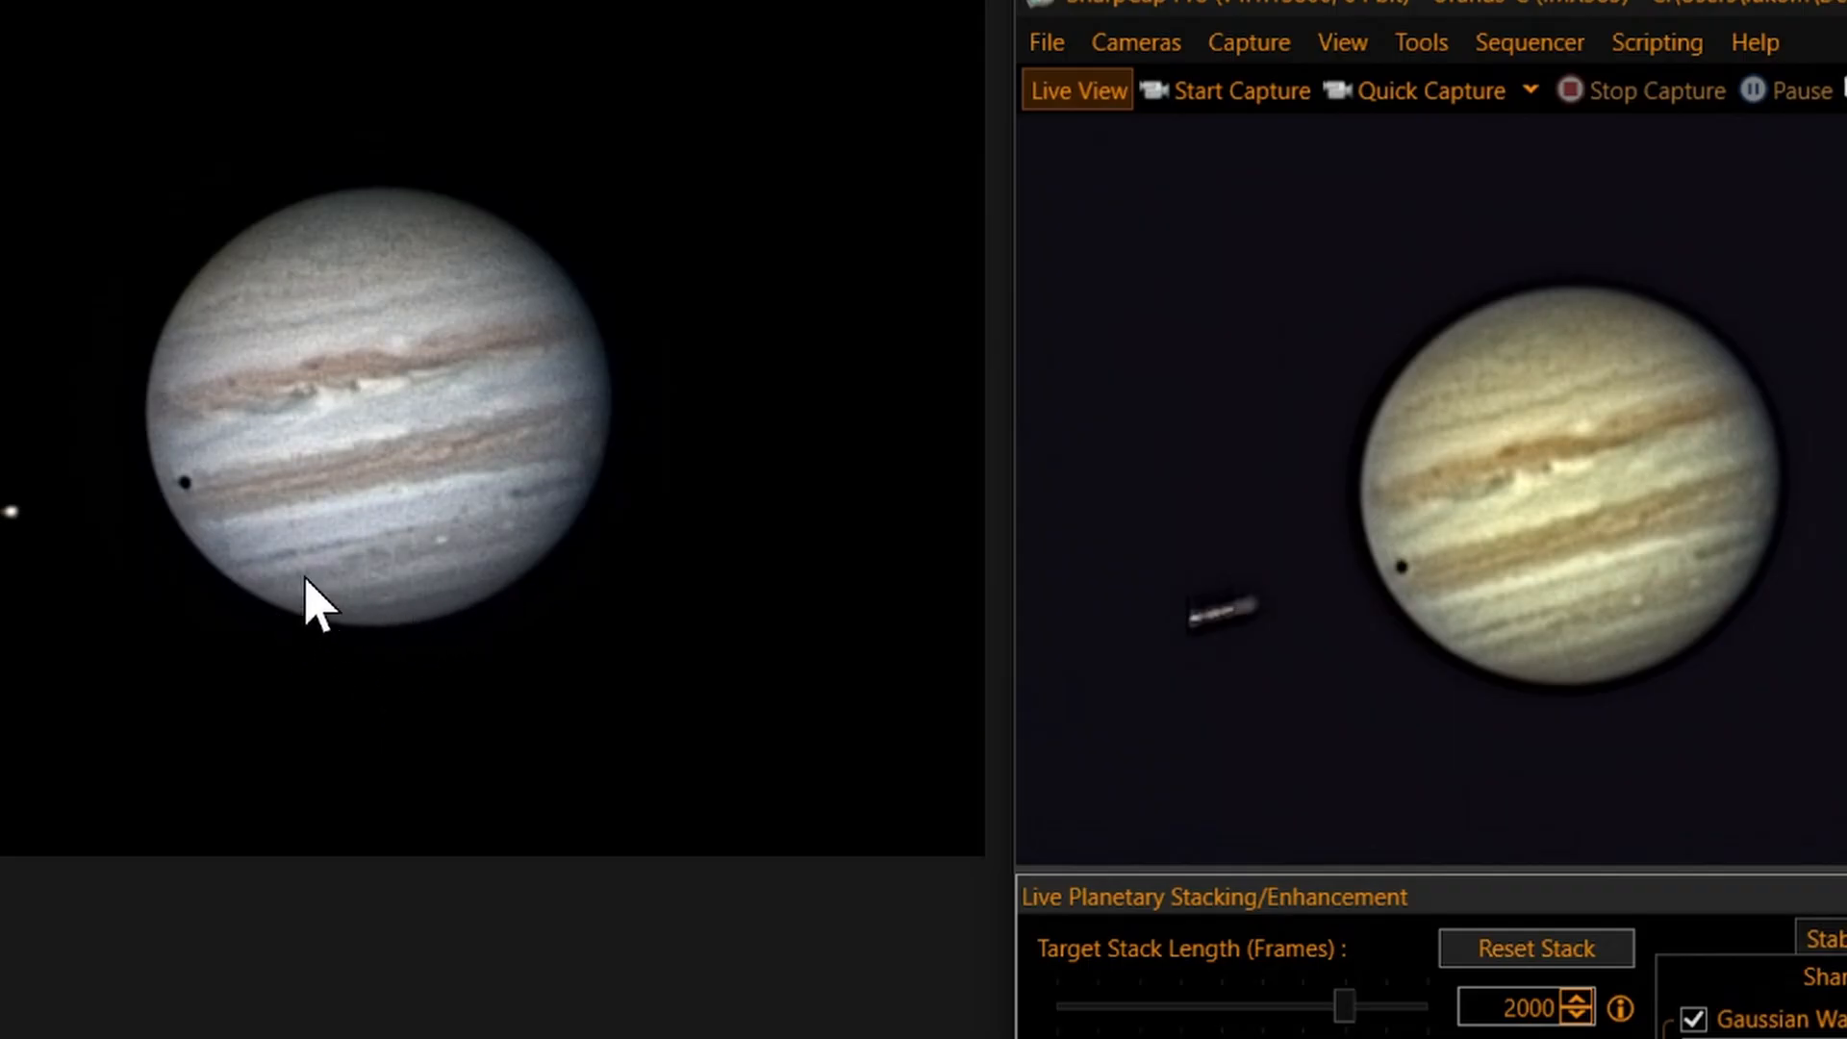
mouse_move(434, 641)
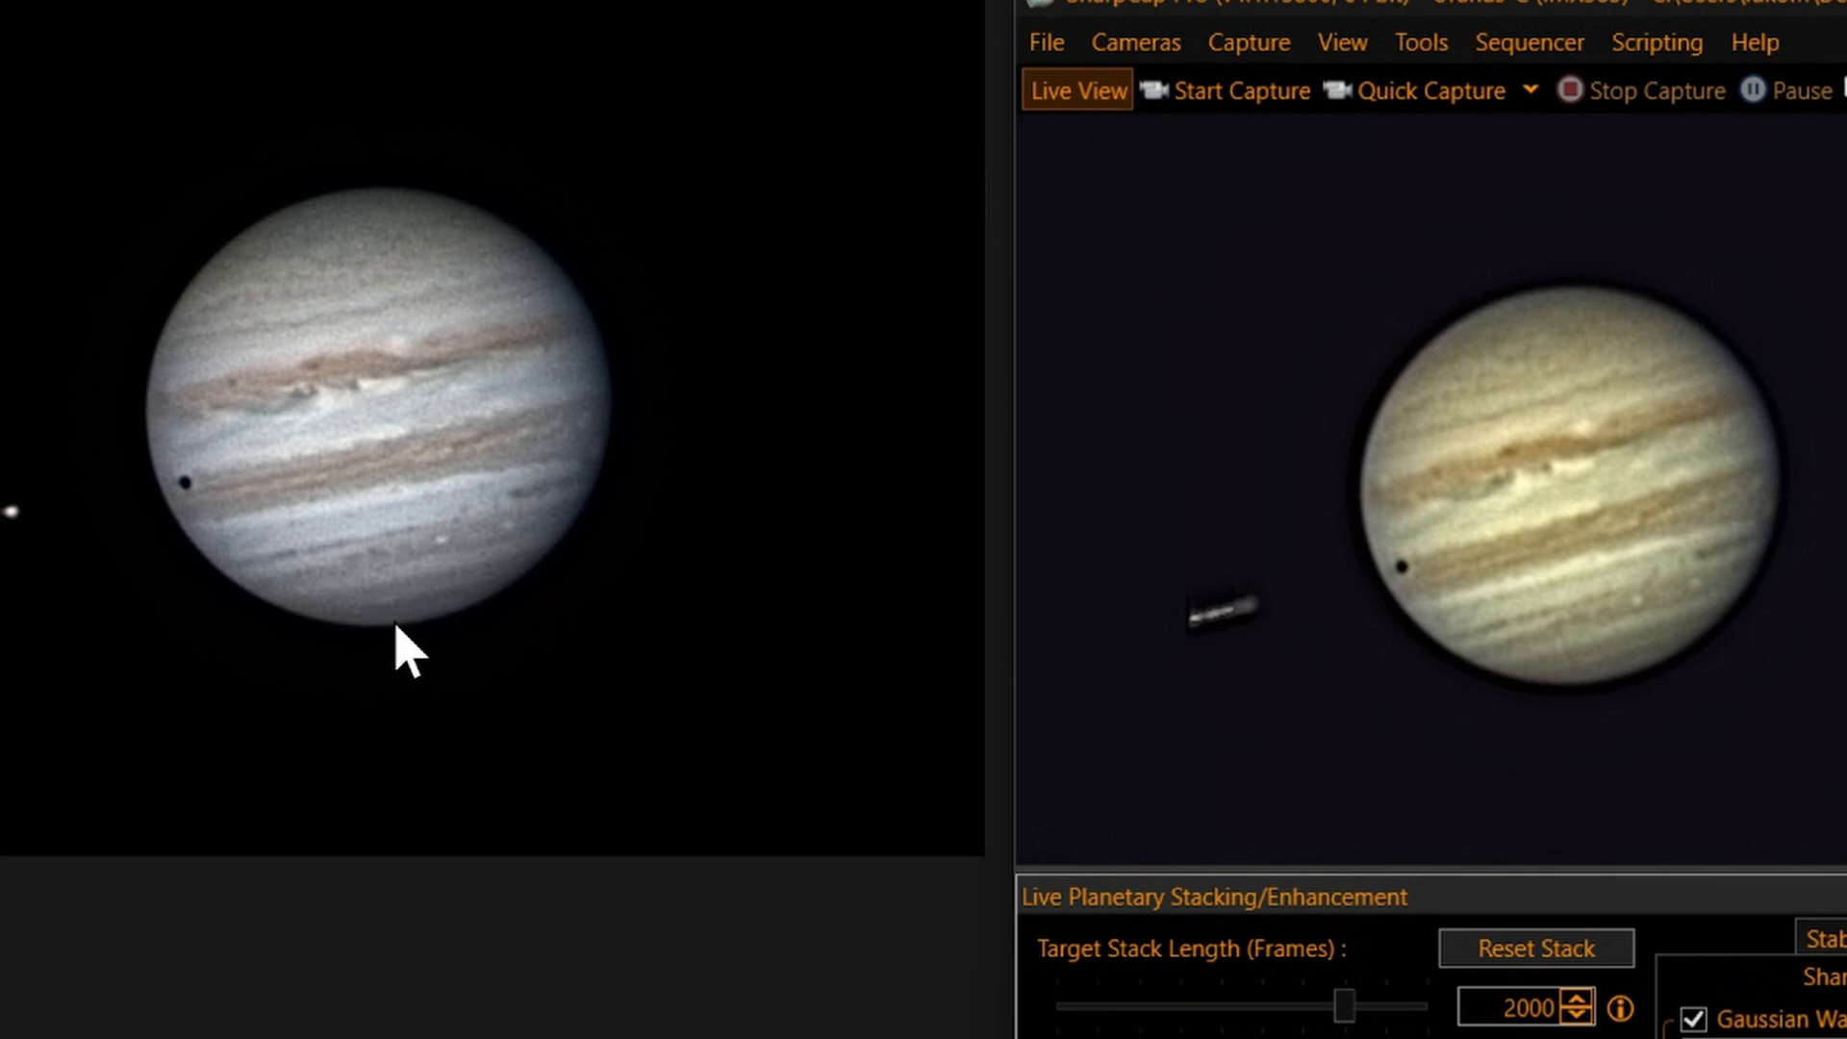
mouse_move(1595, 683)
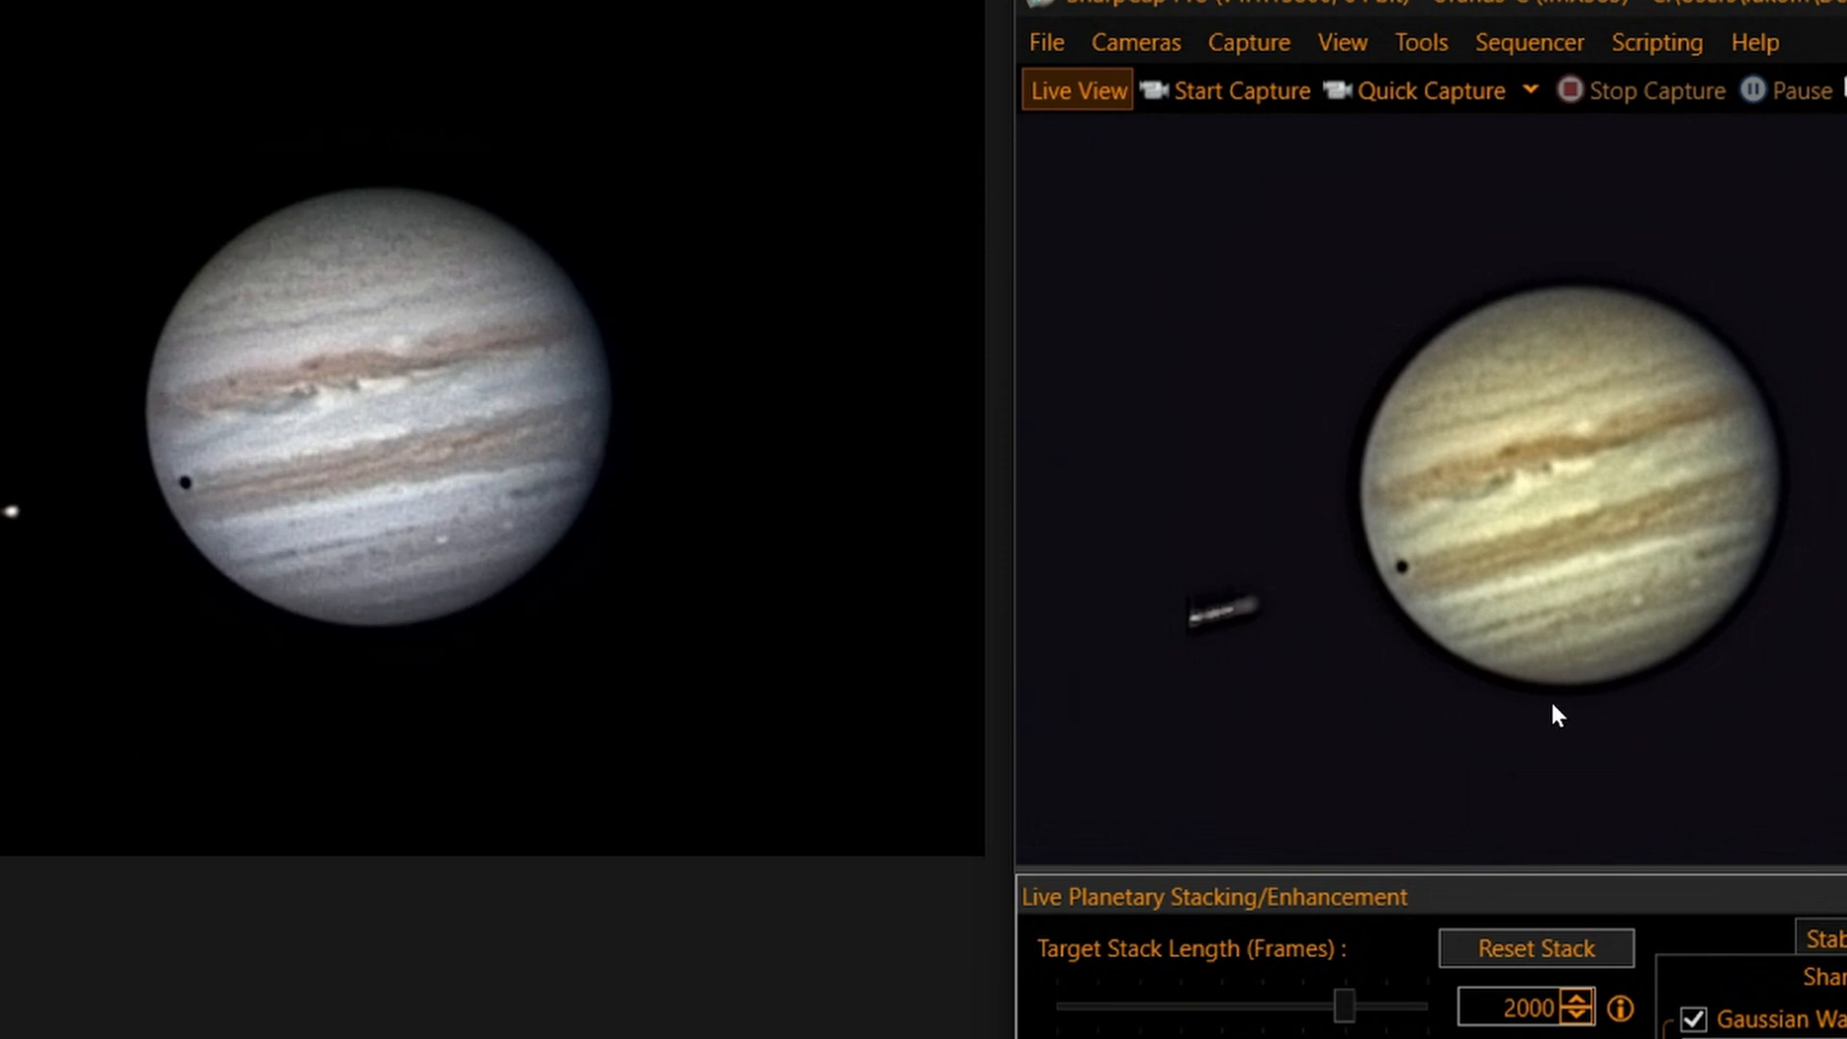
mouse_move(1628, 689)
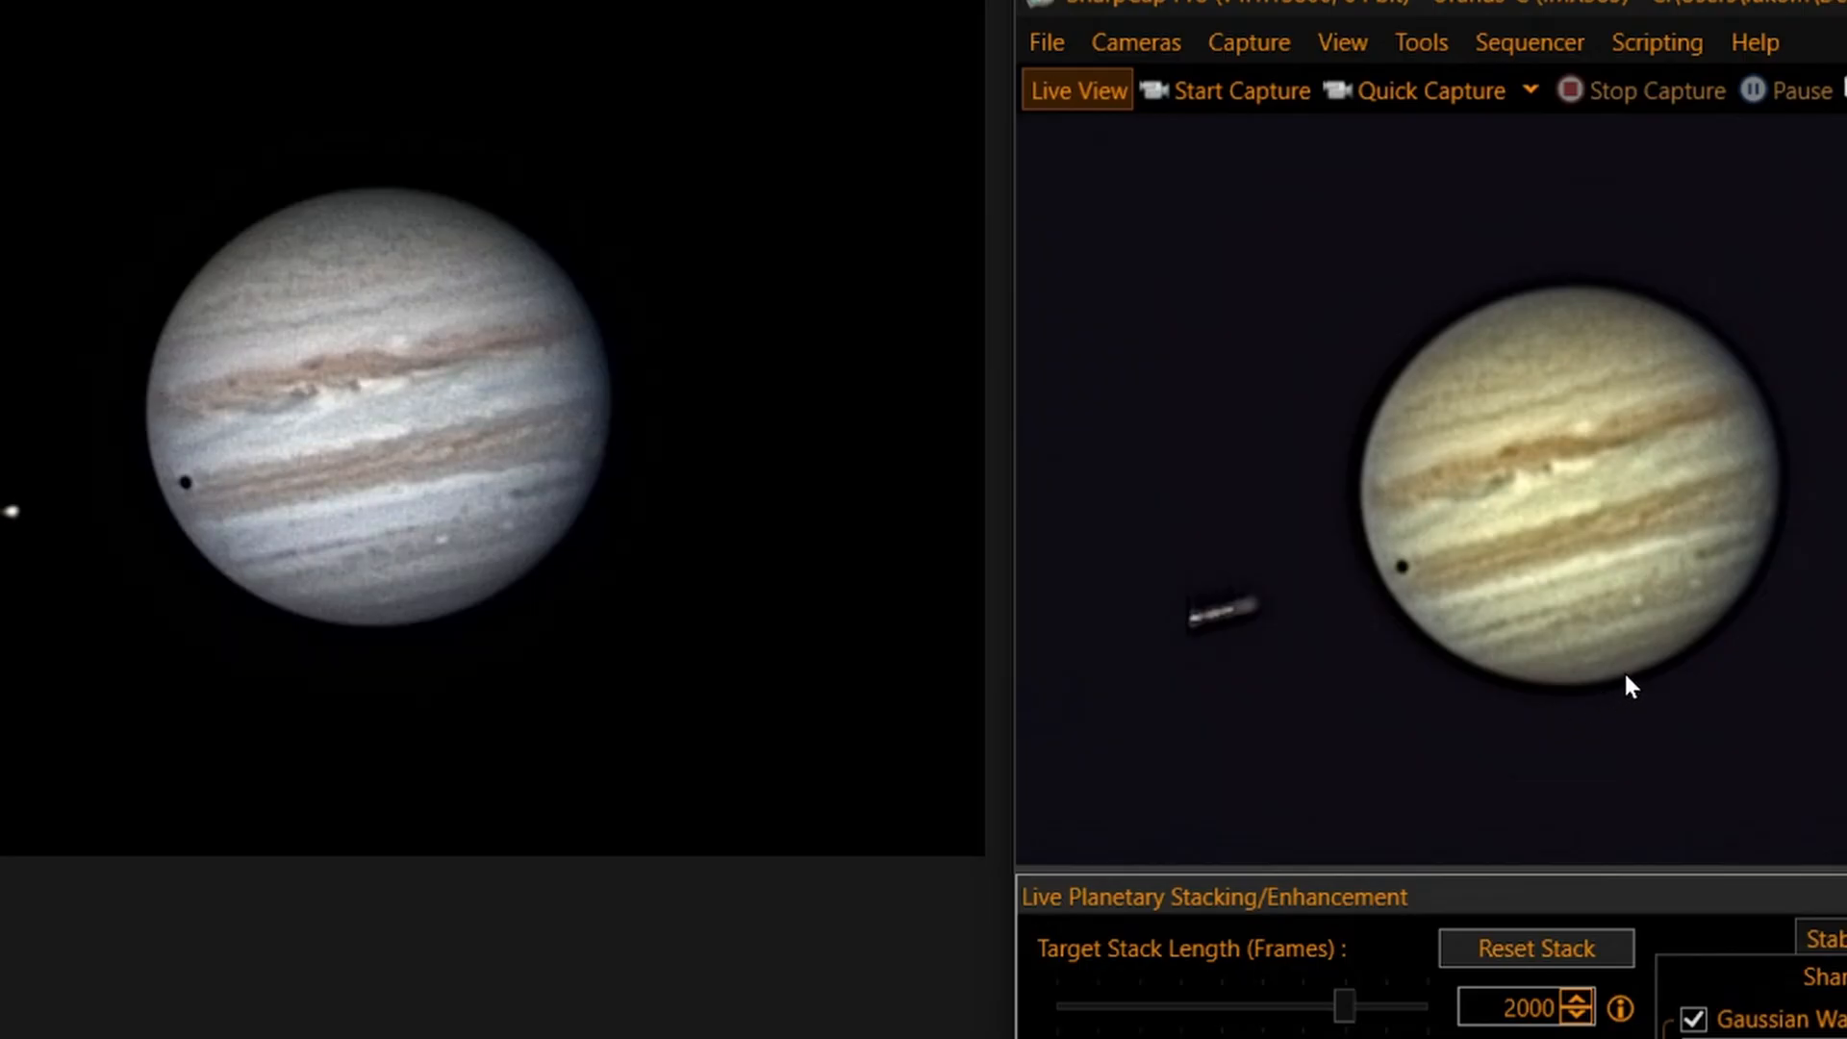
mouse_move(1225, 694)
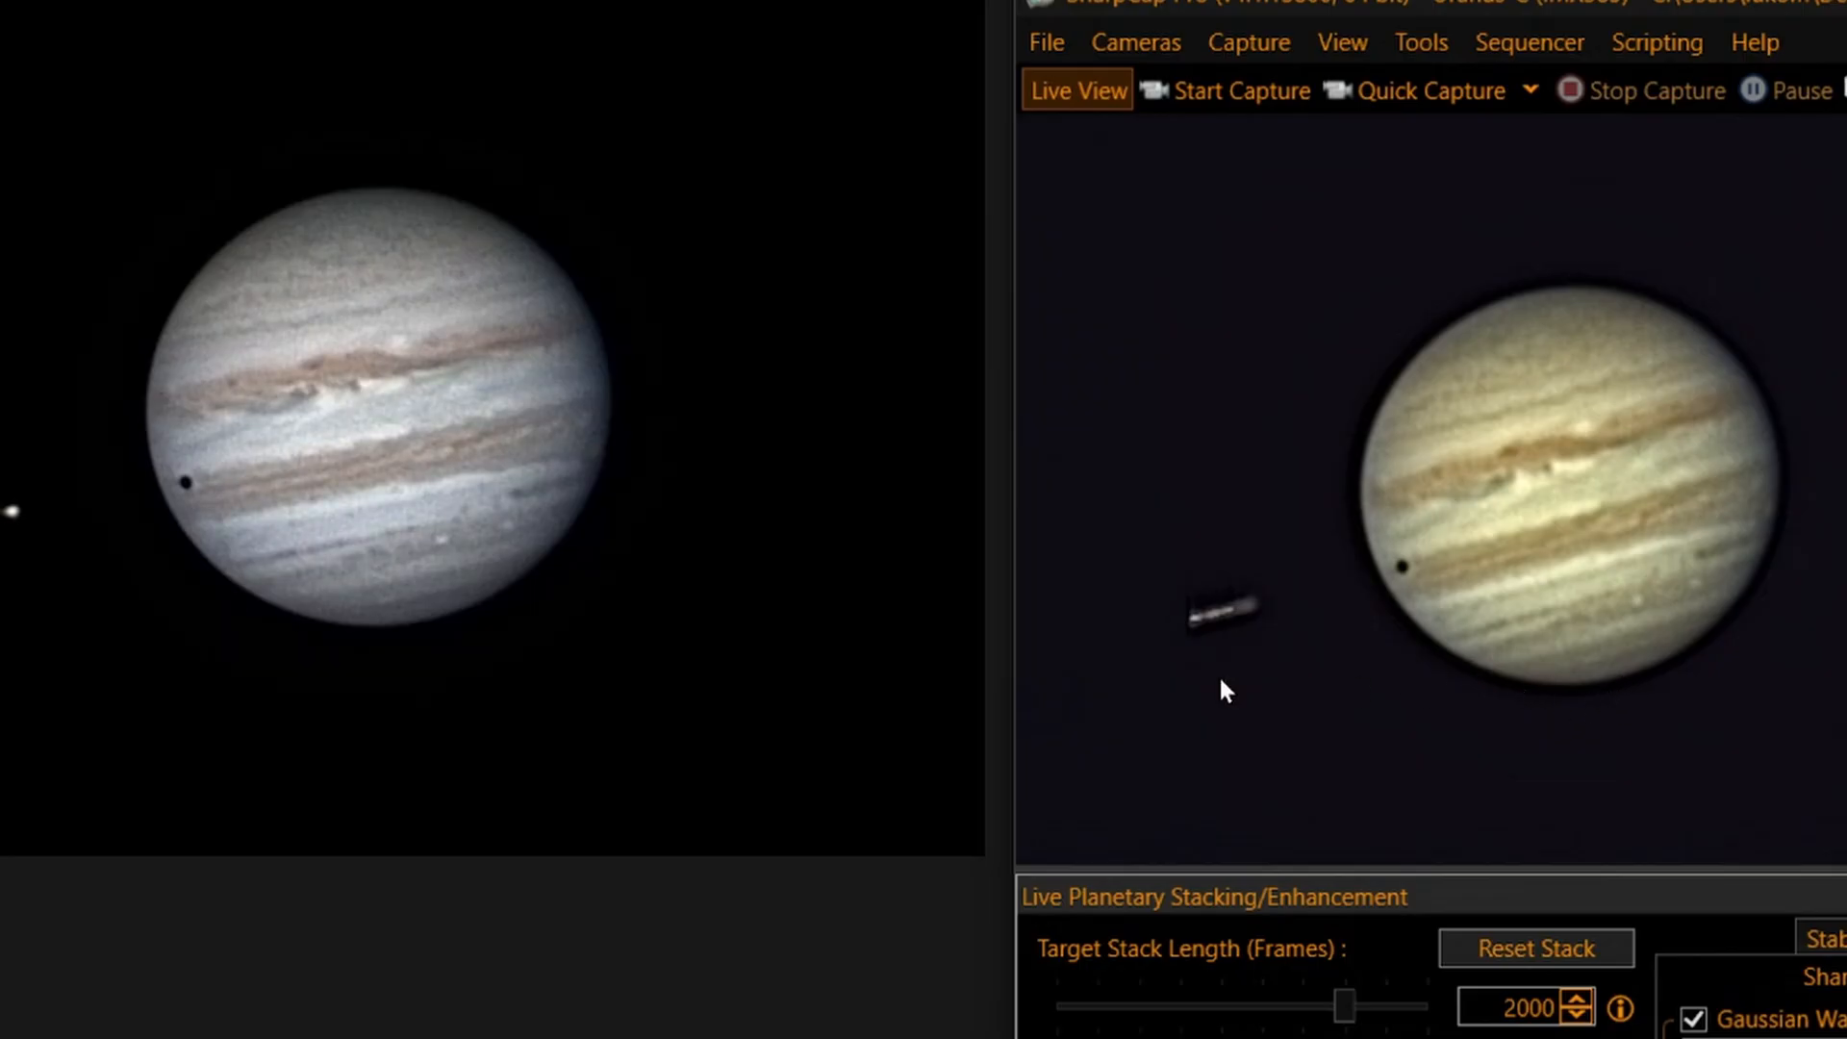
mouse_move(585, 484)
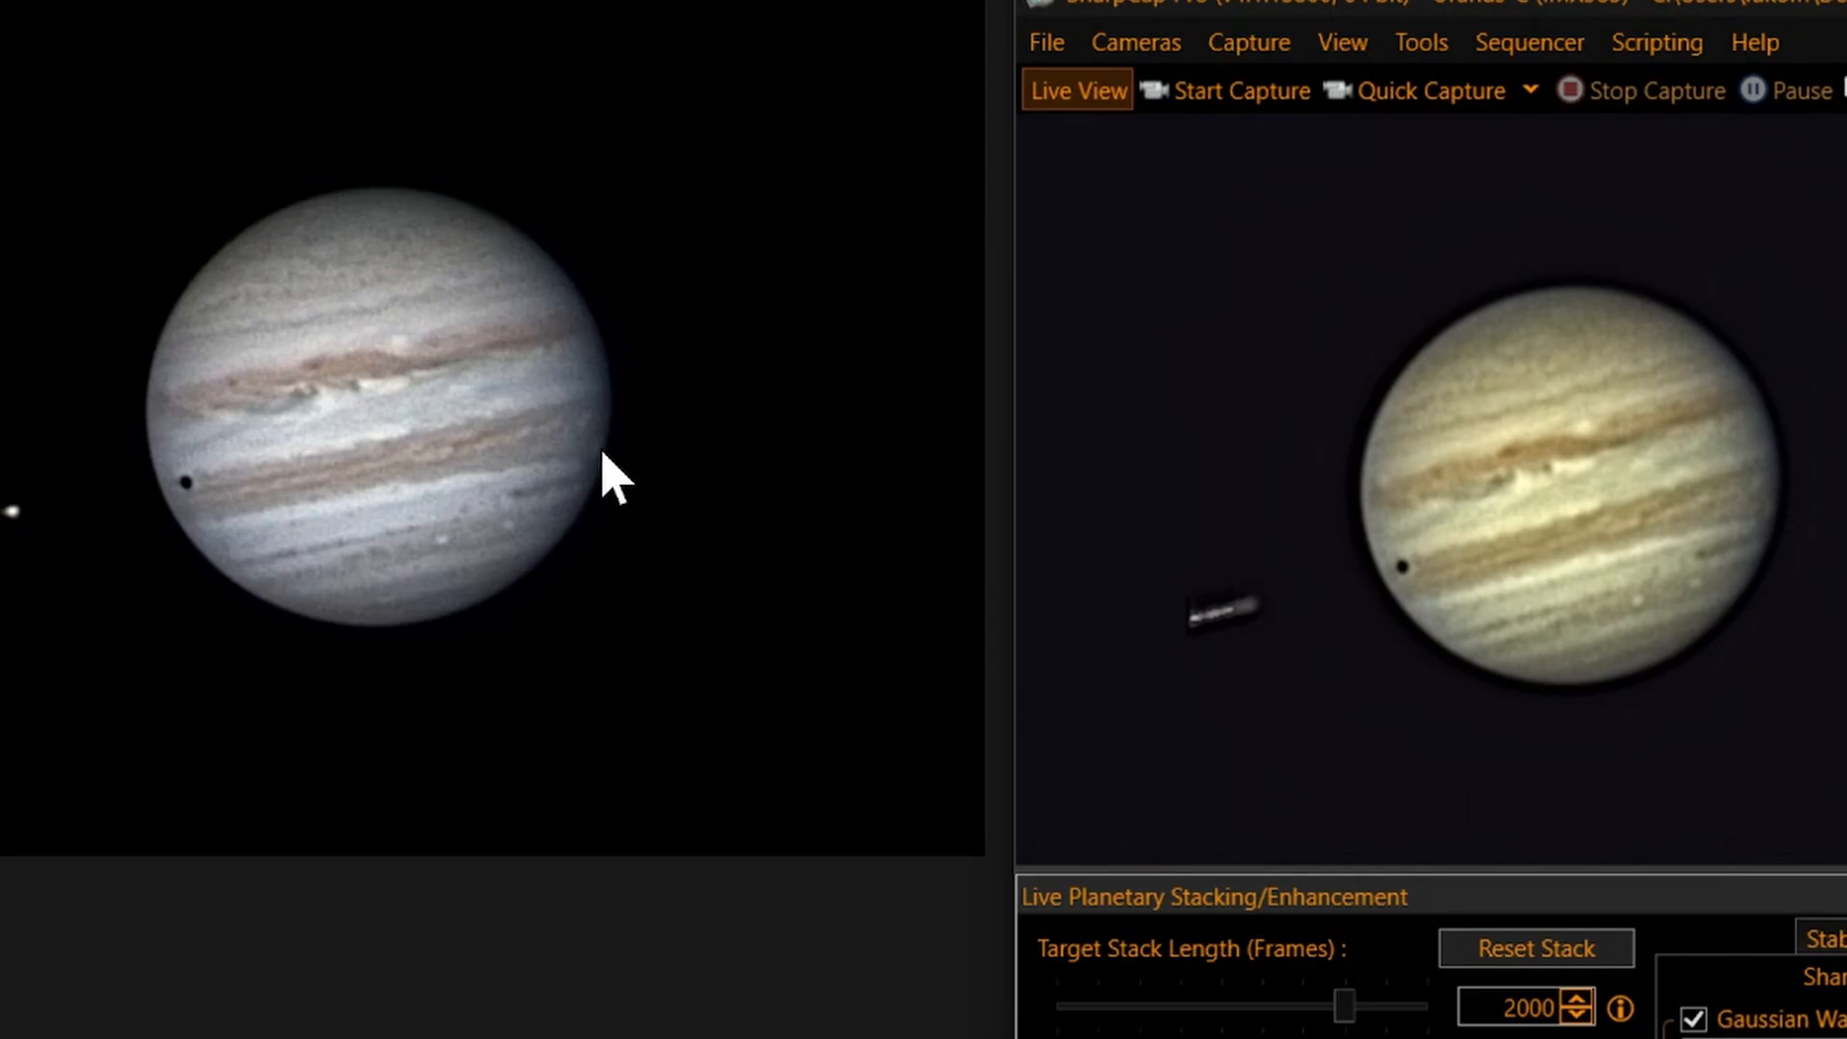
mouse_move(1780, 527)
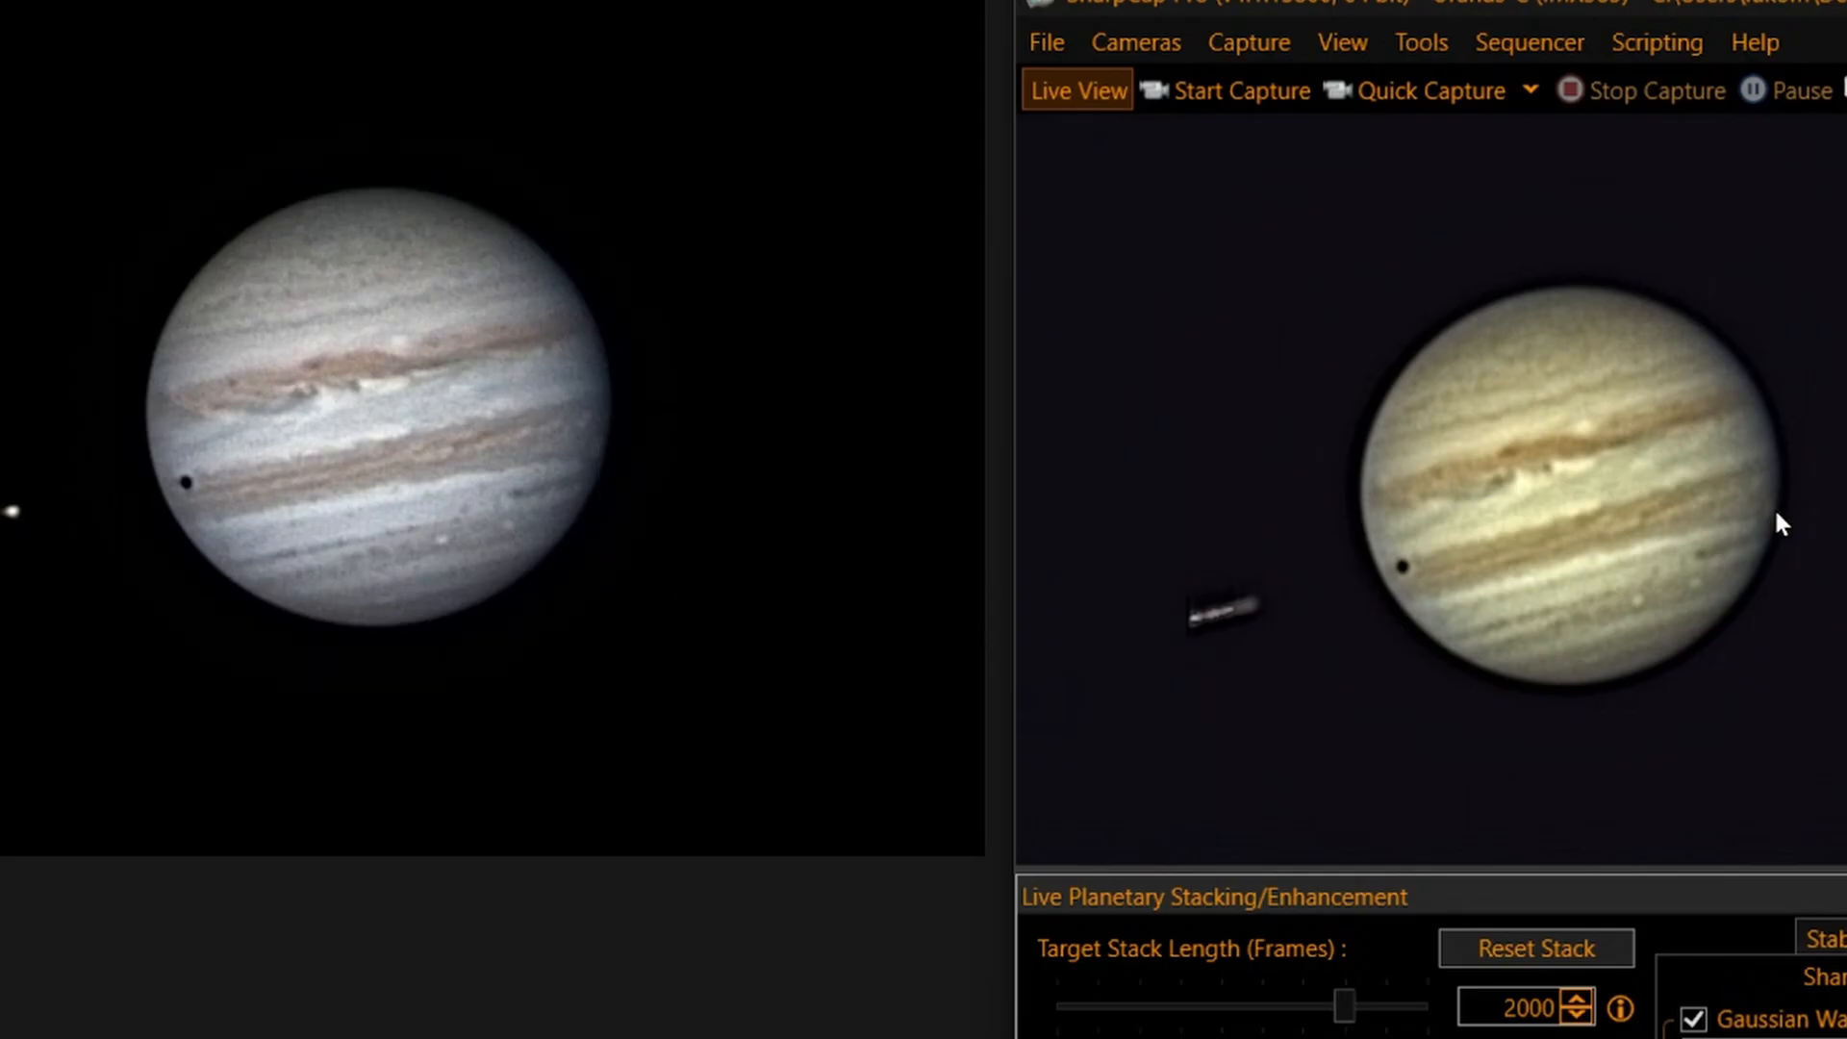
mouse_move(616, 476)
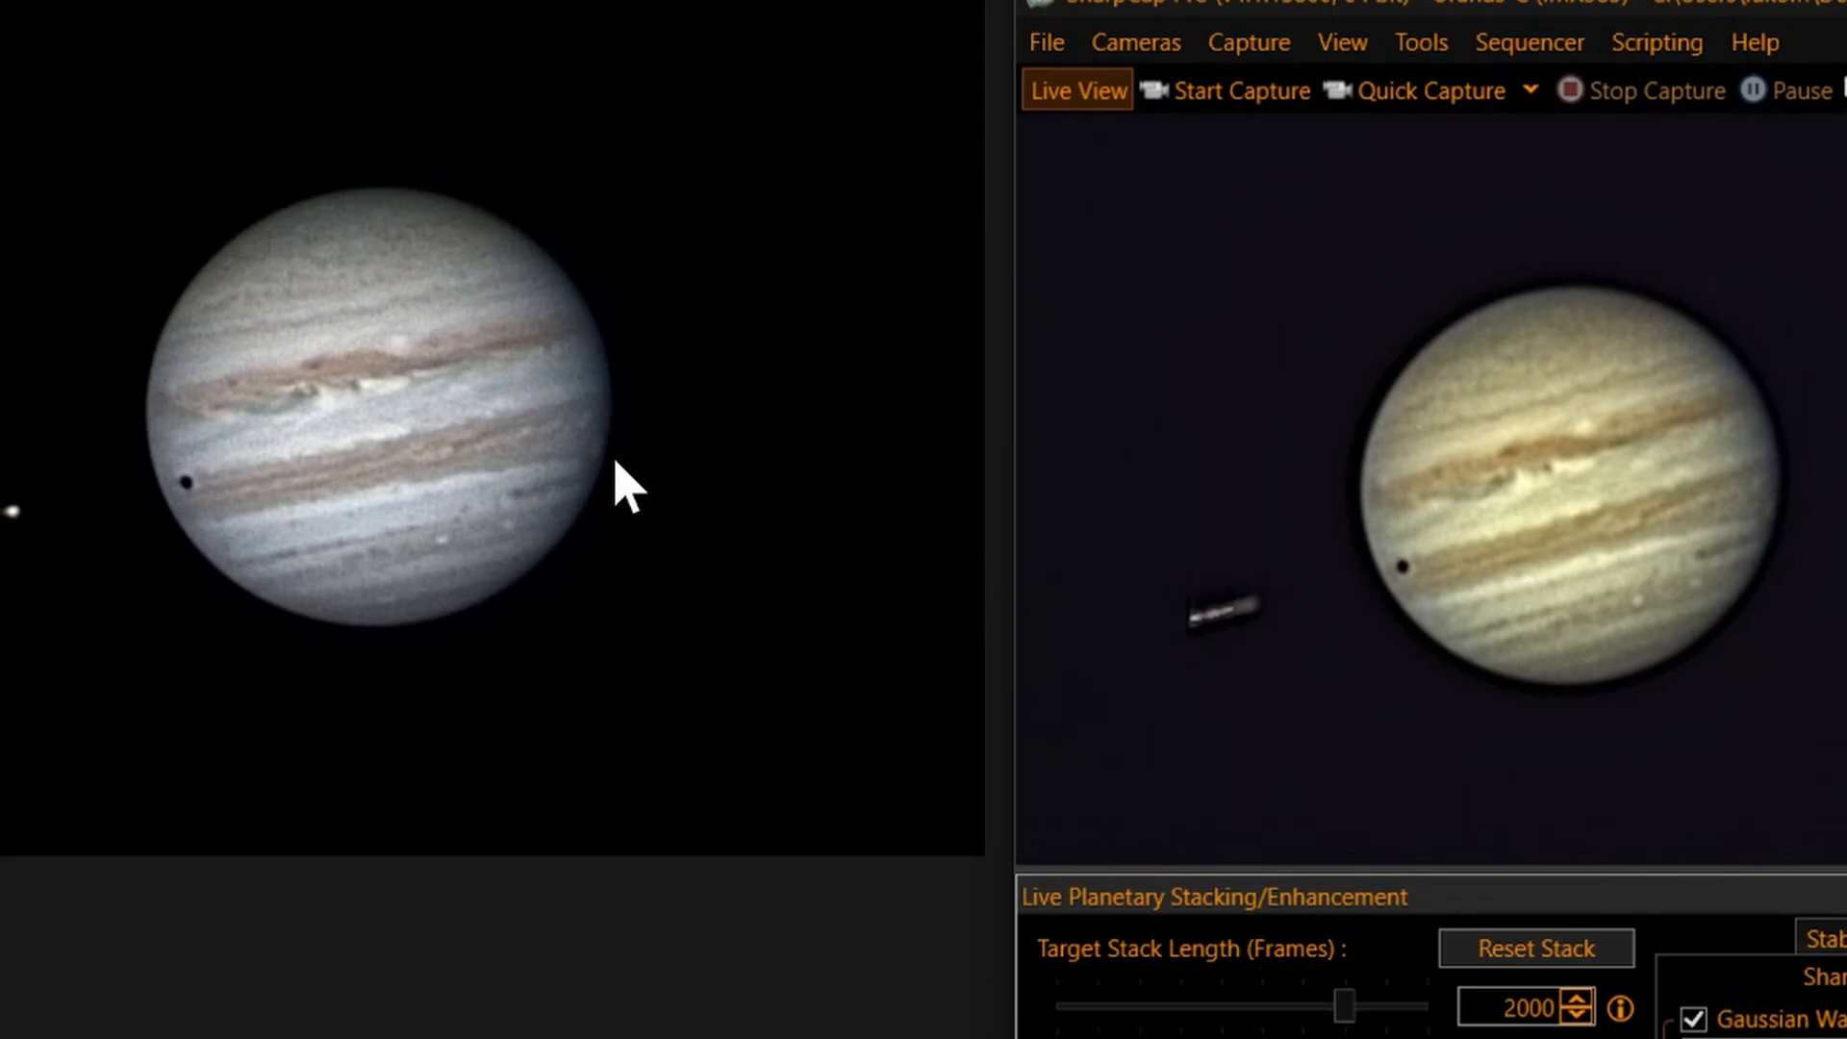
mouse_move(465, 594)
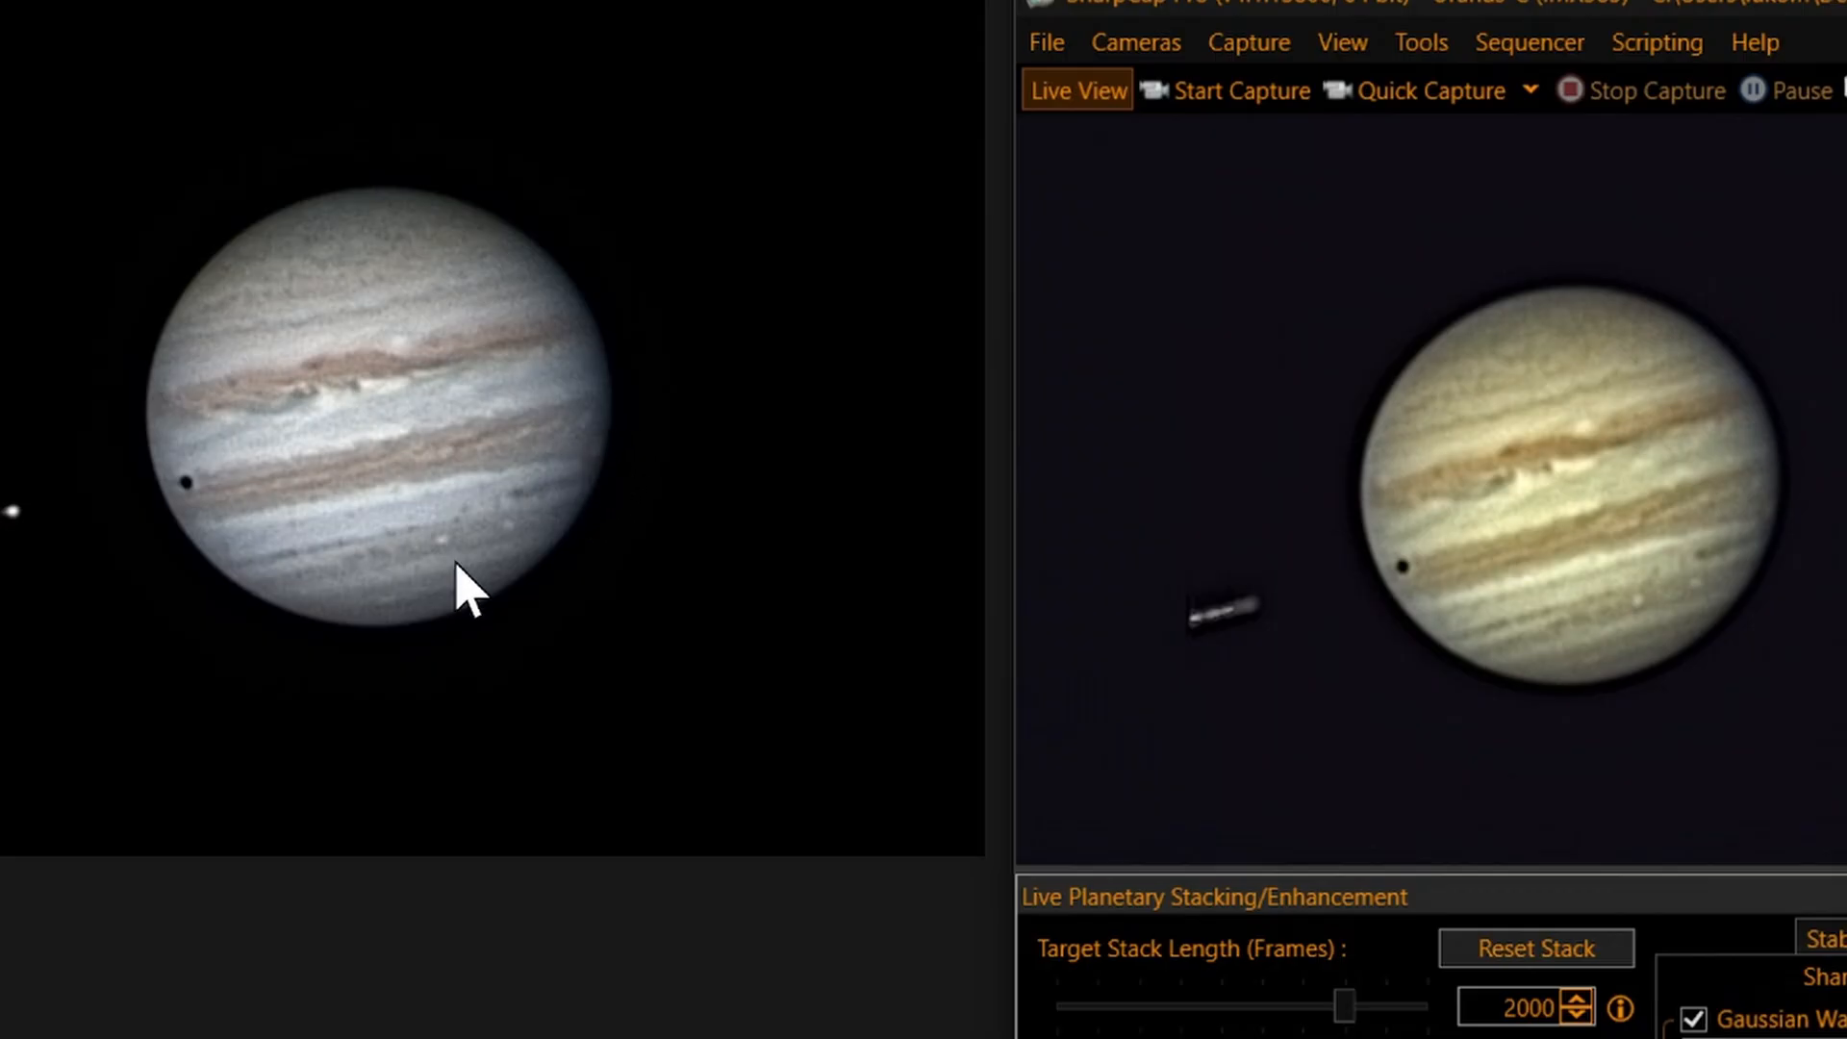
mouse_move(617, 471)
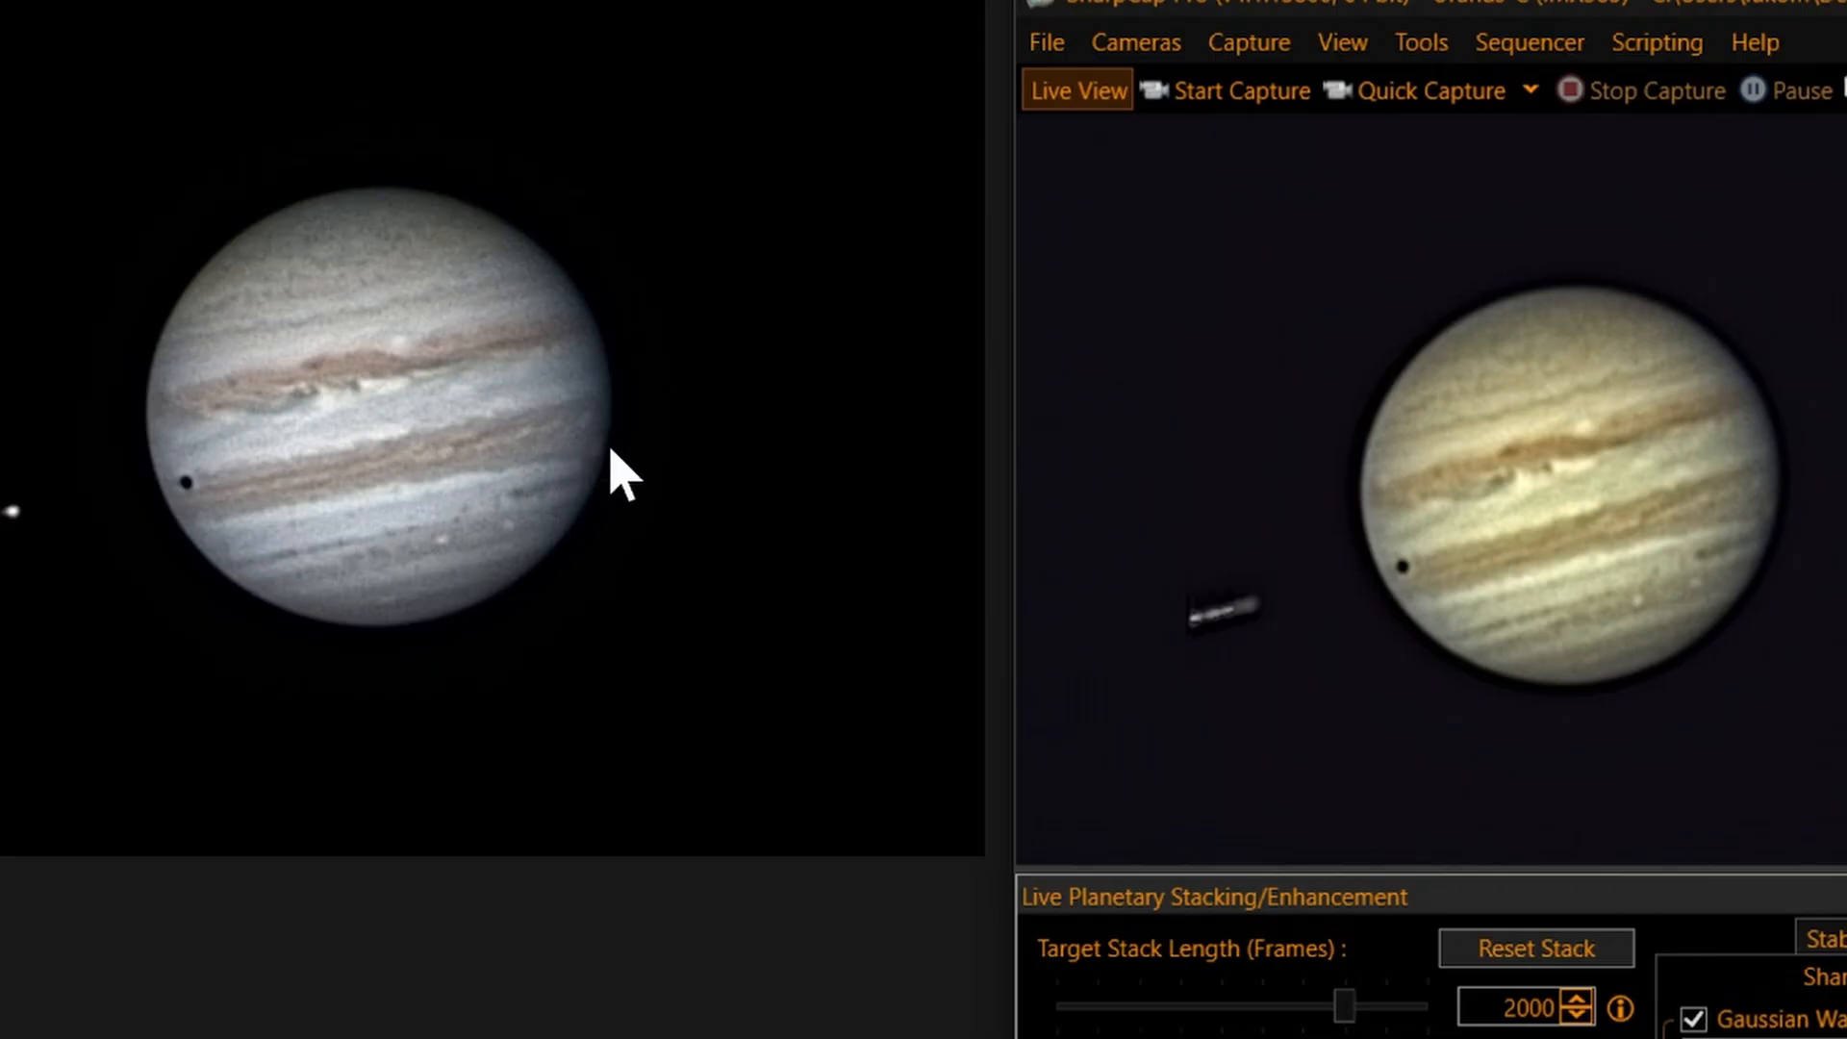
mouse_move(1282, 670)
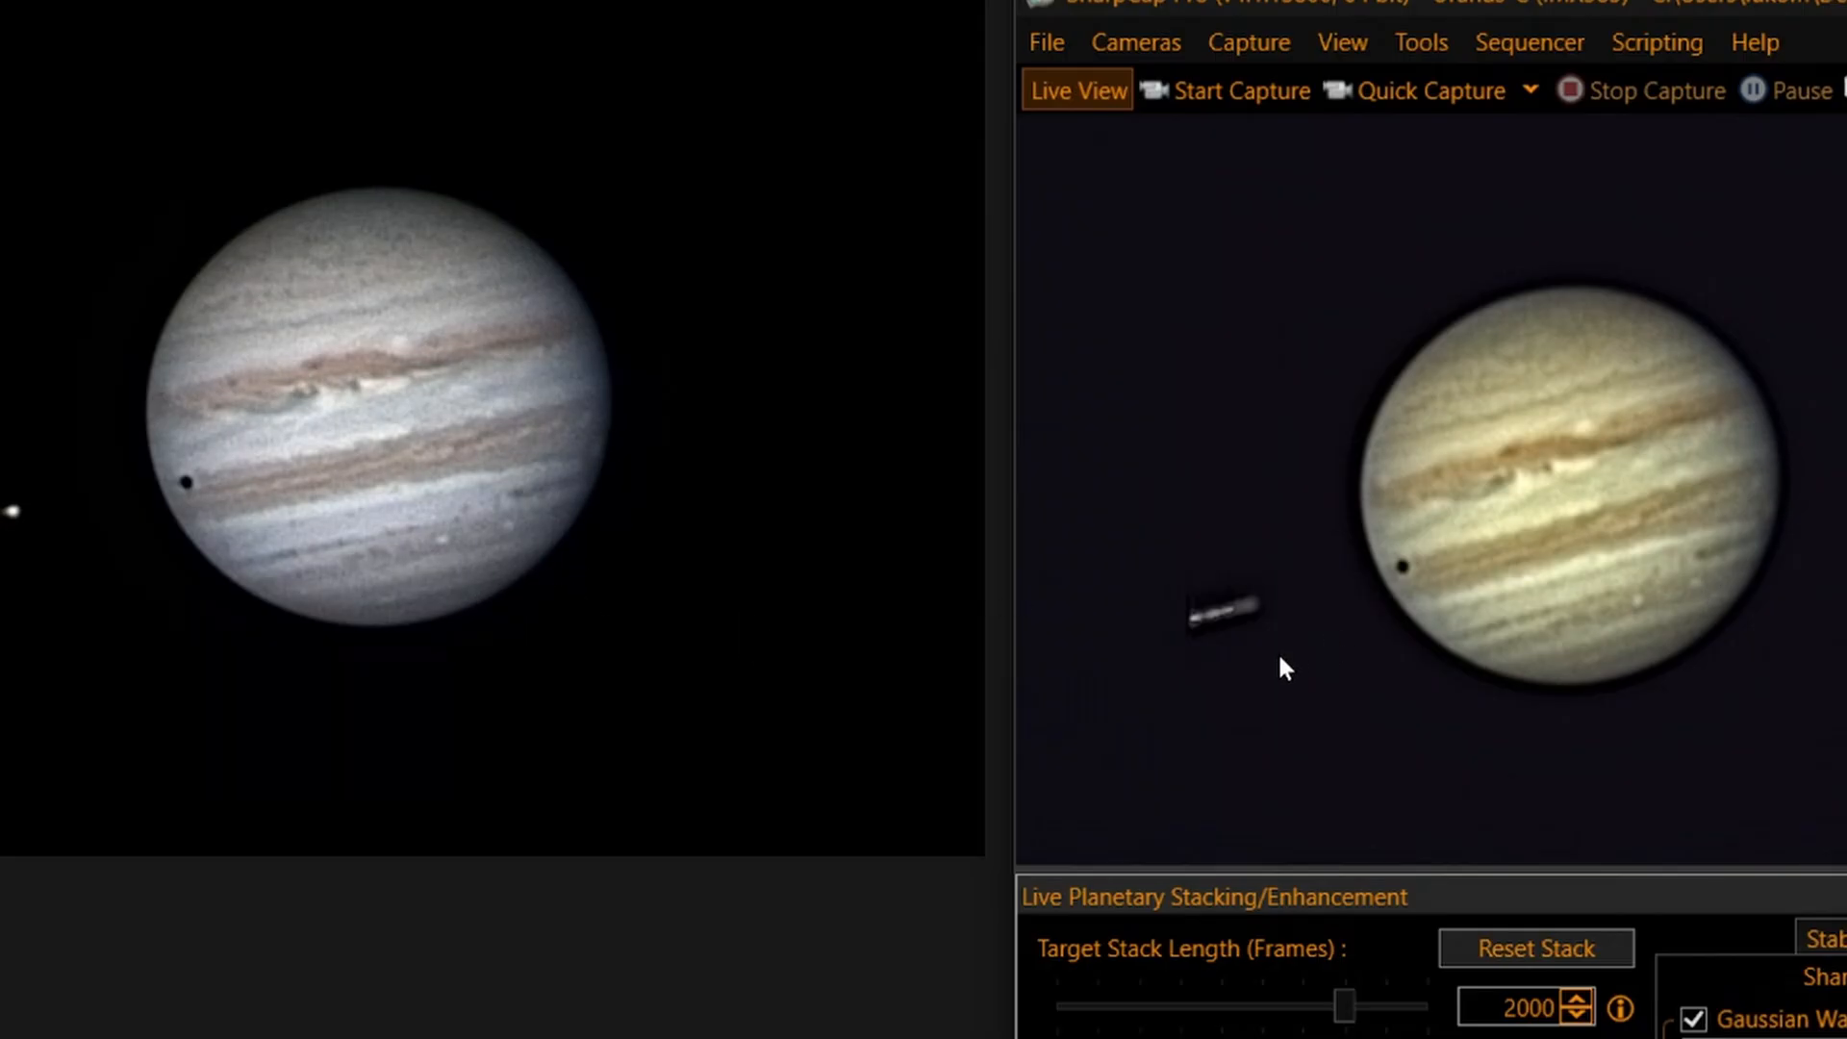
mouse_move(1372, 637)
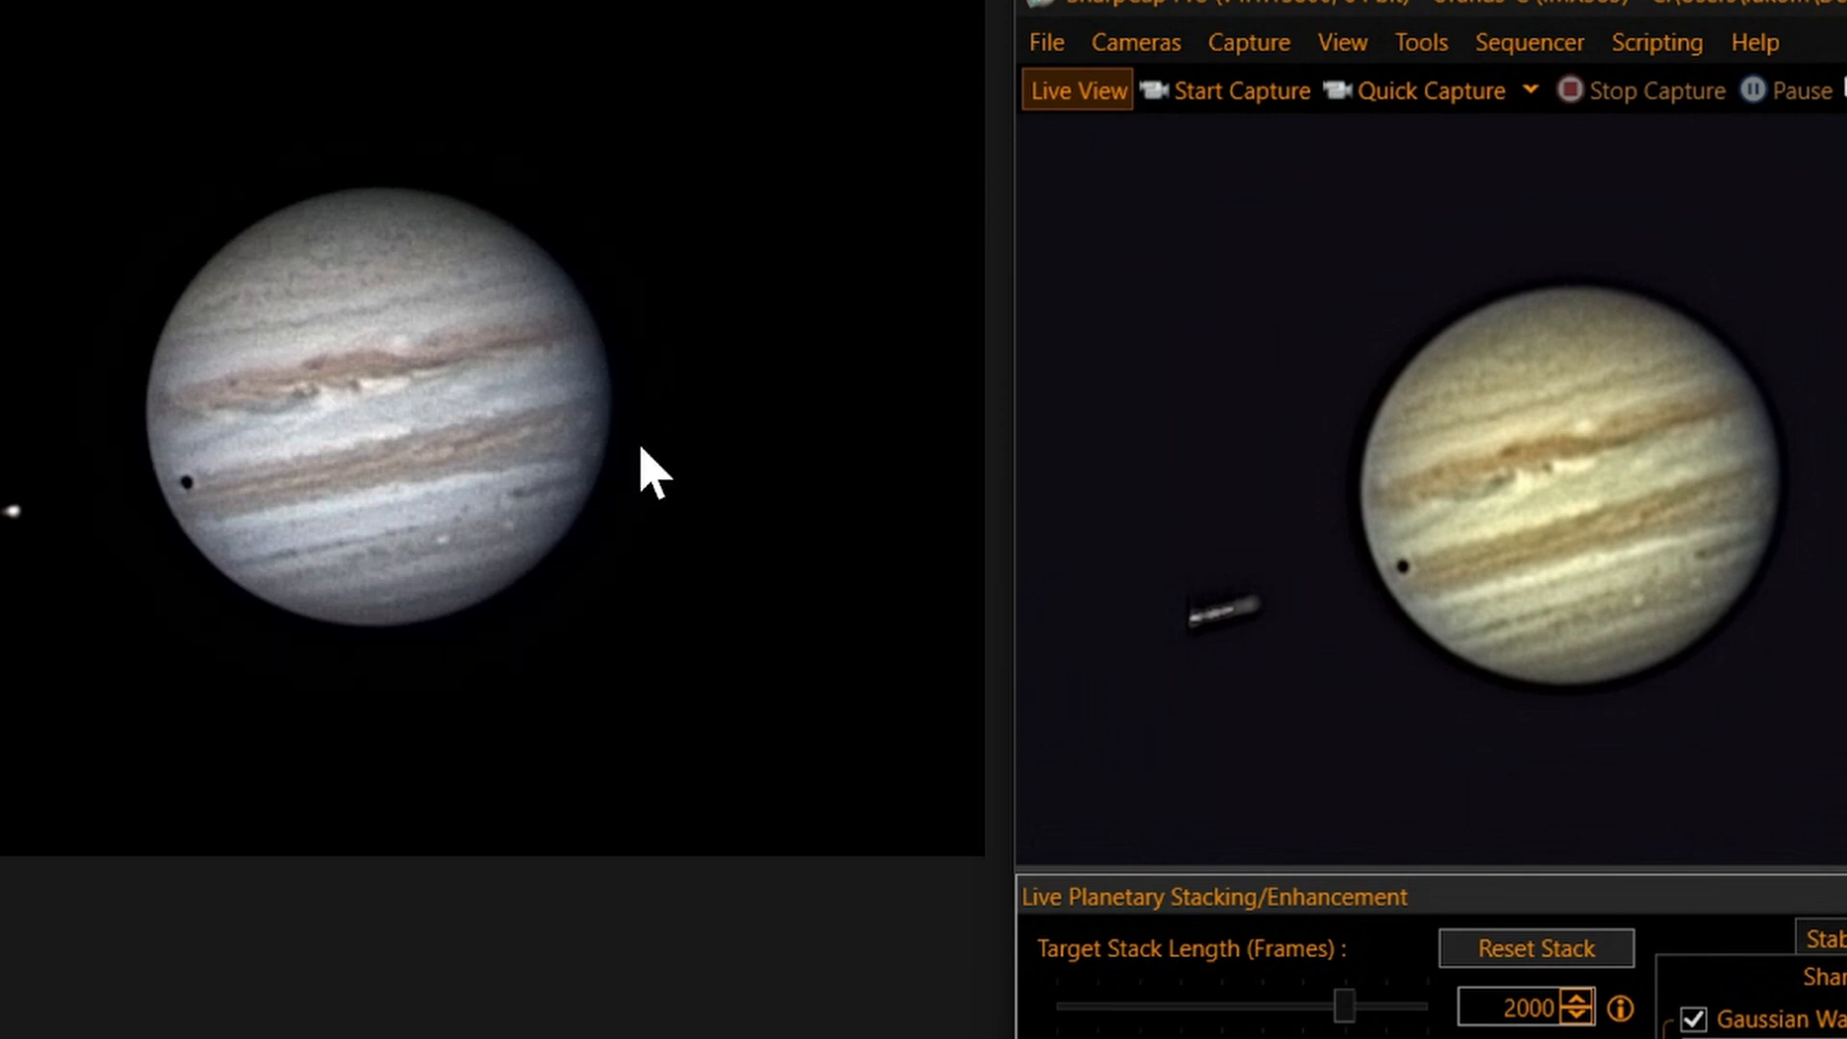
mouse_move(434, 623)
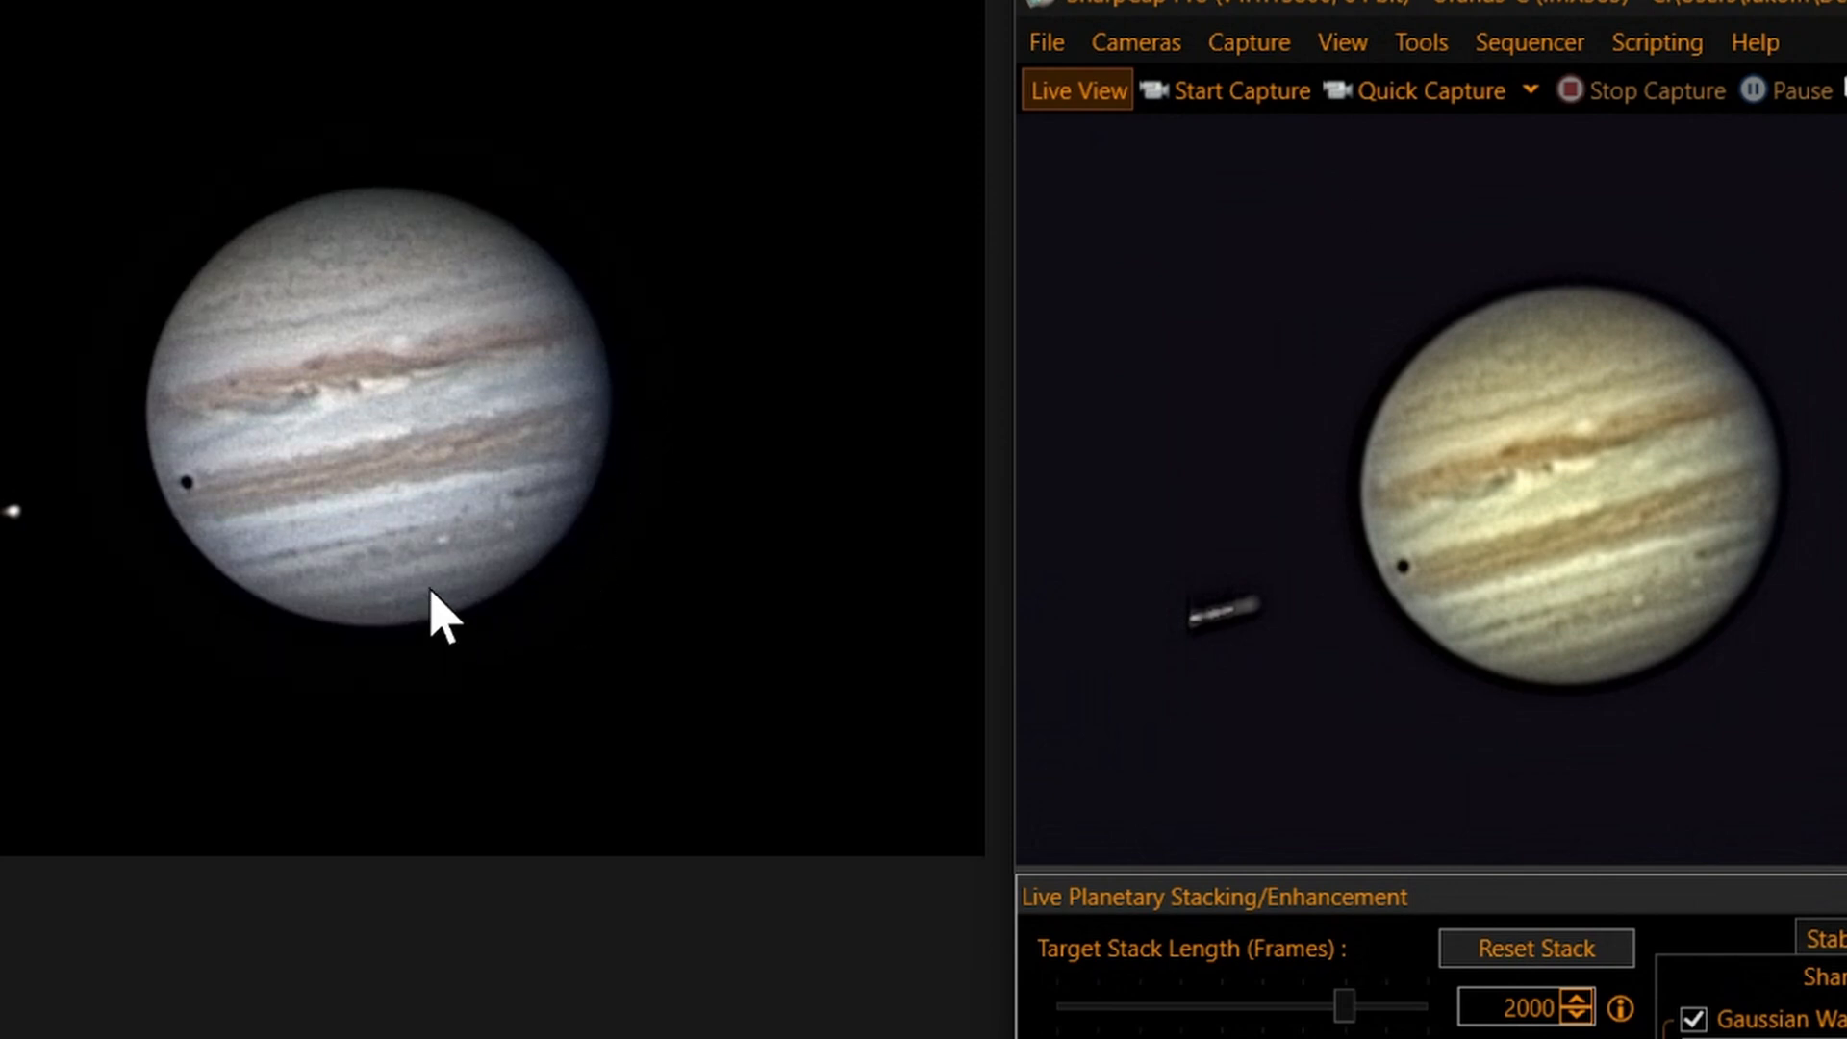
mouse_move(450, 571)
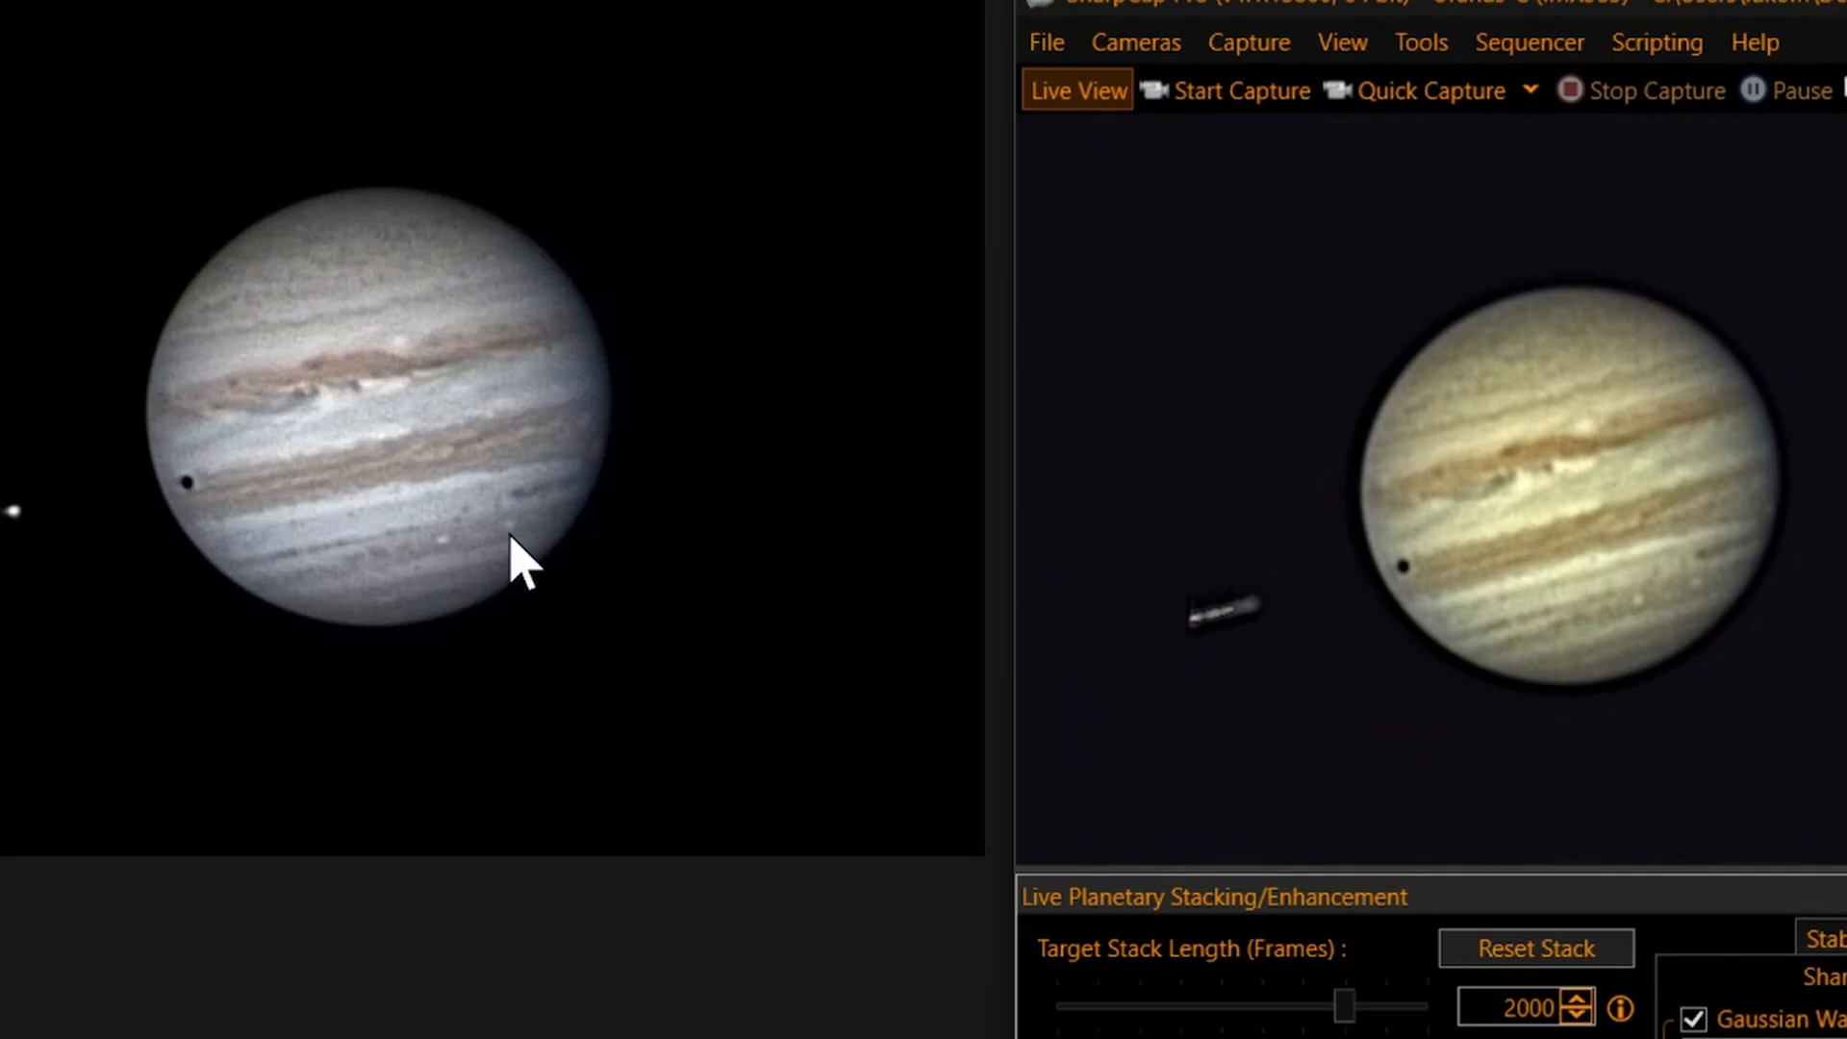
mouse_move(441, 587)
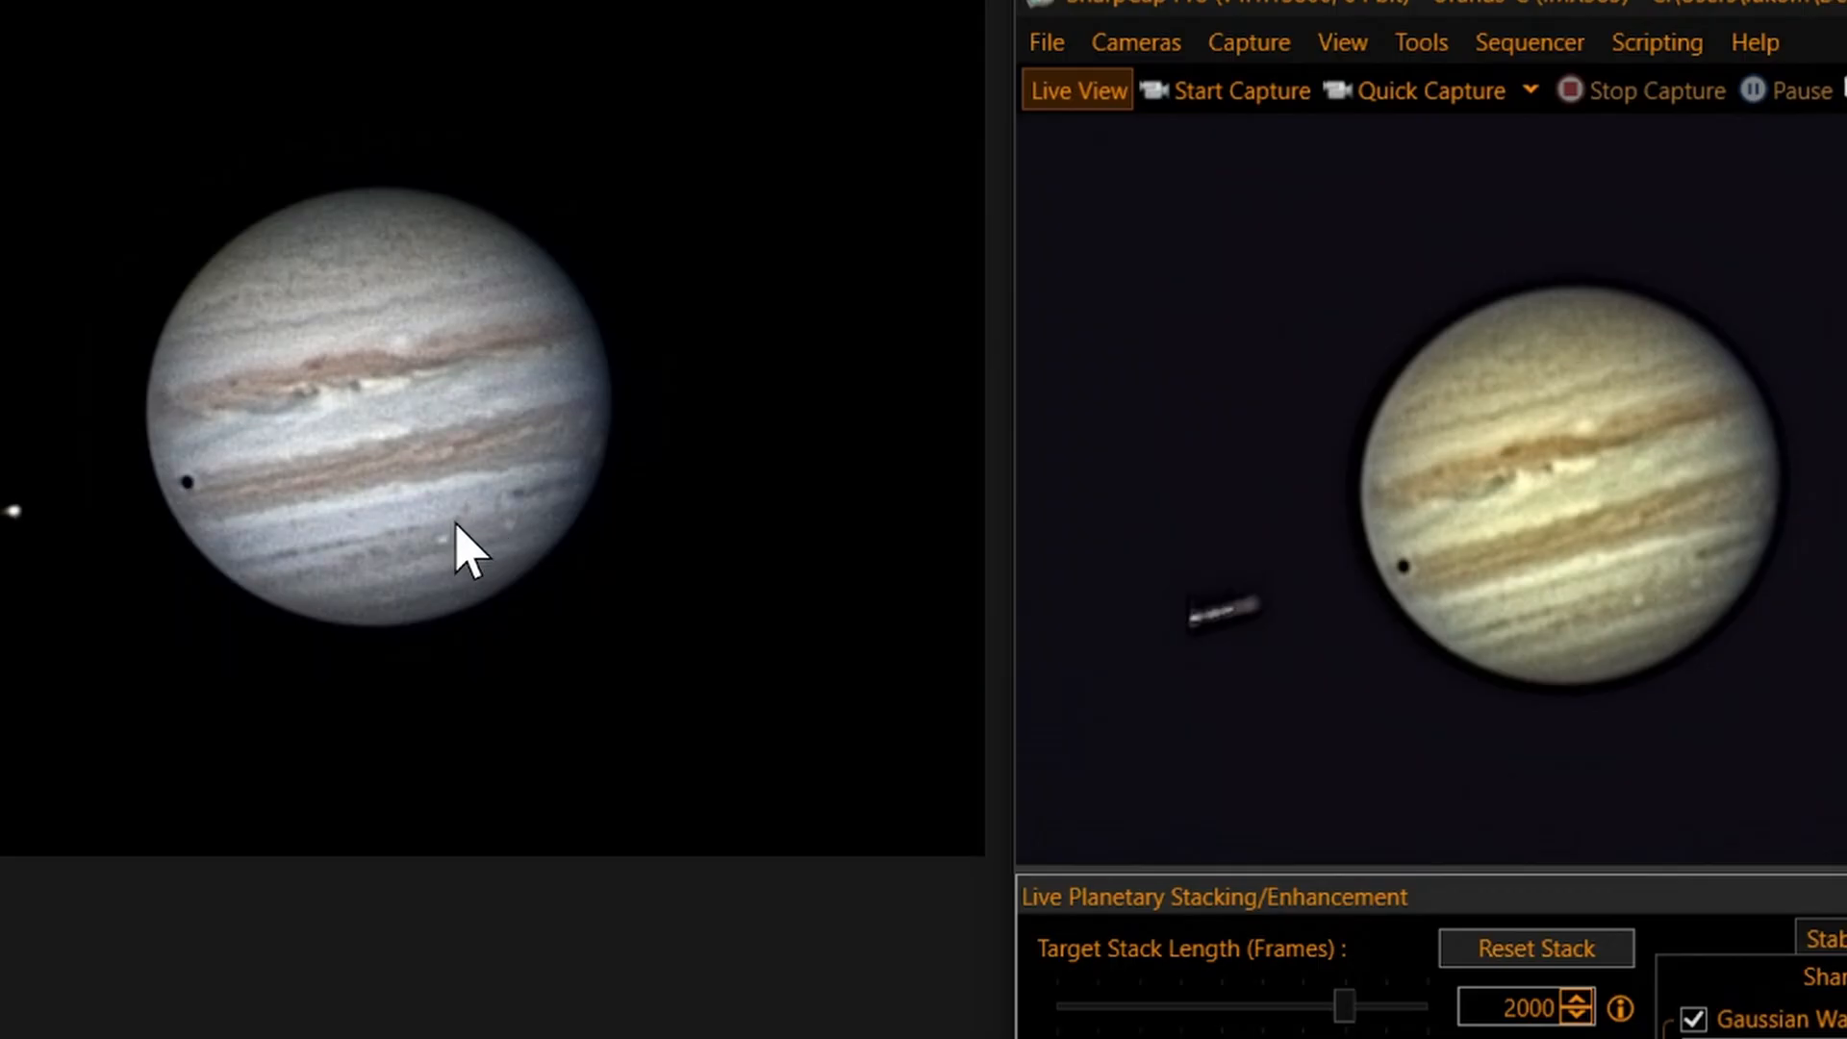
mouse_move(478, 547)
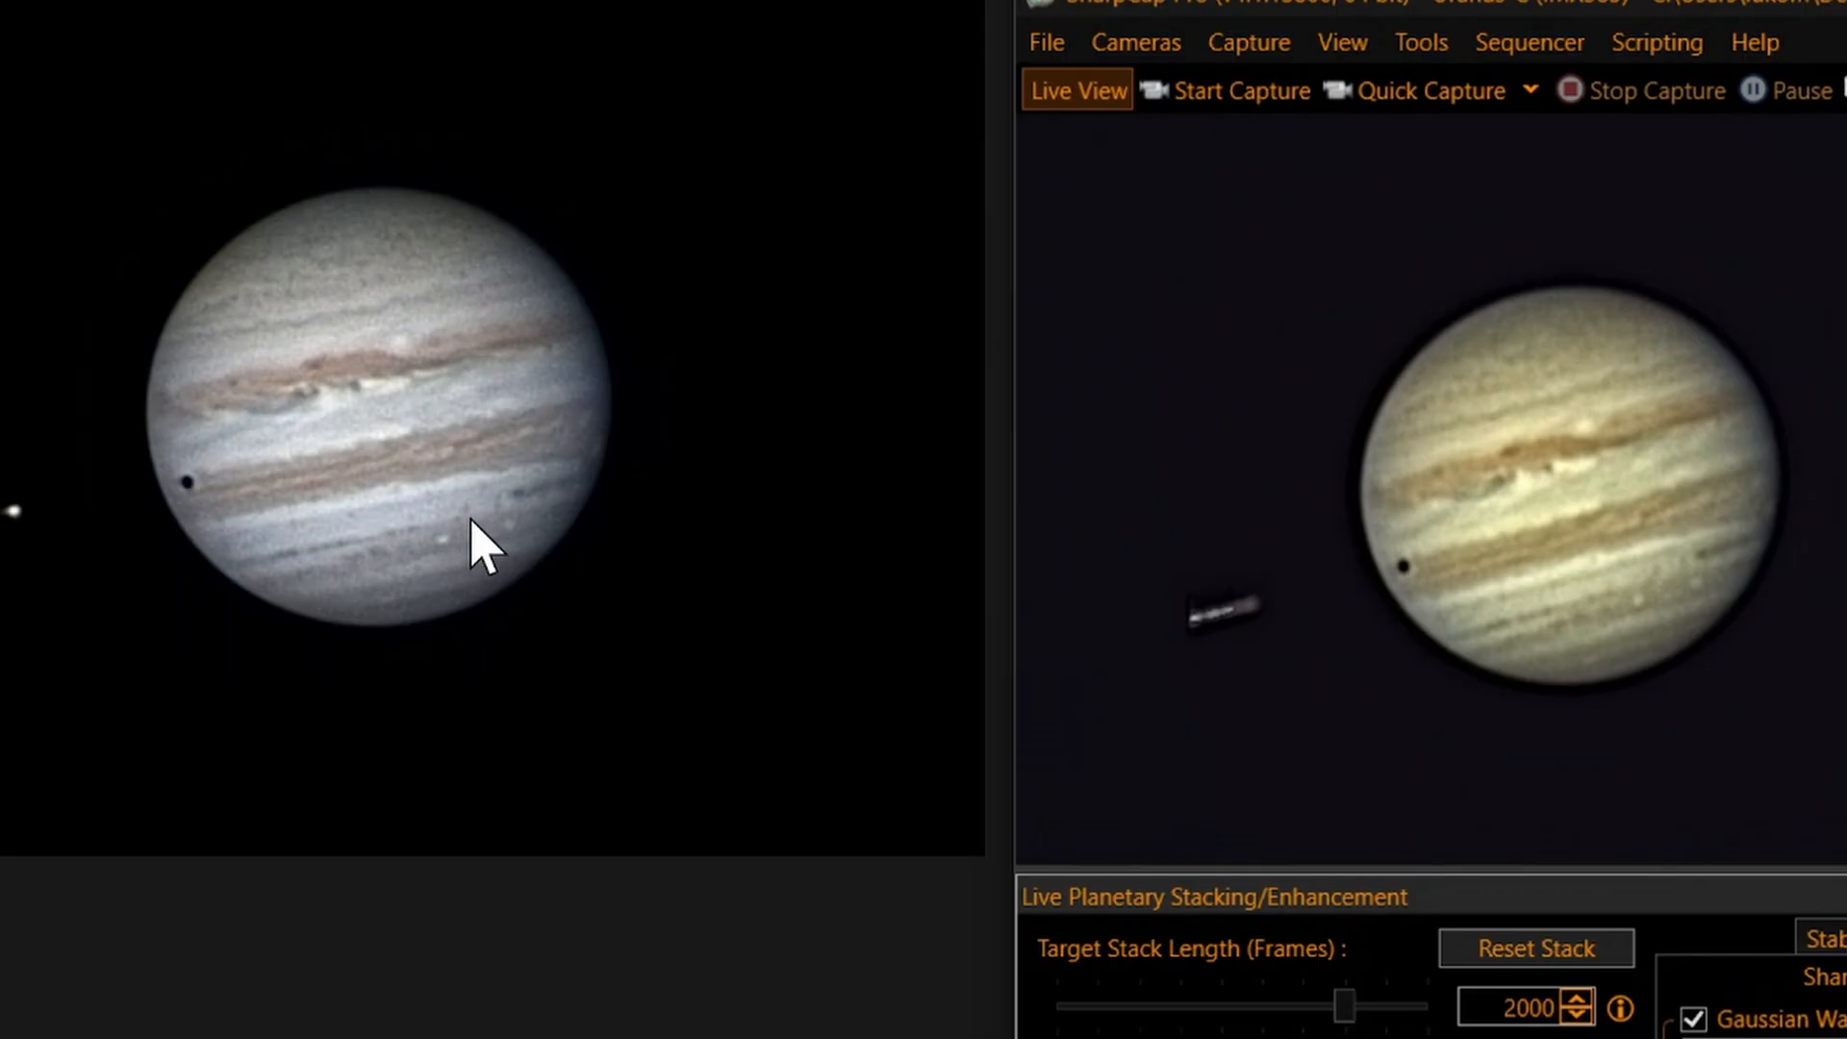
mouse_move(1652, 603)
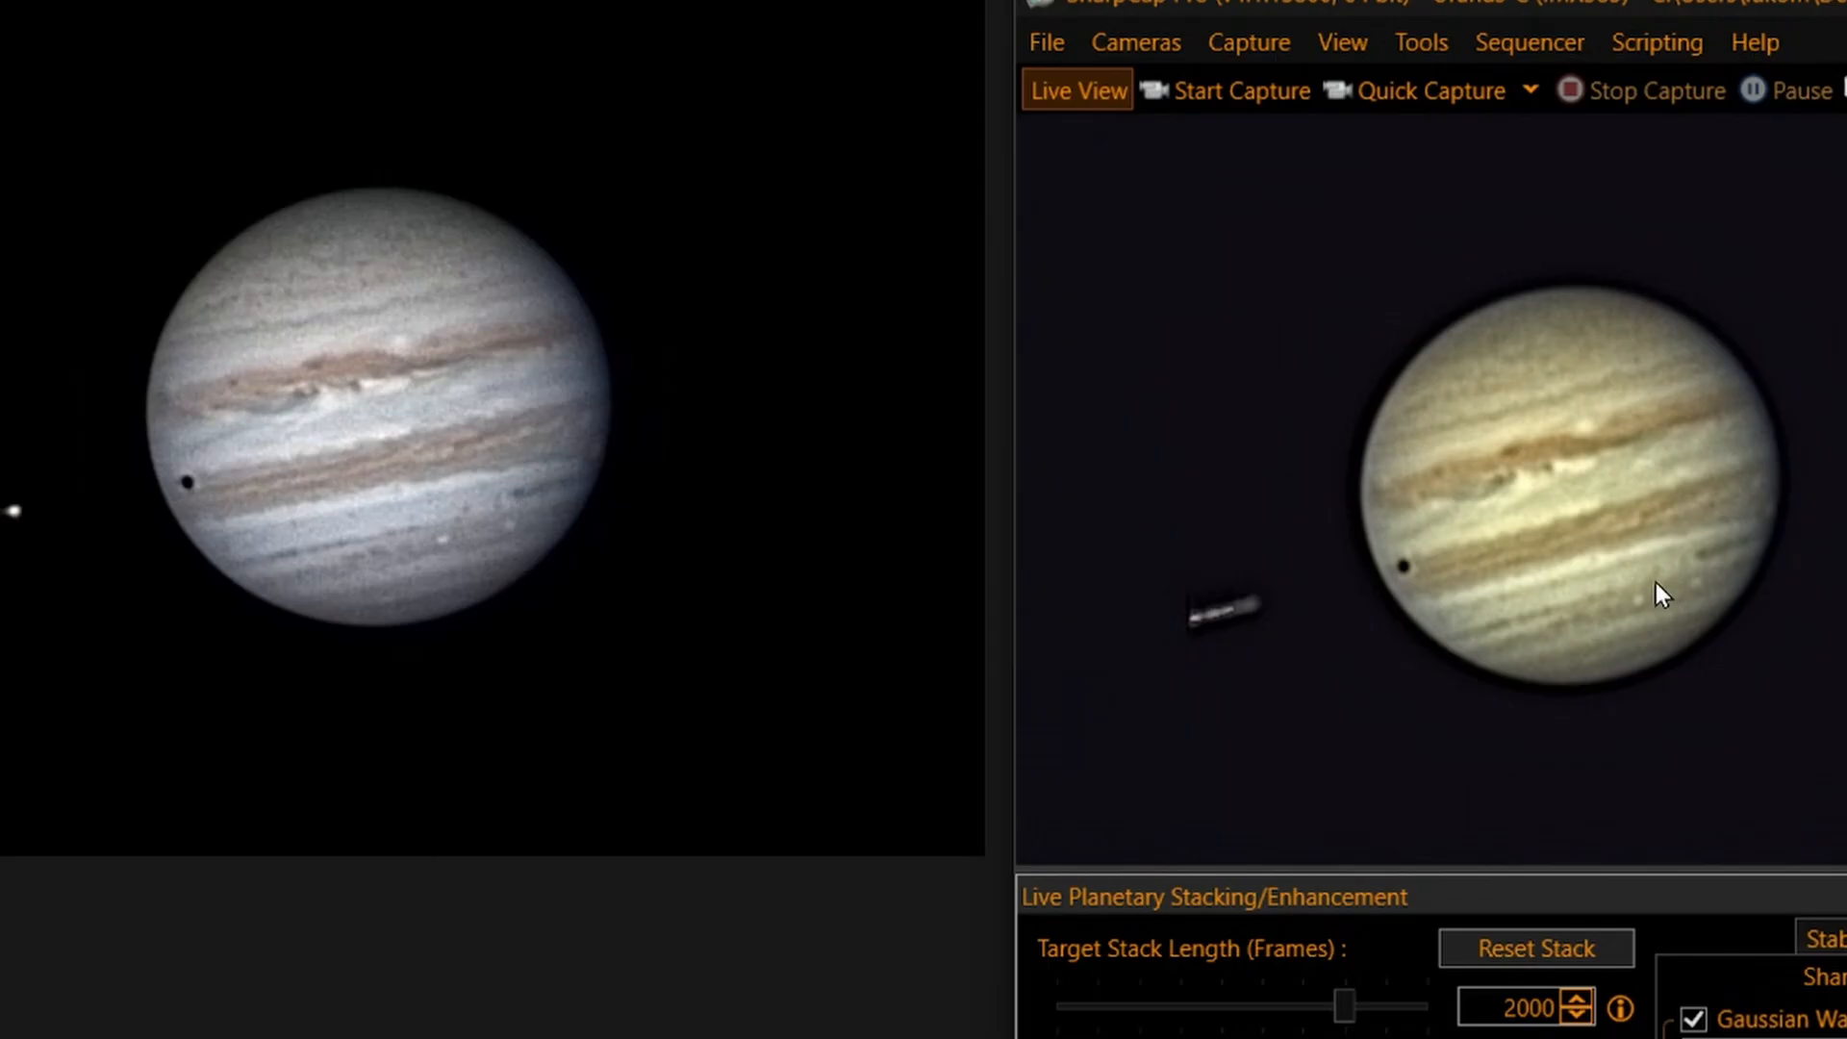
mouse_move(1670, 604)
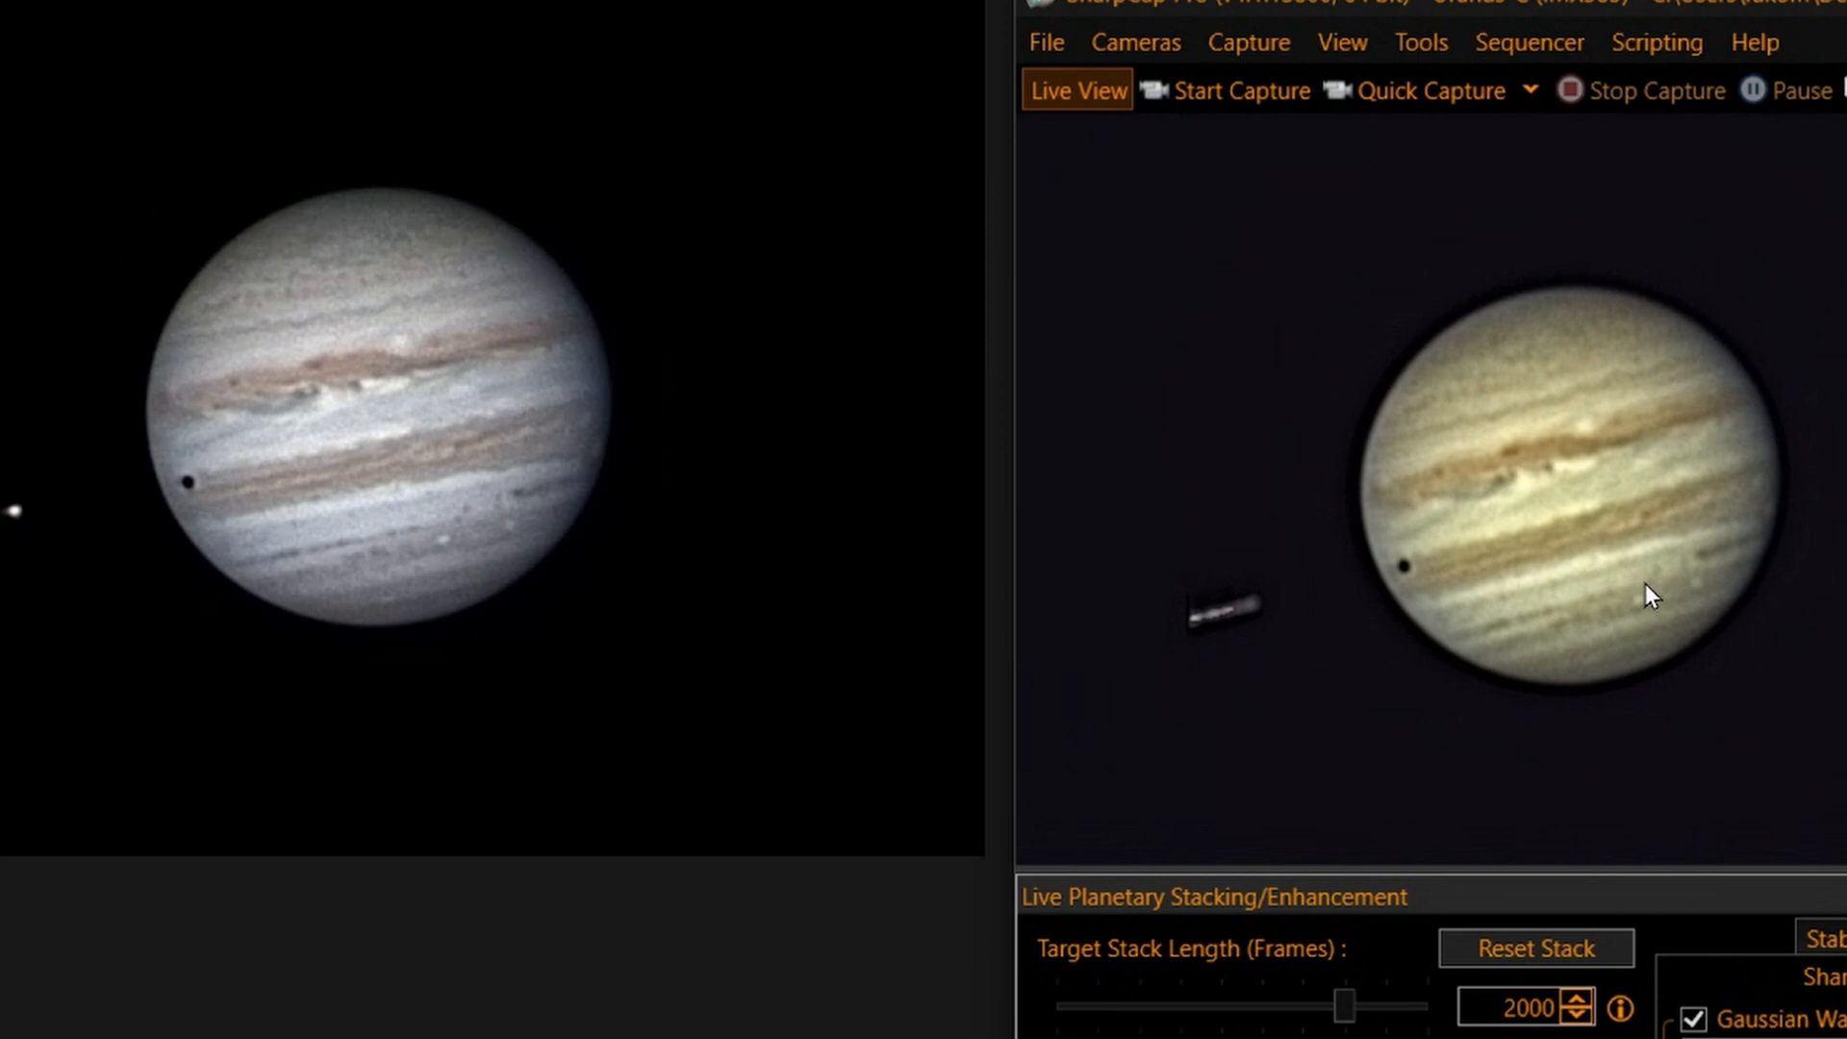
mouse_move(377, 582)
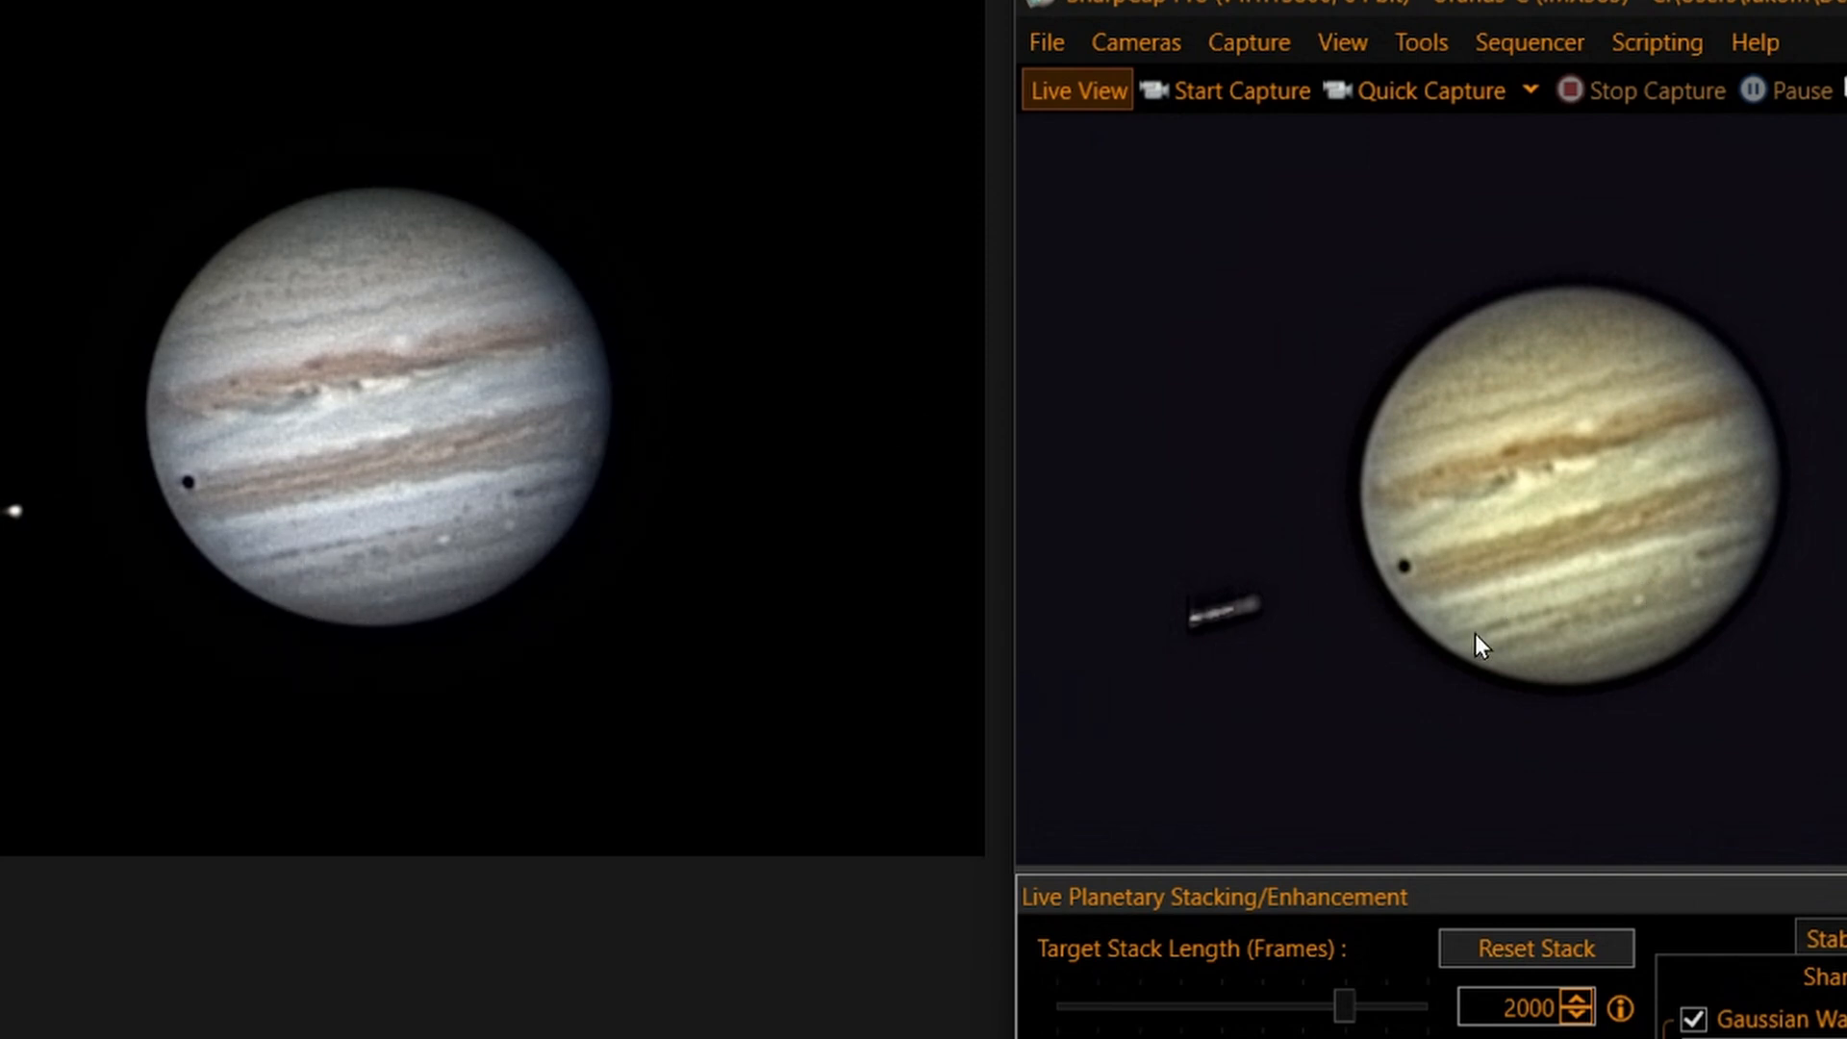
mouse_move(360, 625)
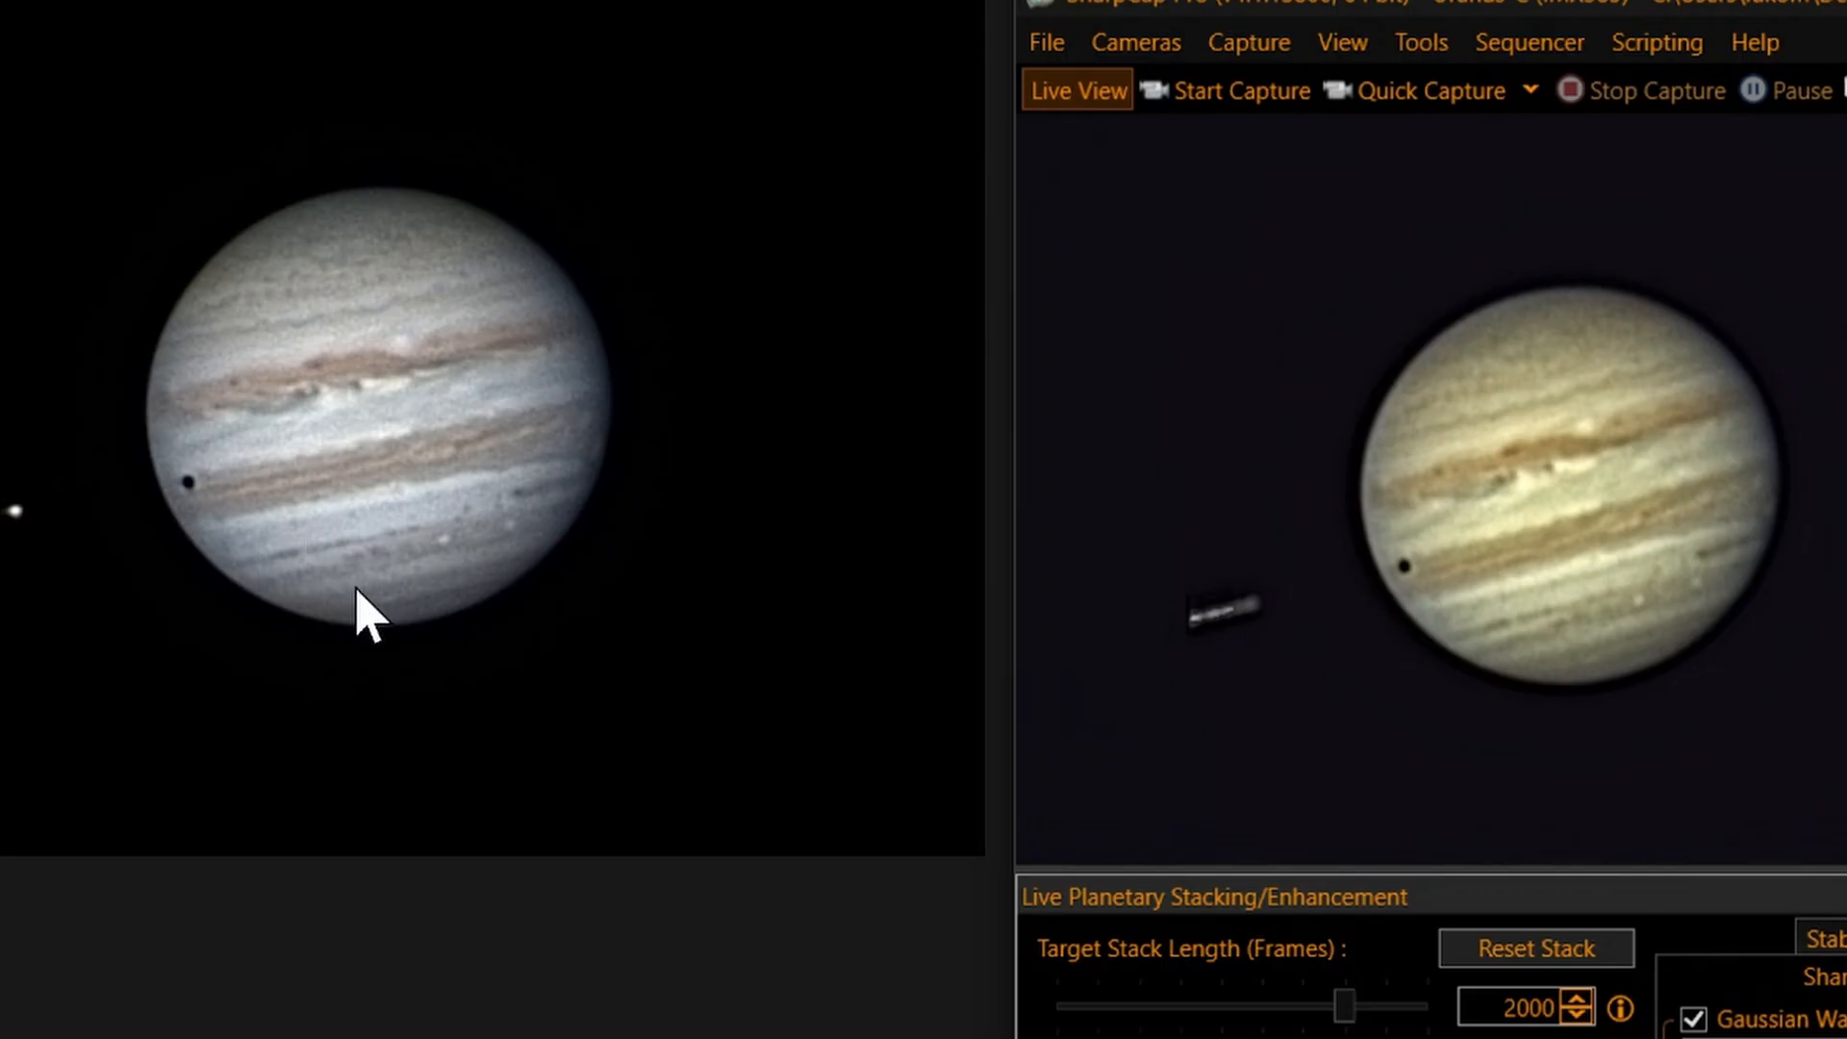
mouse_move(253, 513)
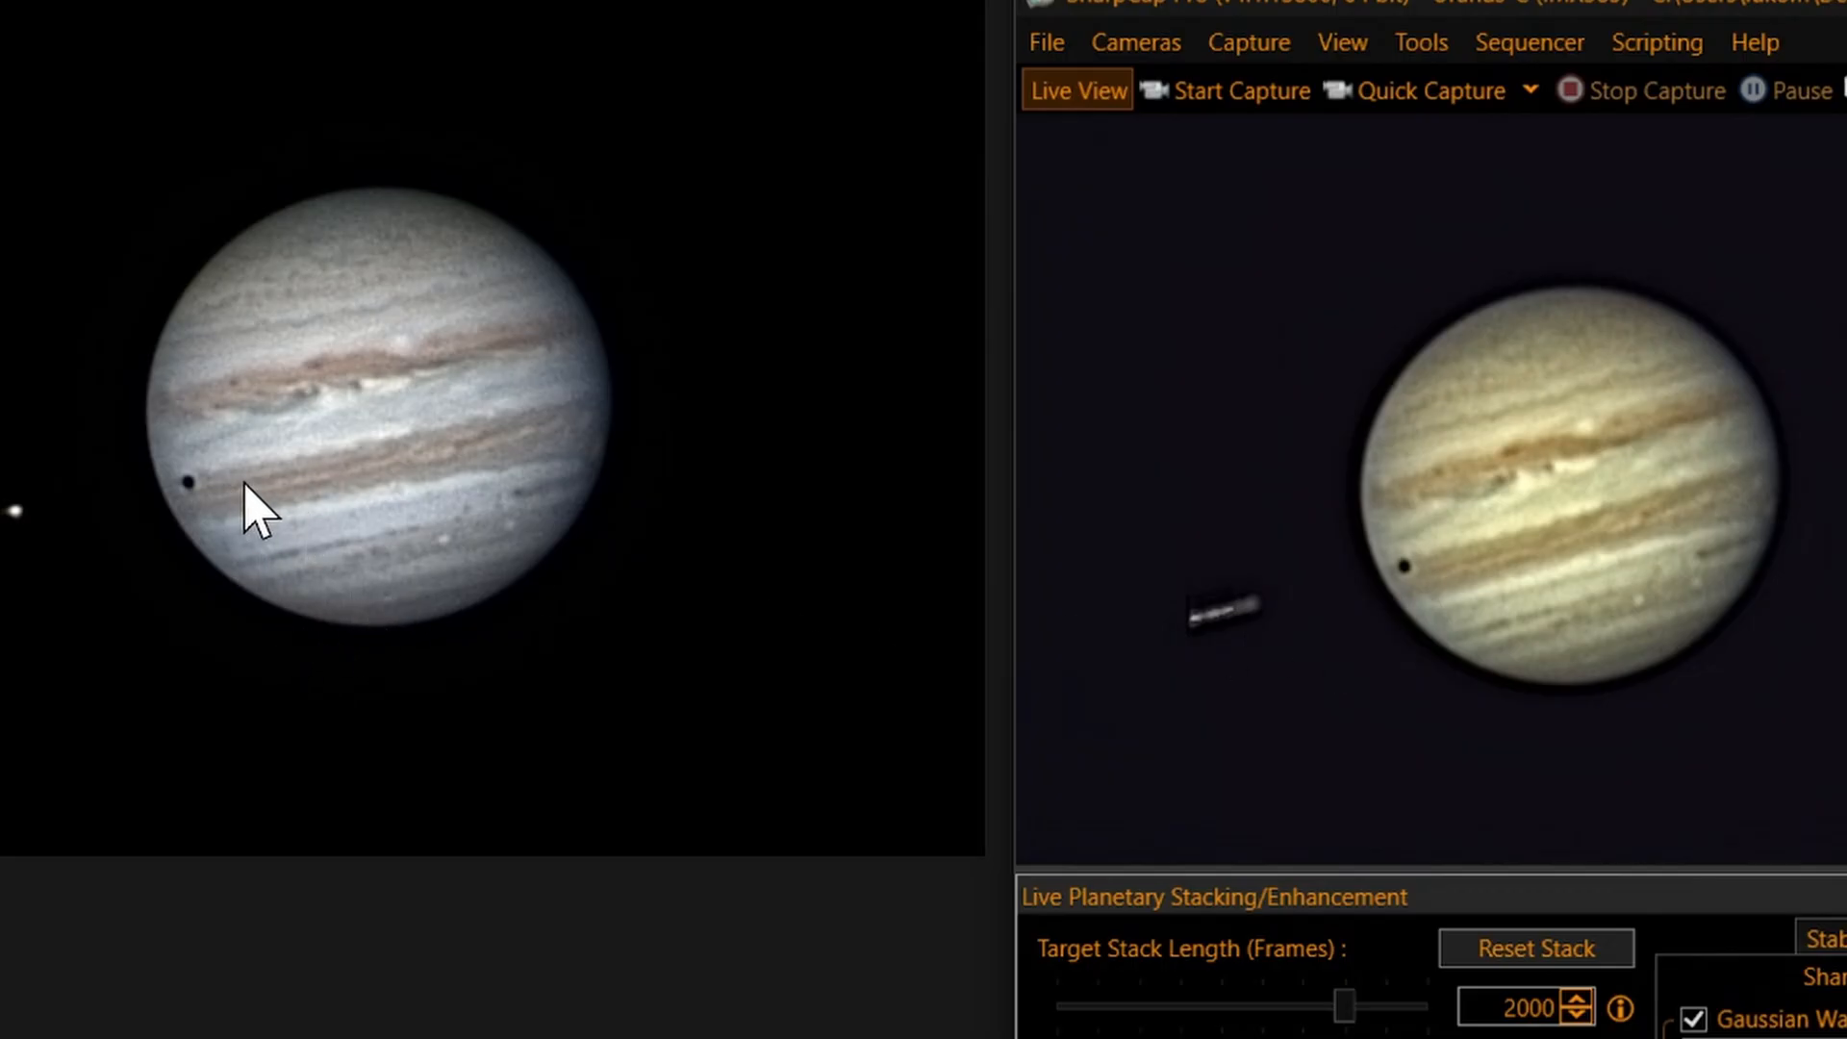
mouse_move(187, 527)
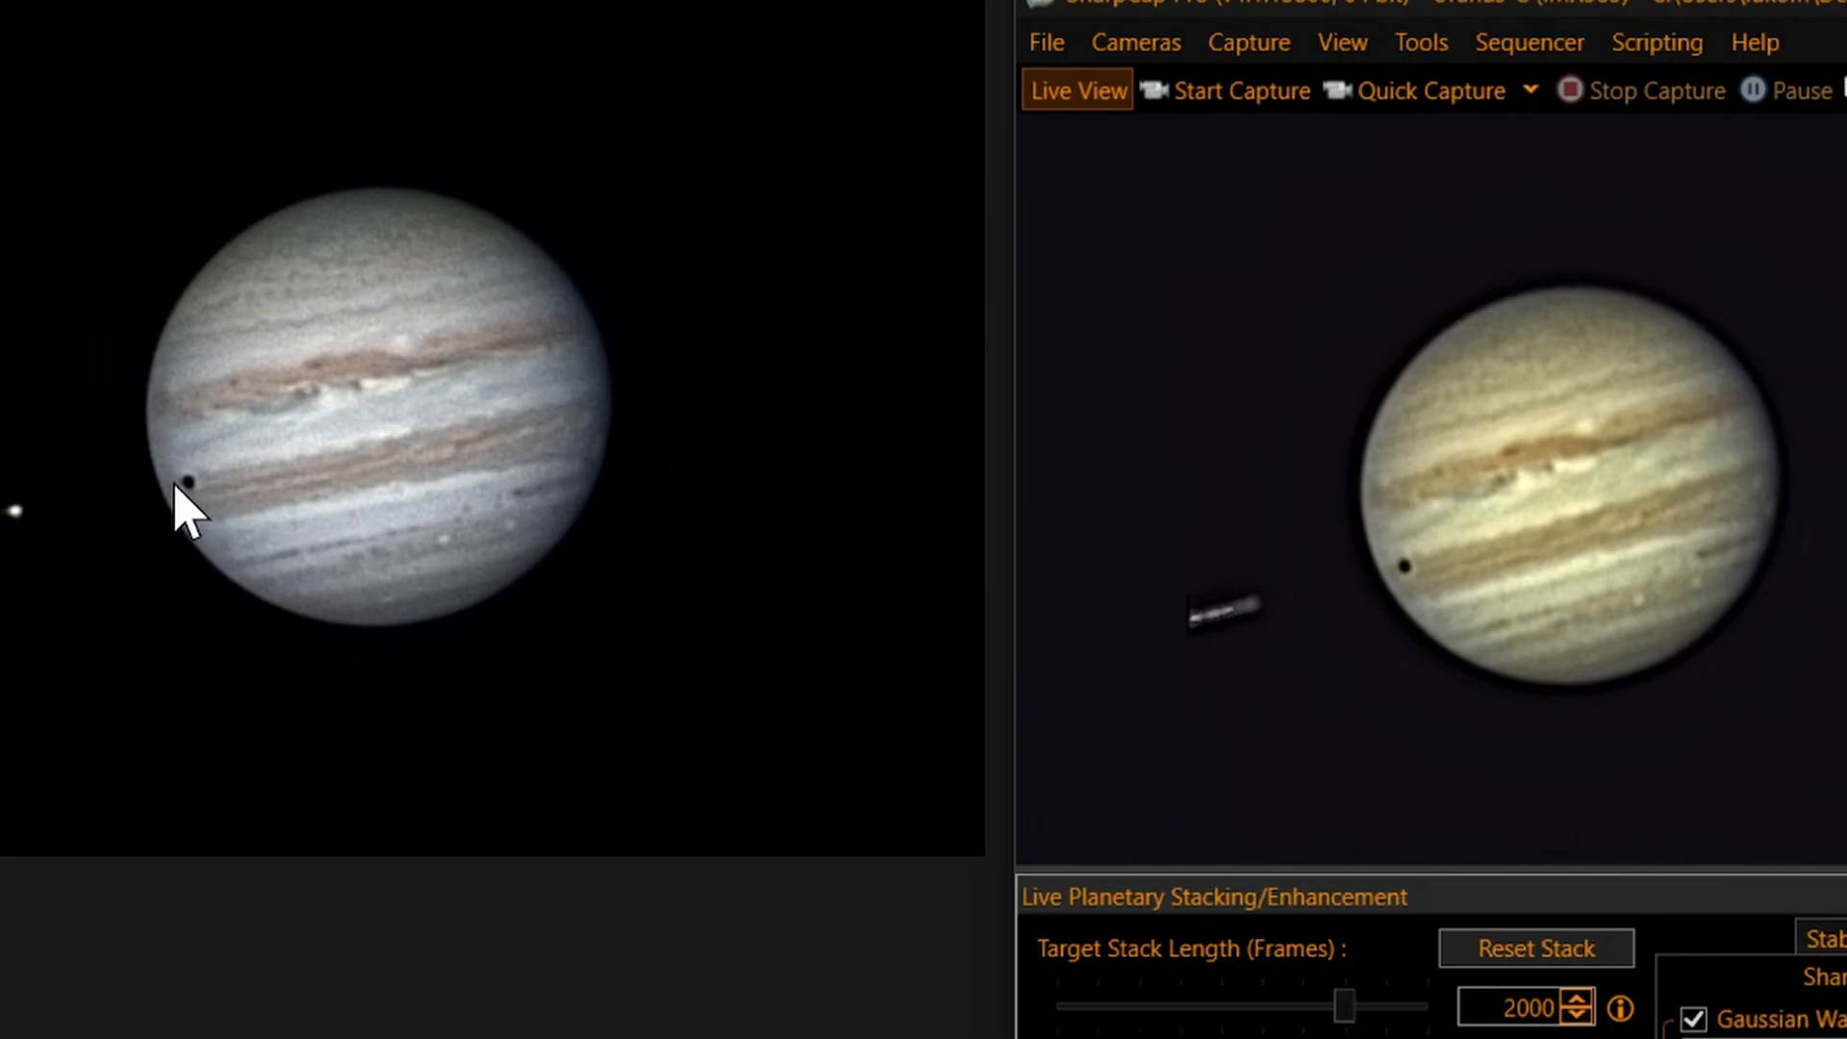
mouse_move(282, 518)
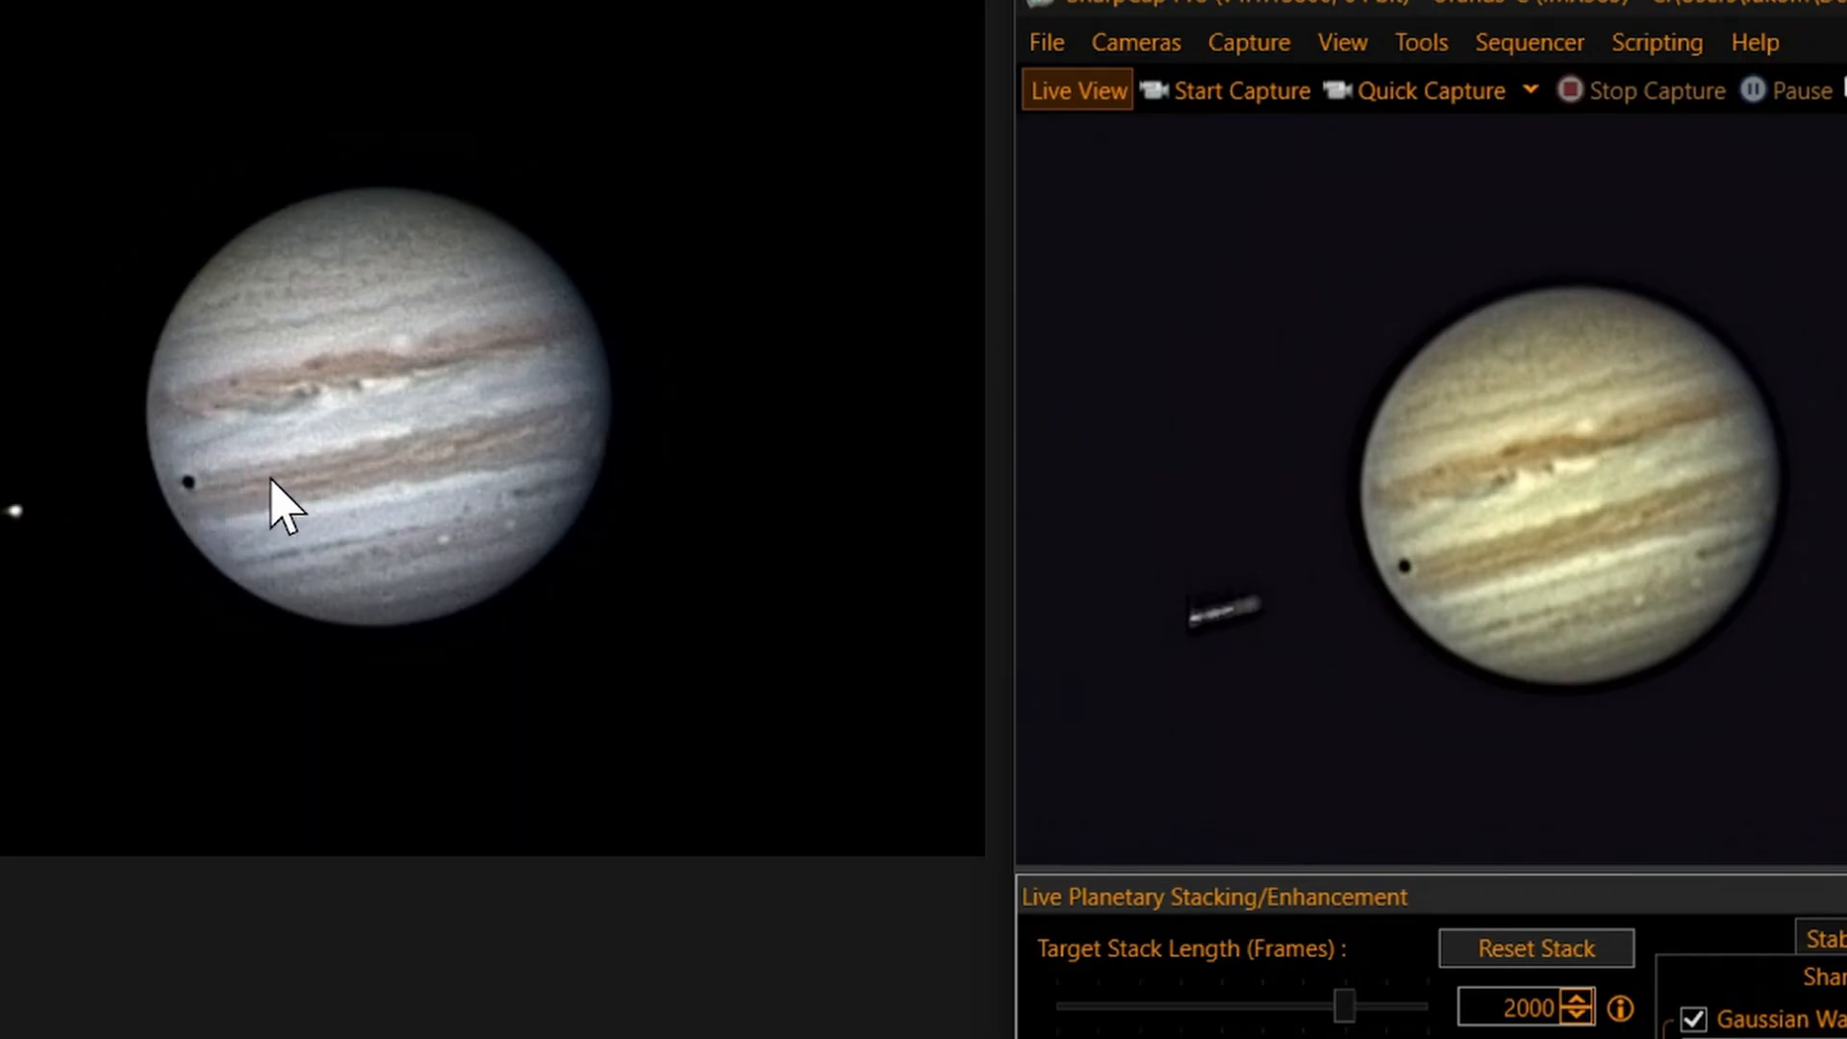
mouse_move(216, 546)
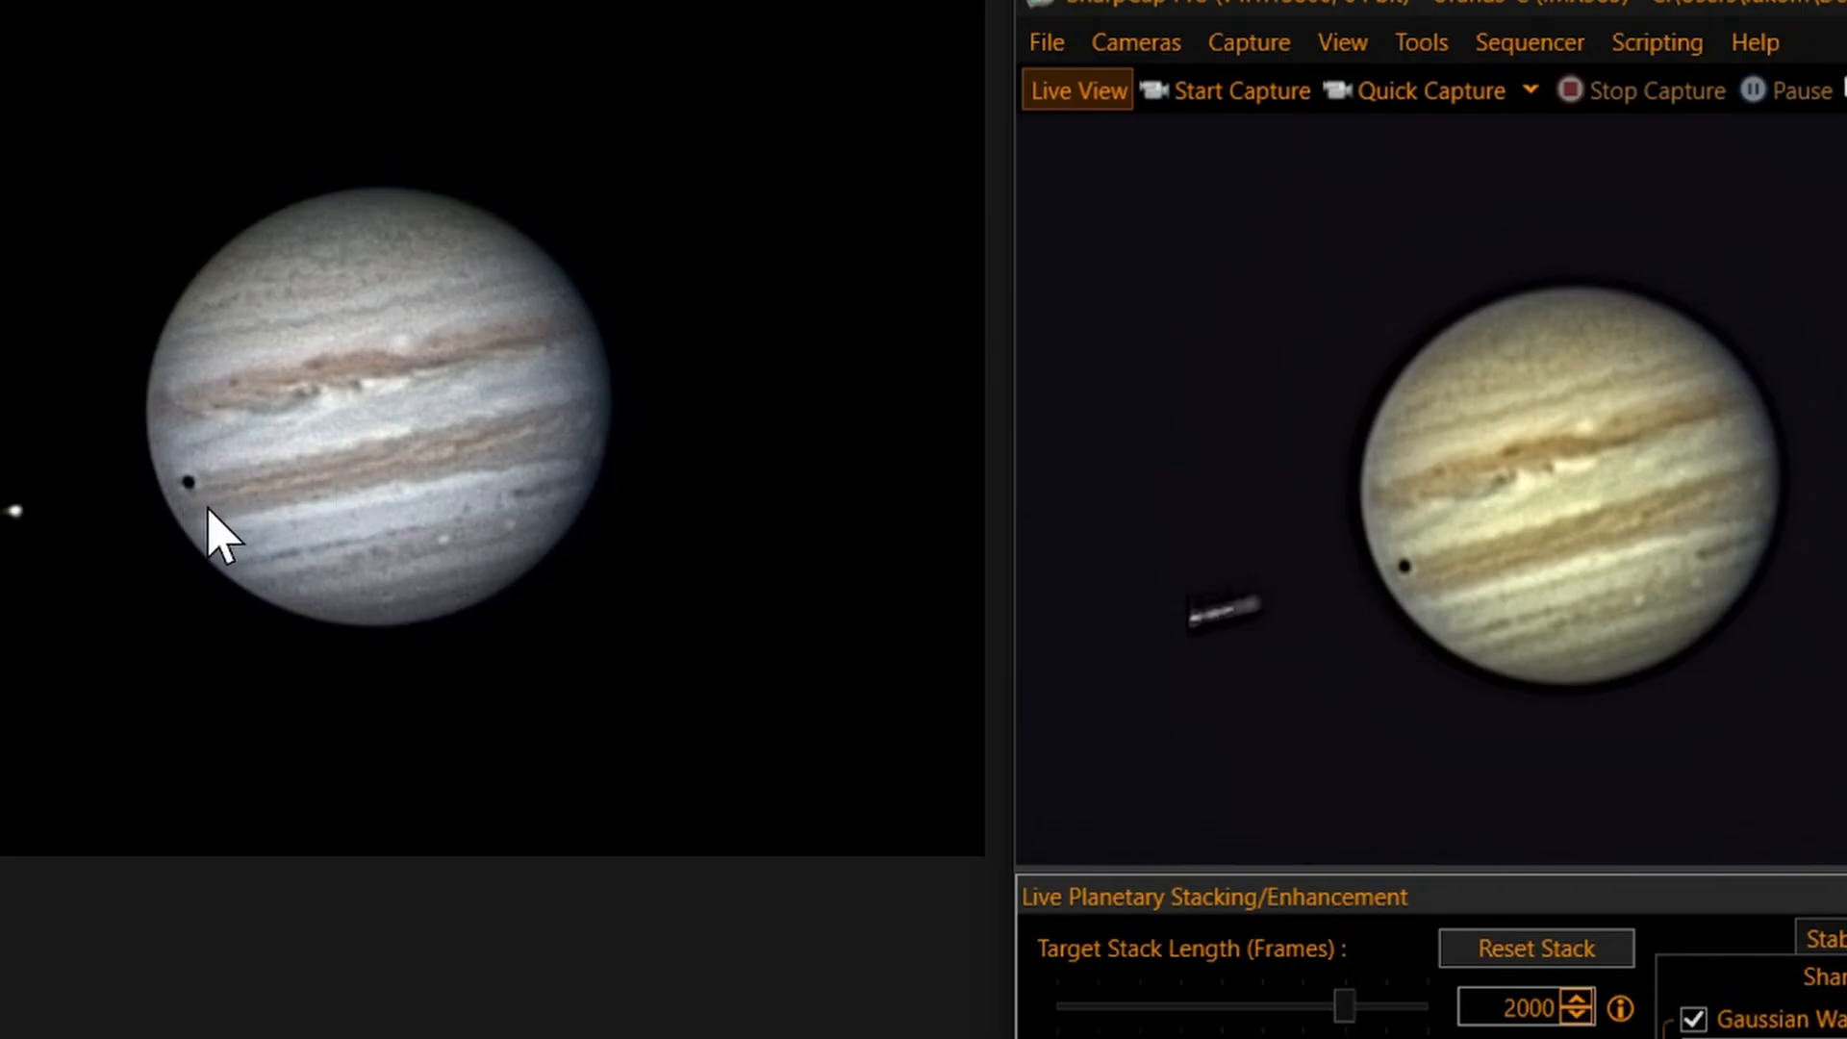
mouse_move(468, 459)
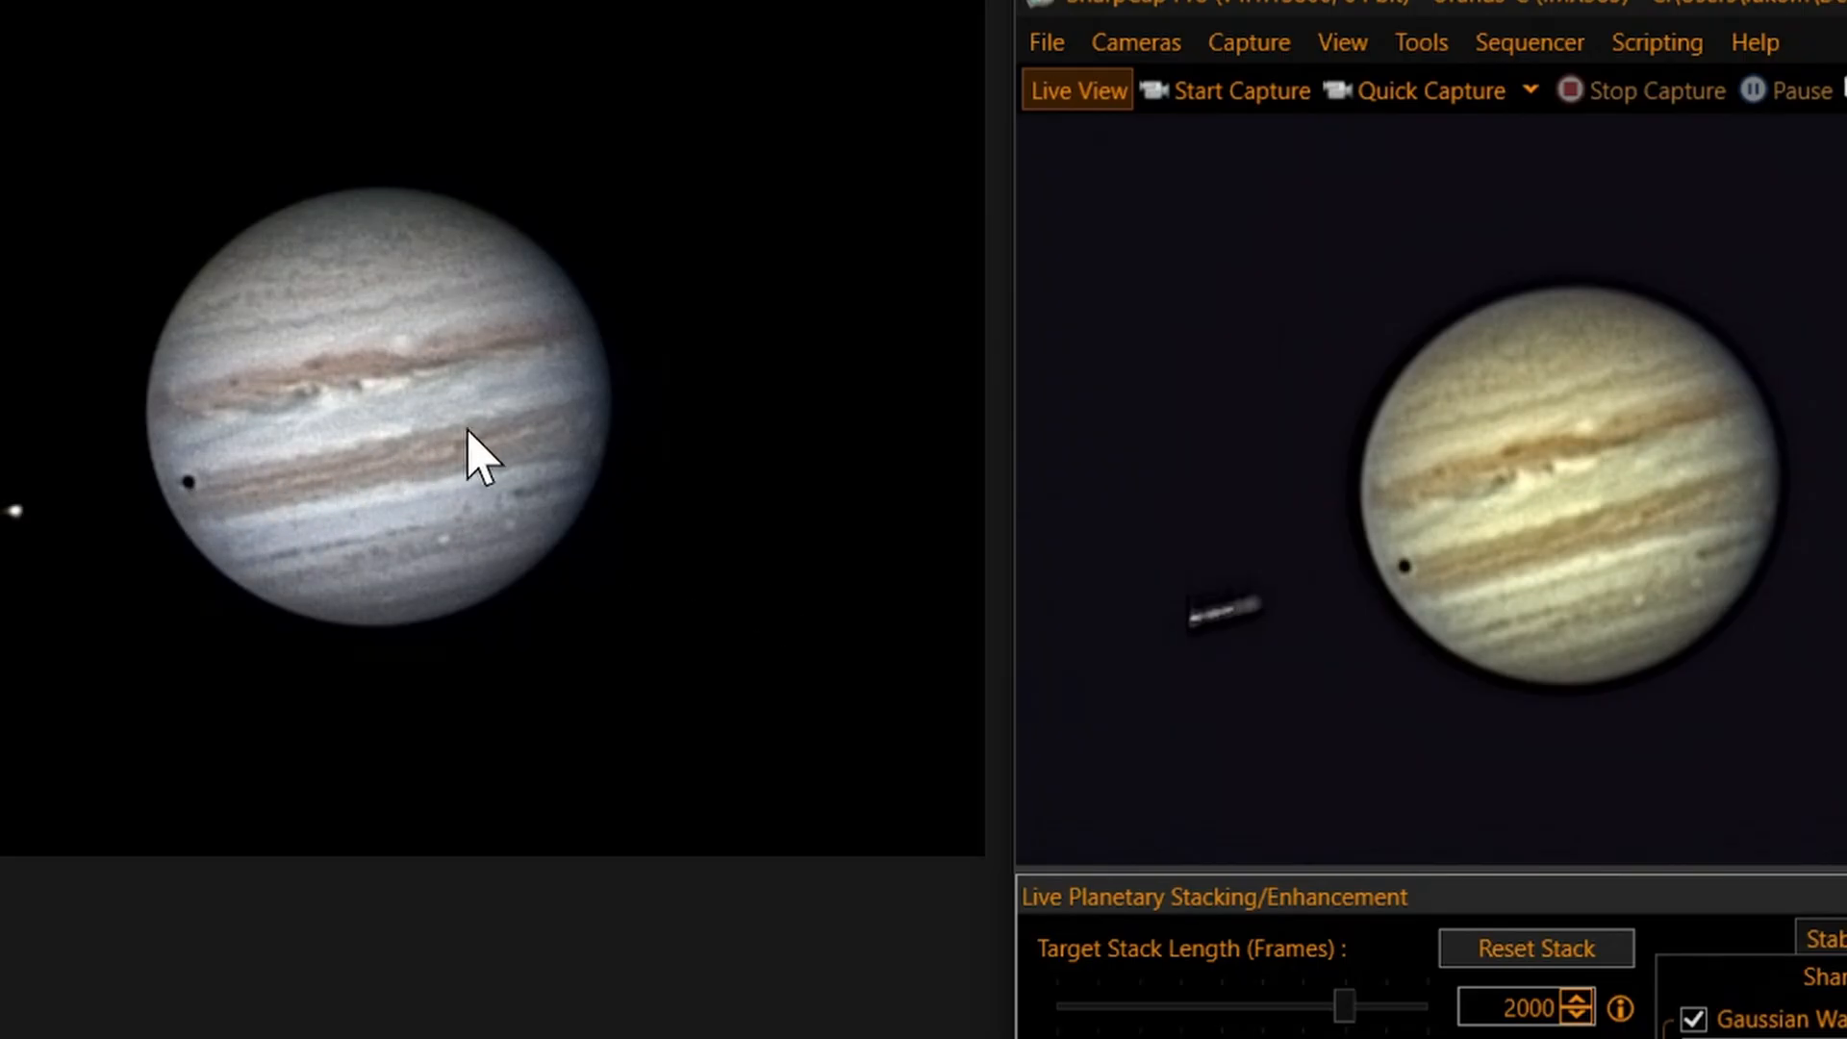
mouse_move(1568, 539)
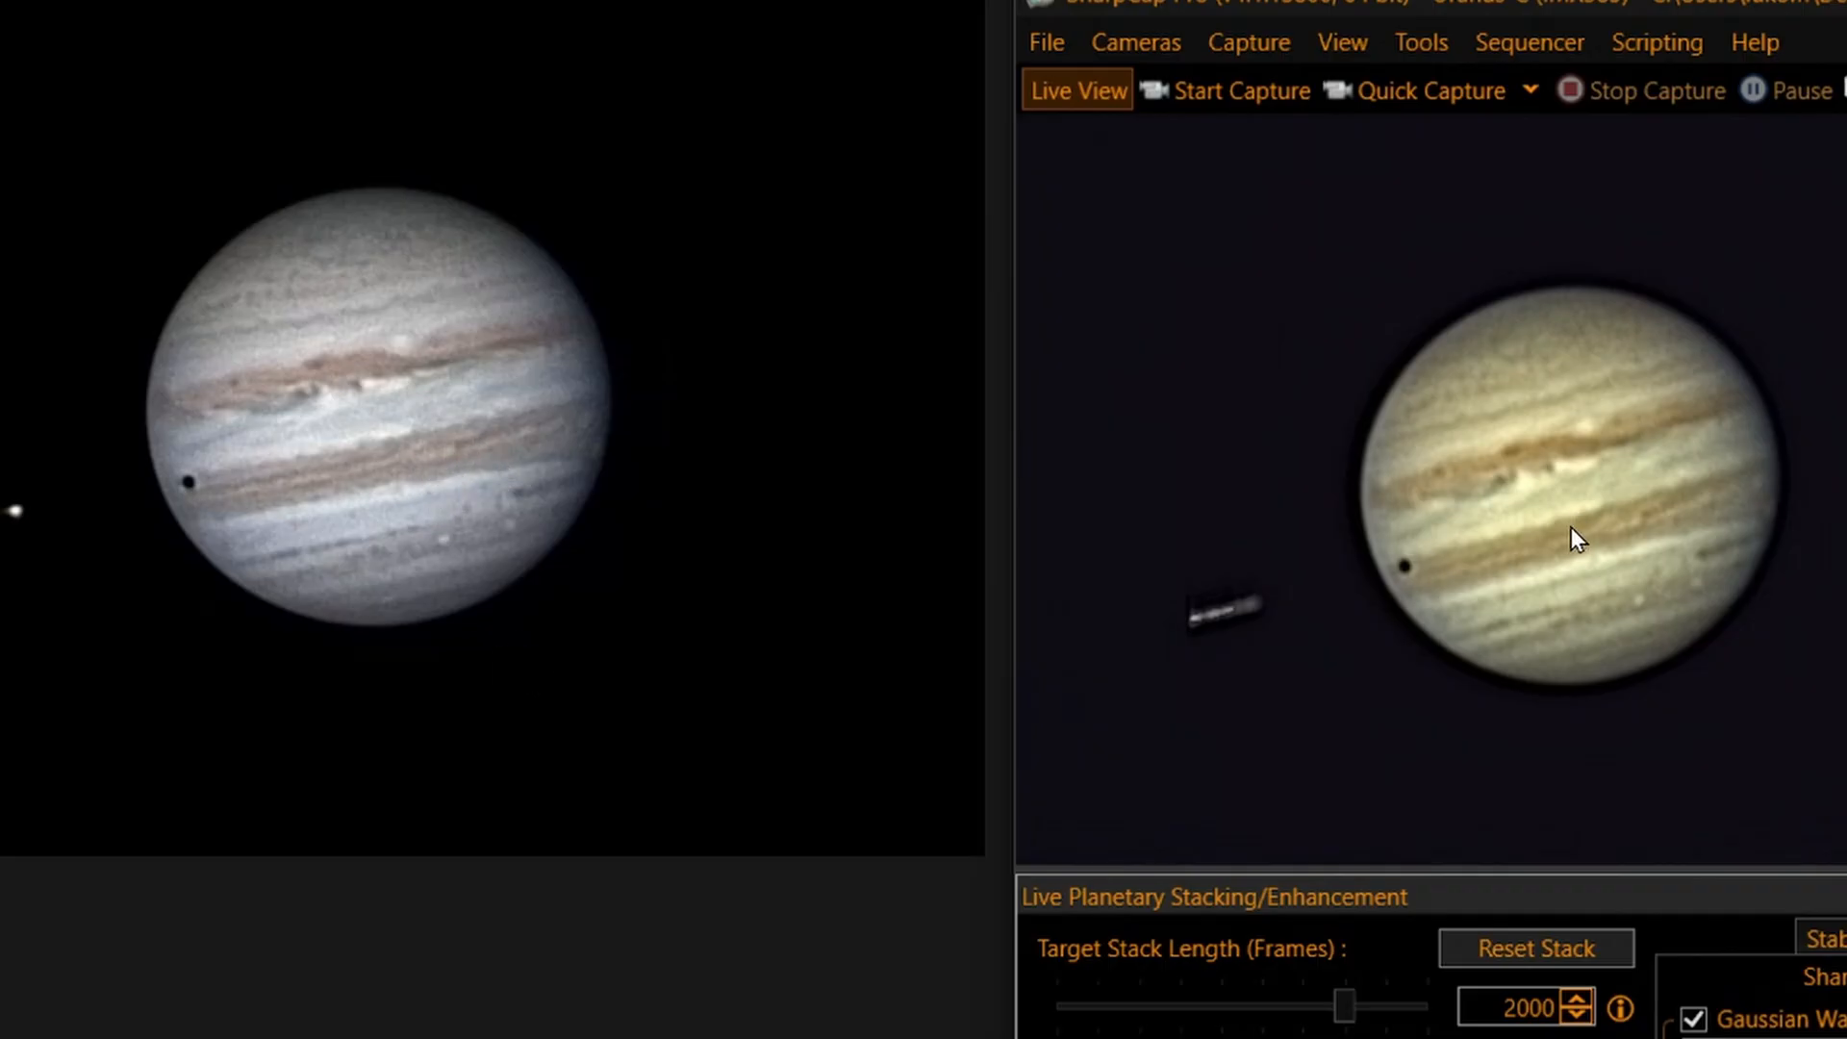
mouse_move(1505, 580)
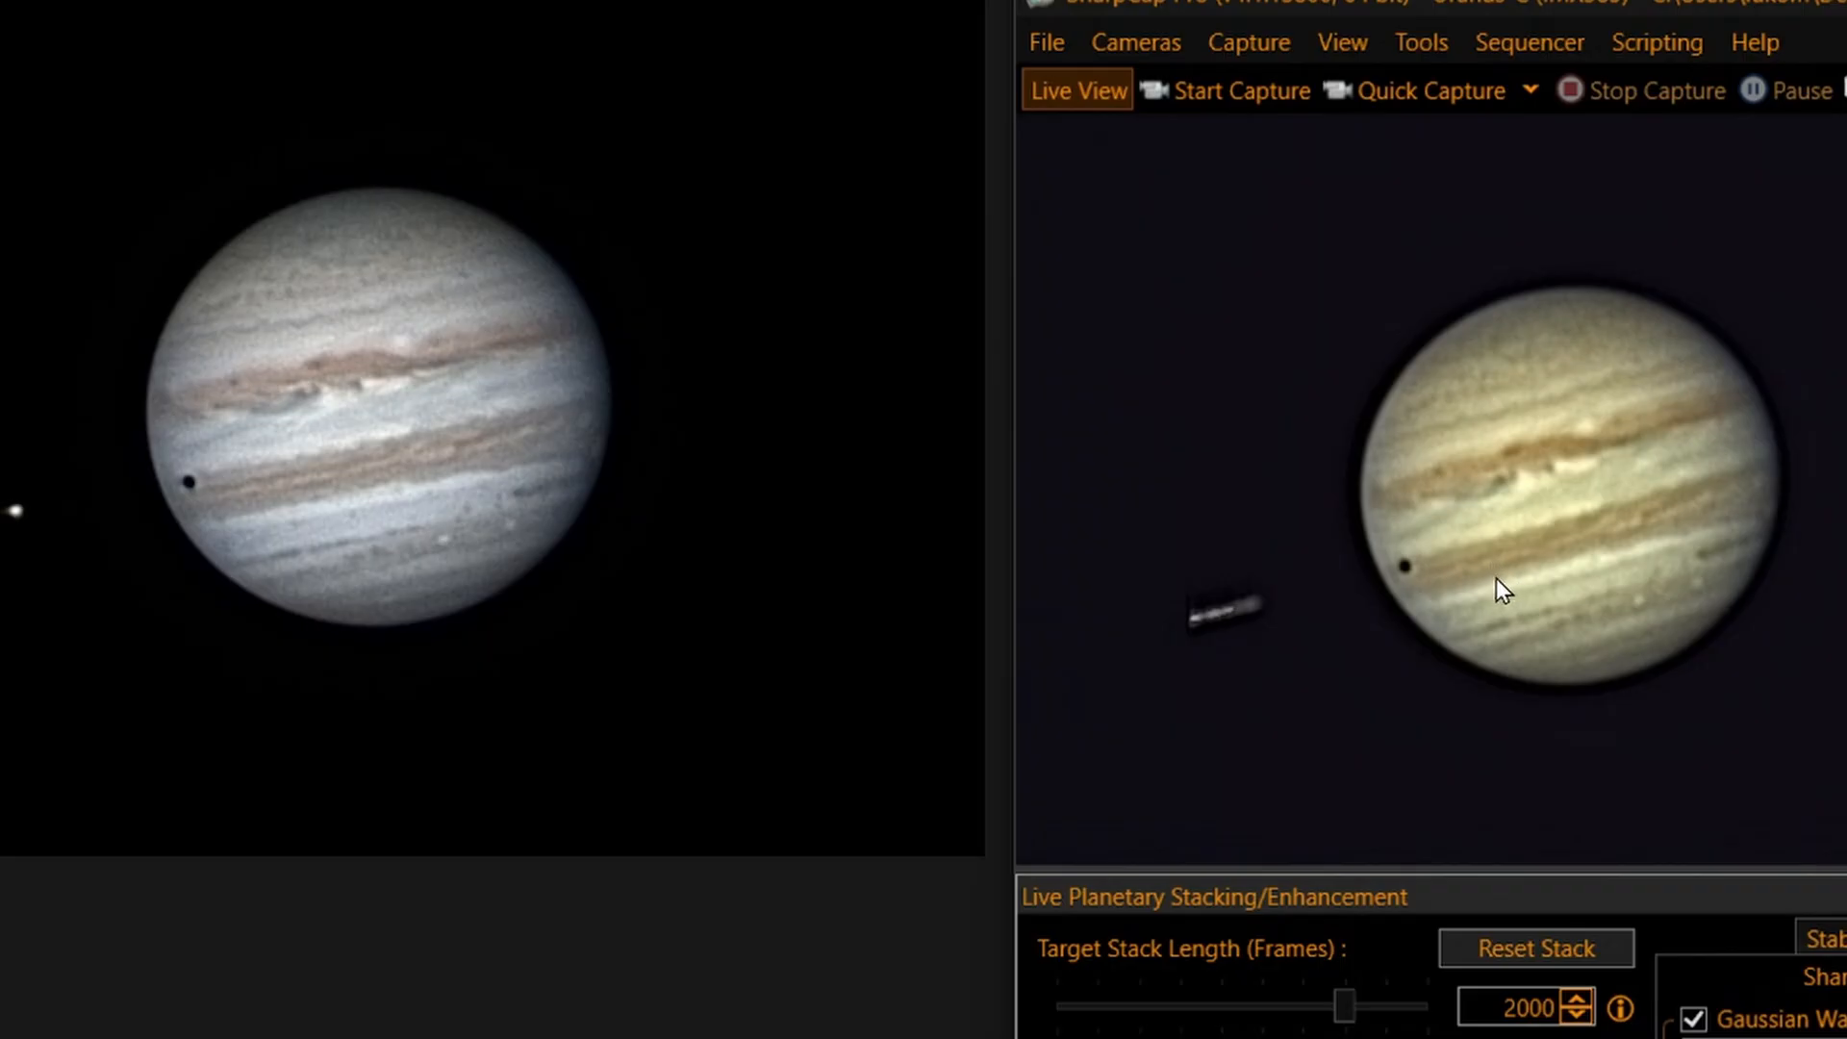
mouse_move(1609, 541)
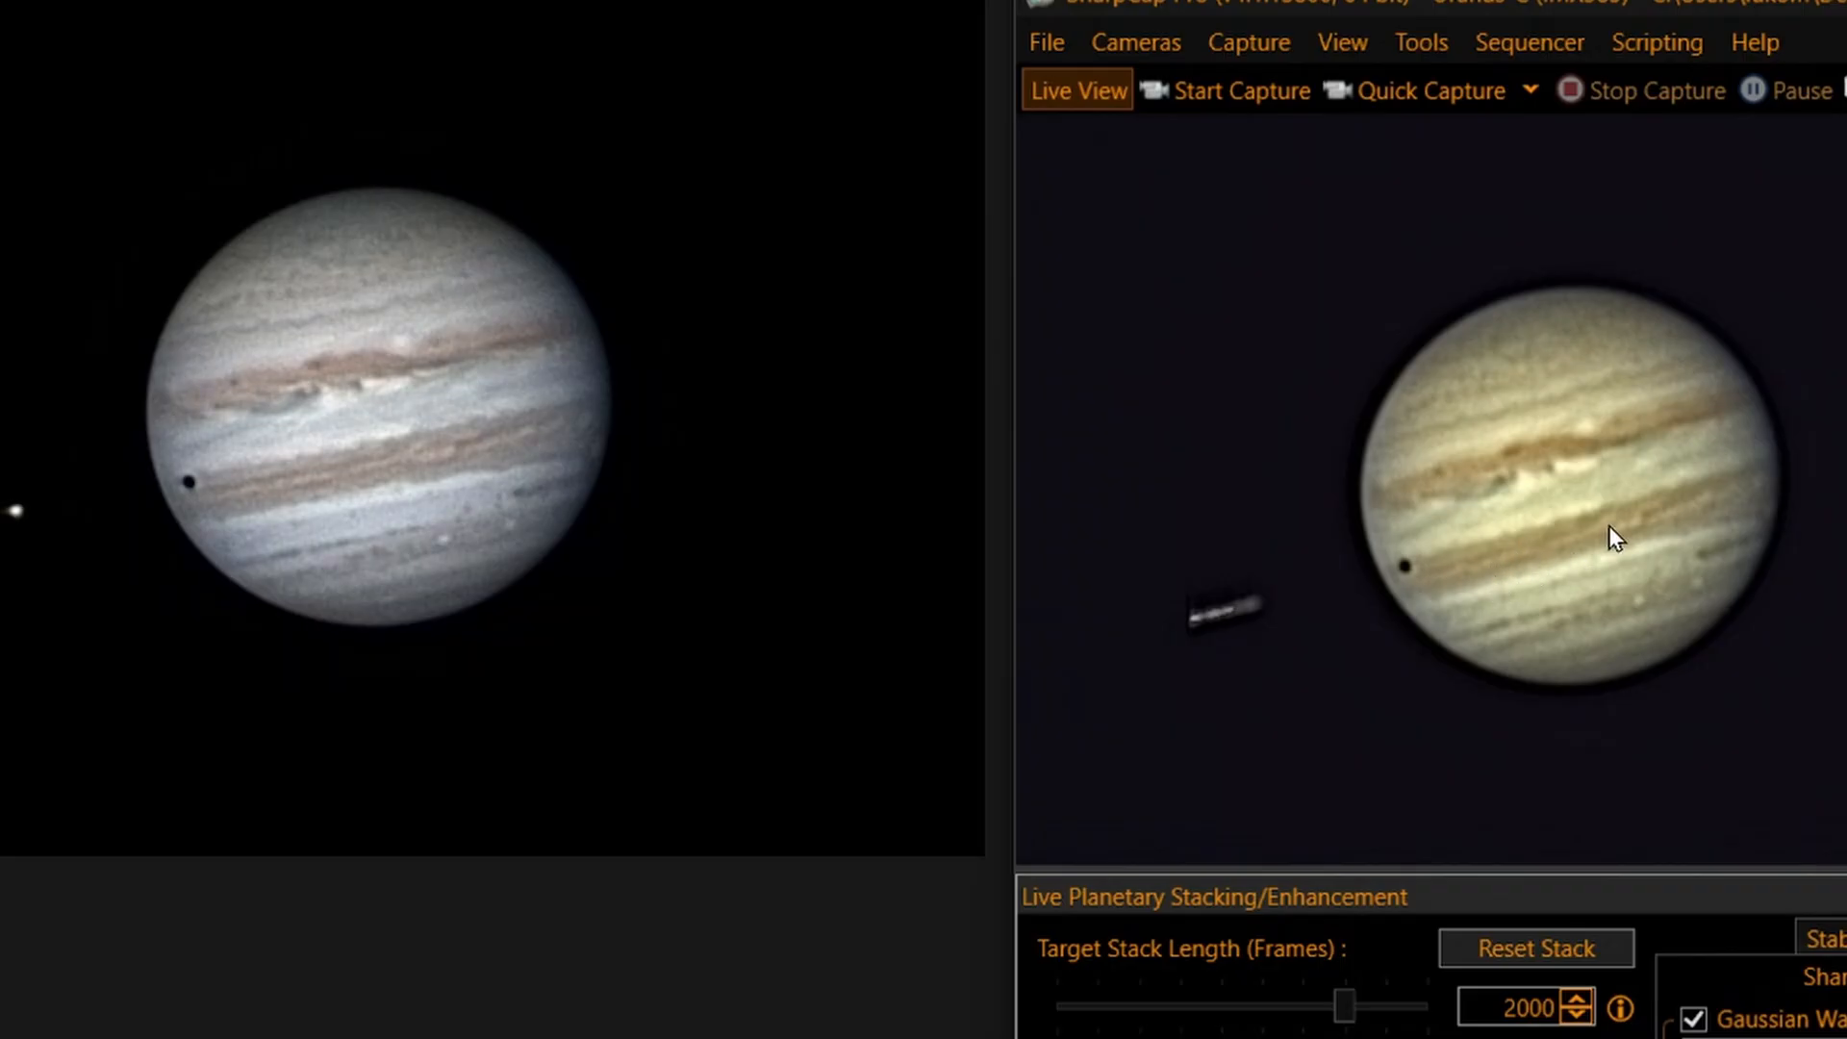
mouse_move(1669, 515)
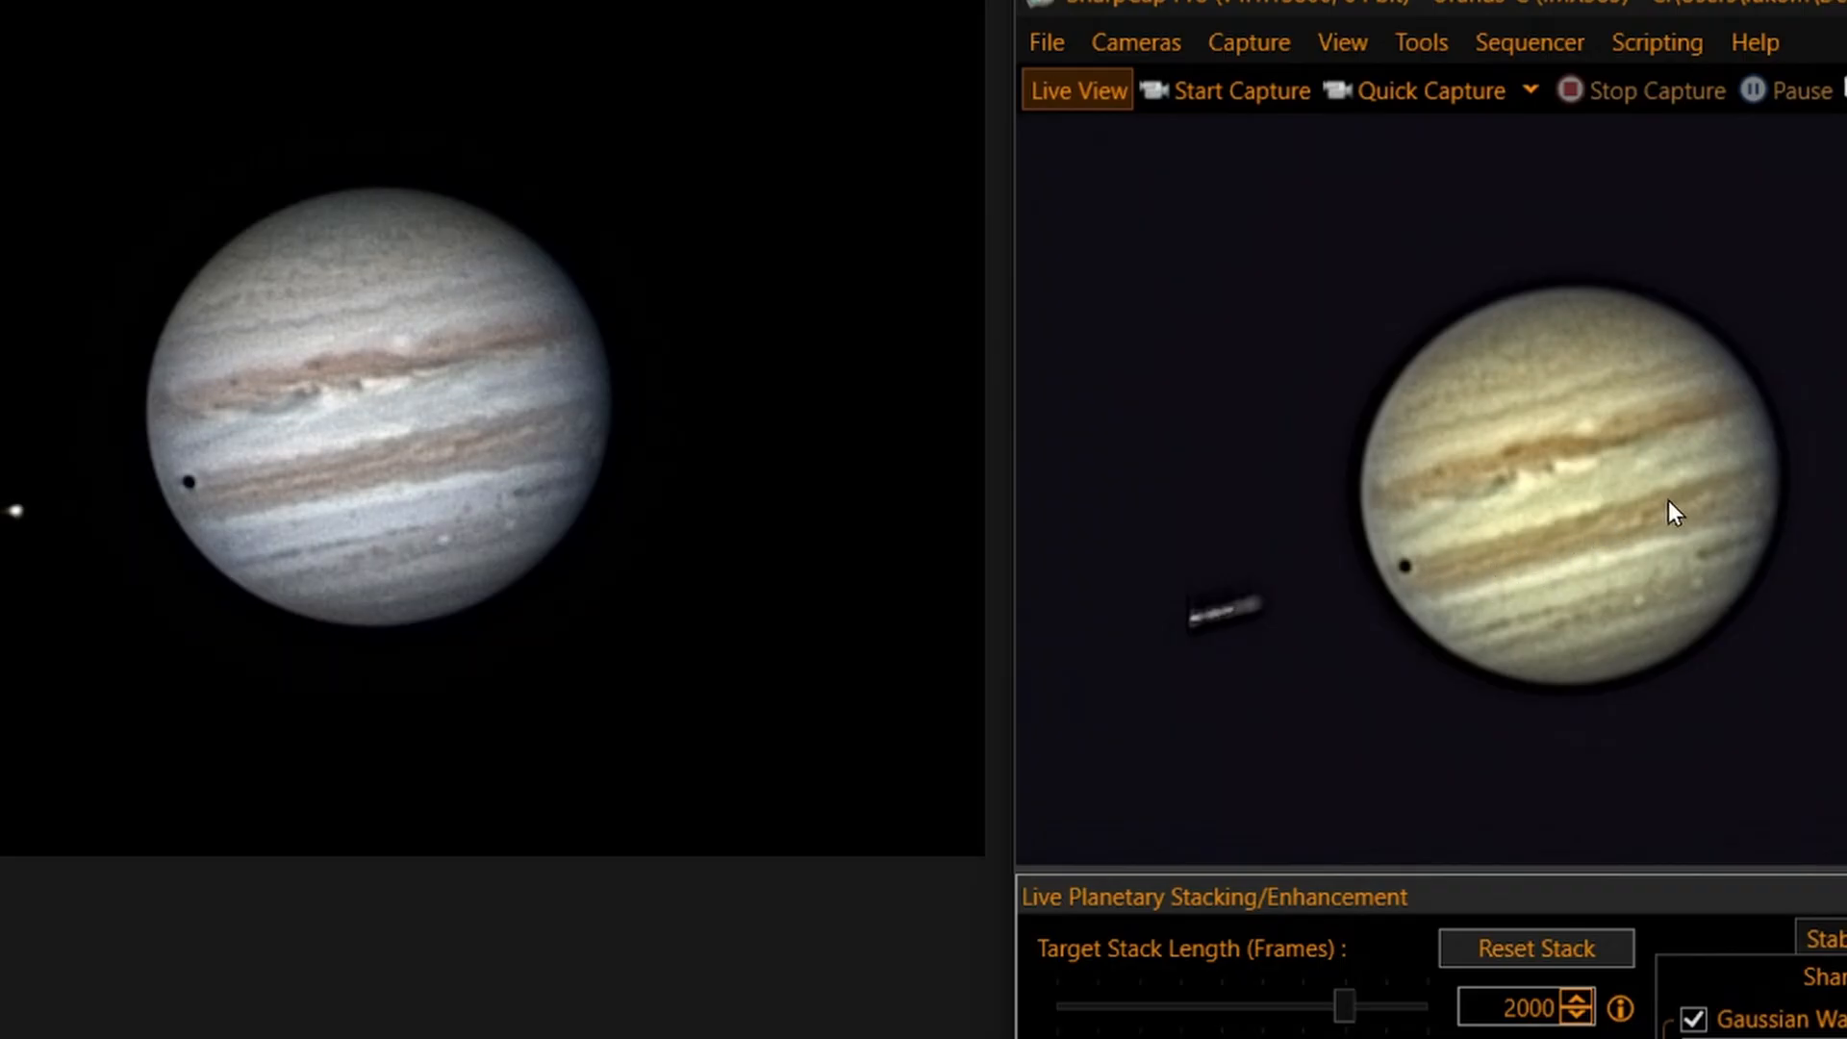
mouse_move(1519, 617)
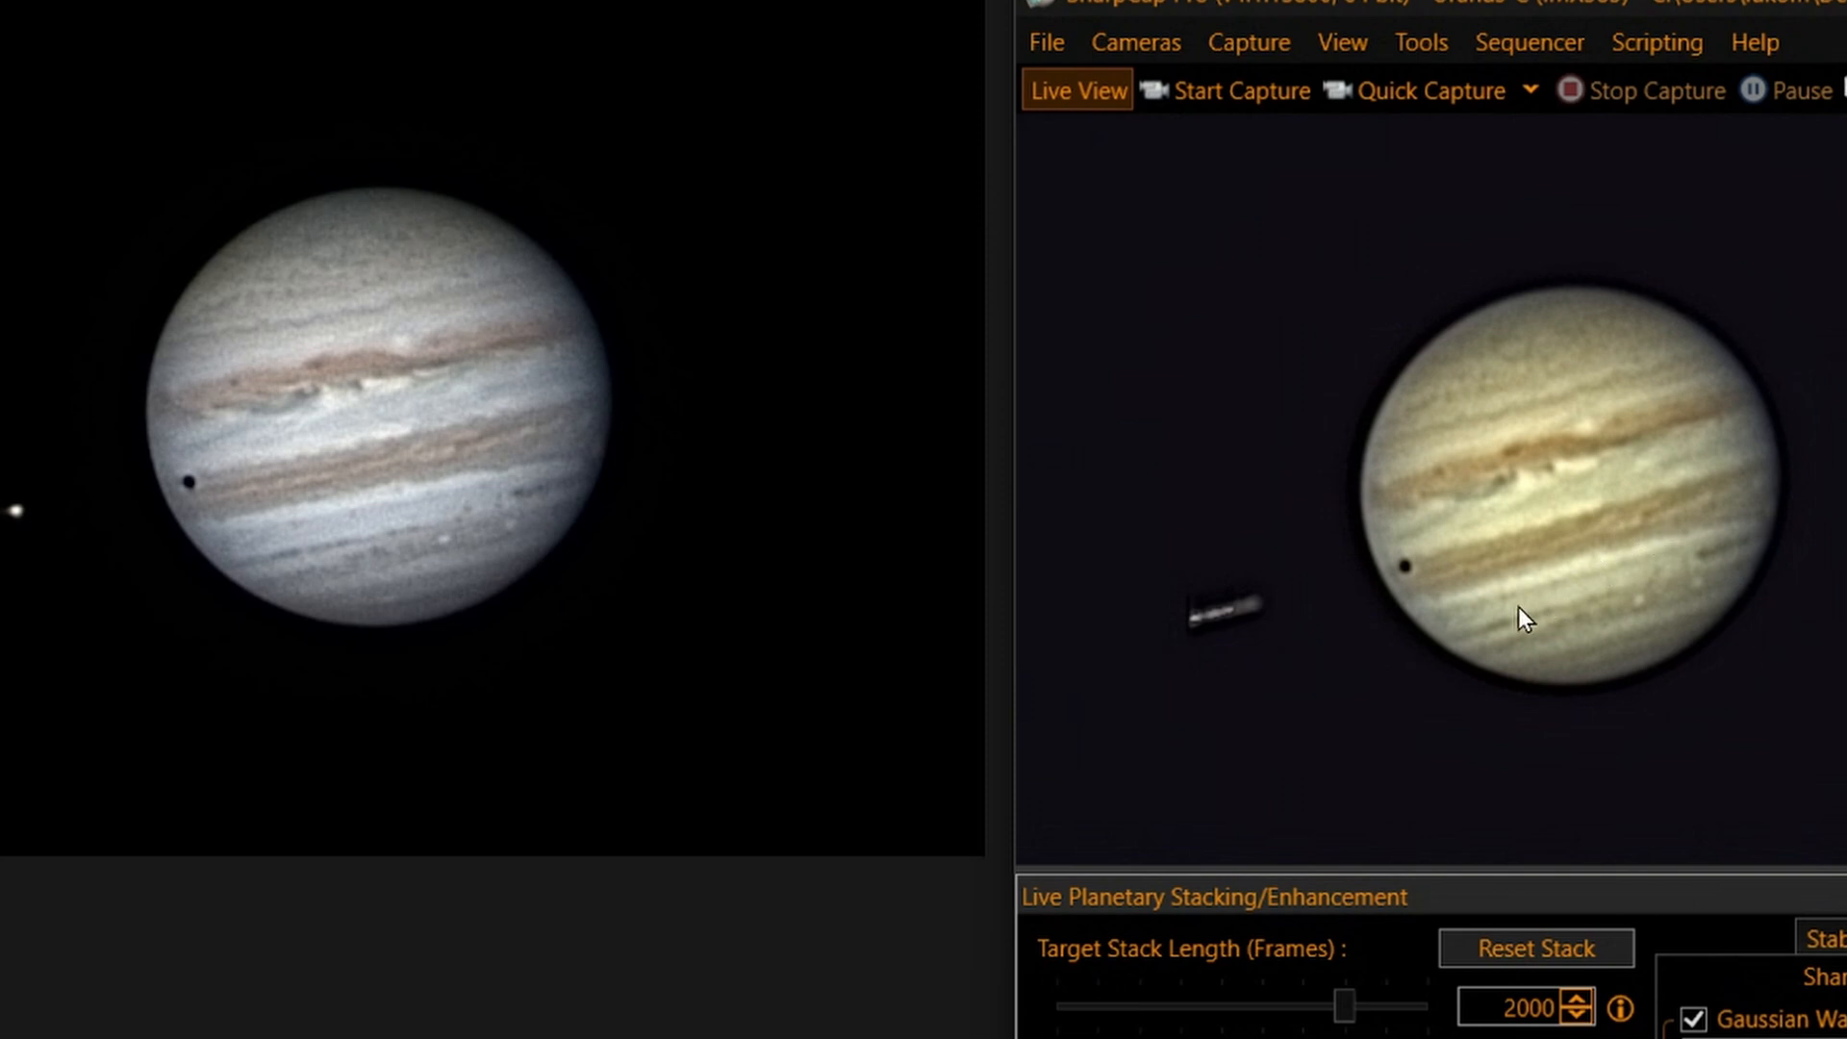
mouse_move(1735, 497)
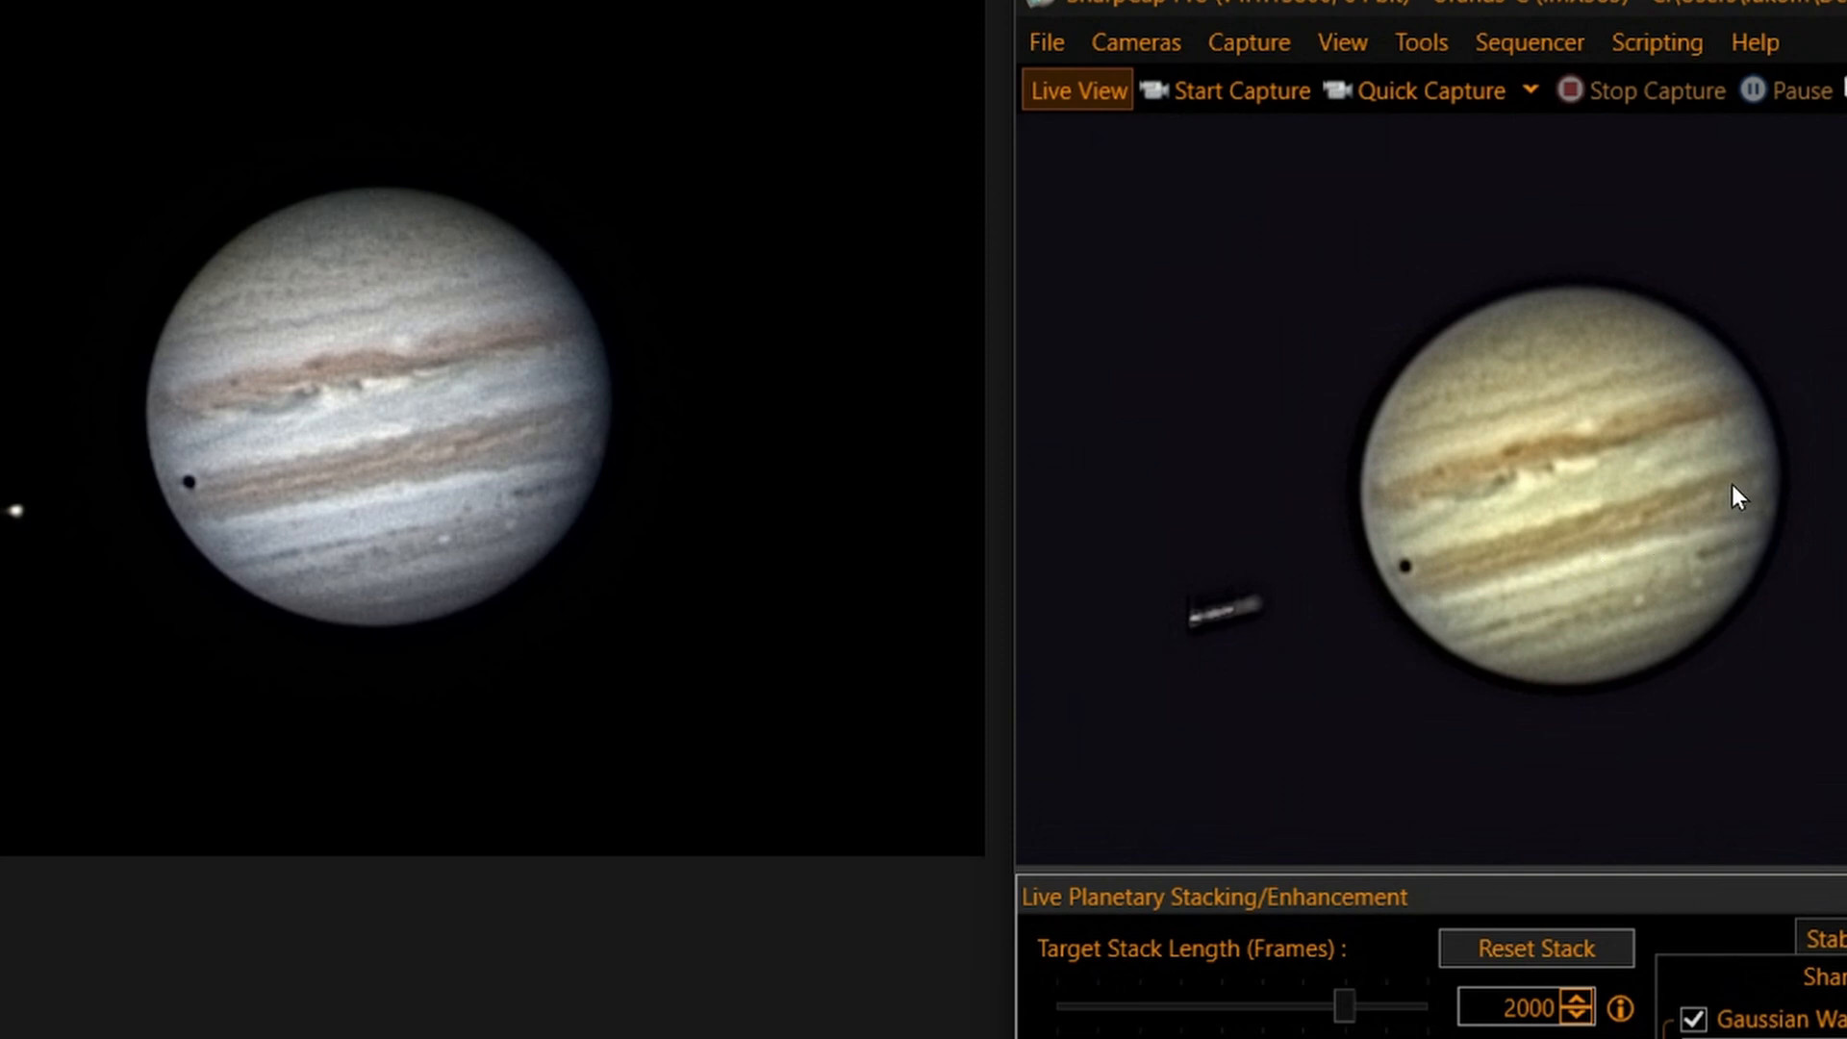
mouse_move(487, 545)
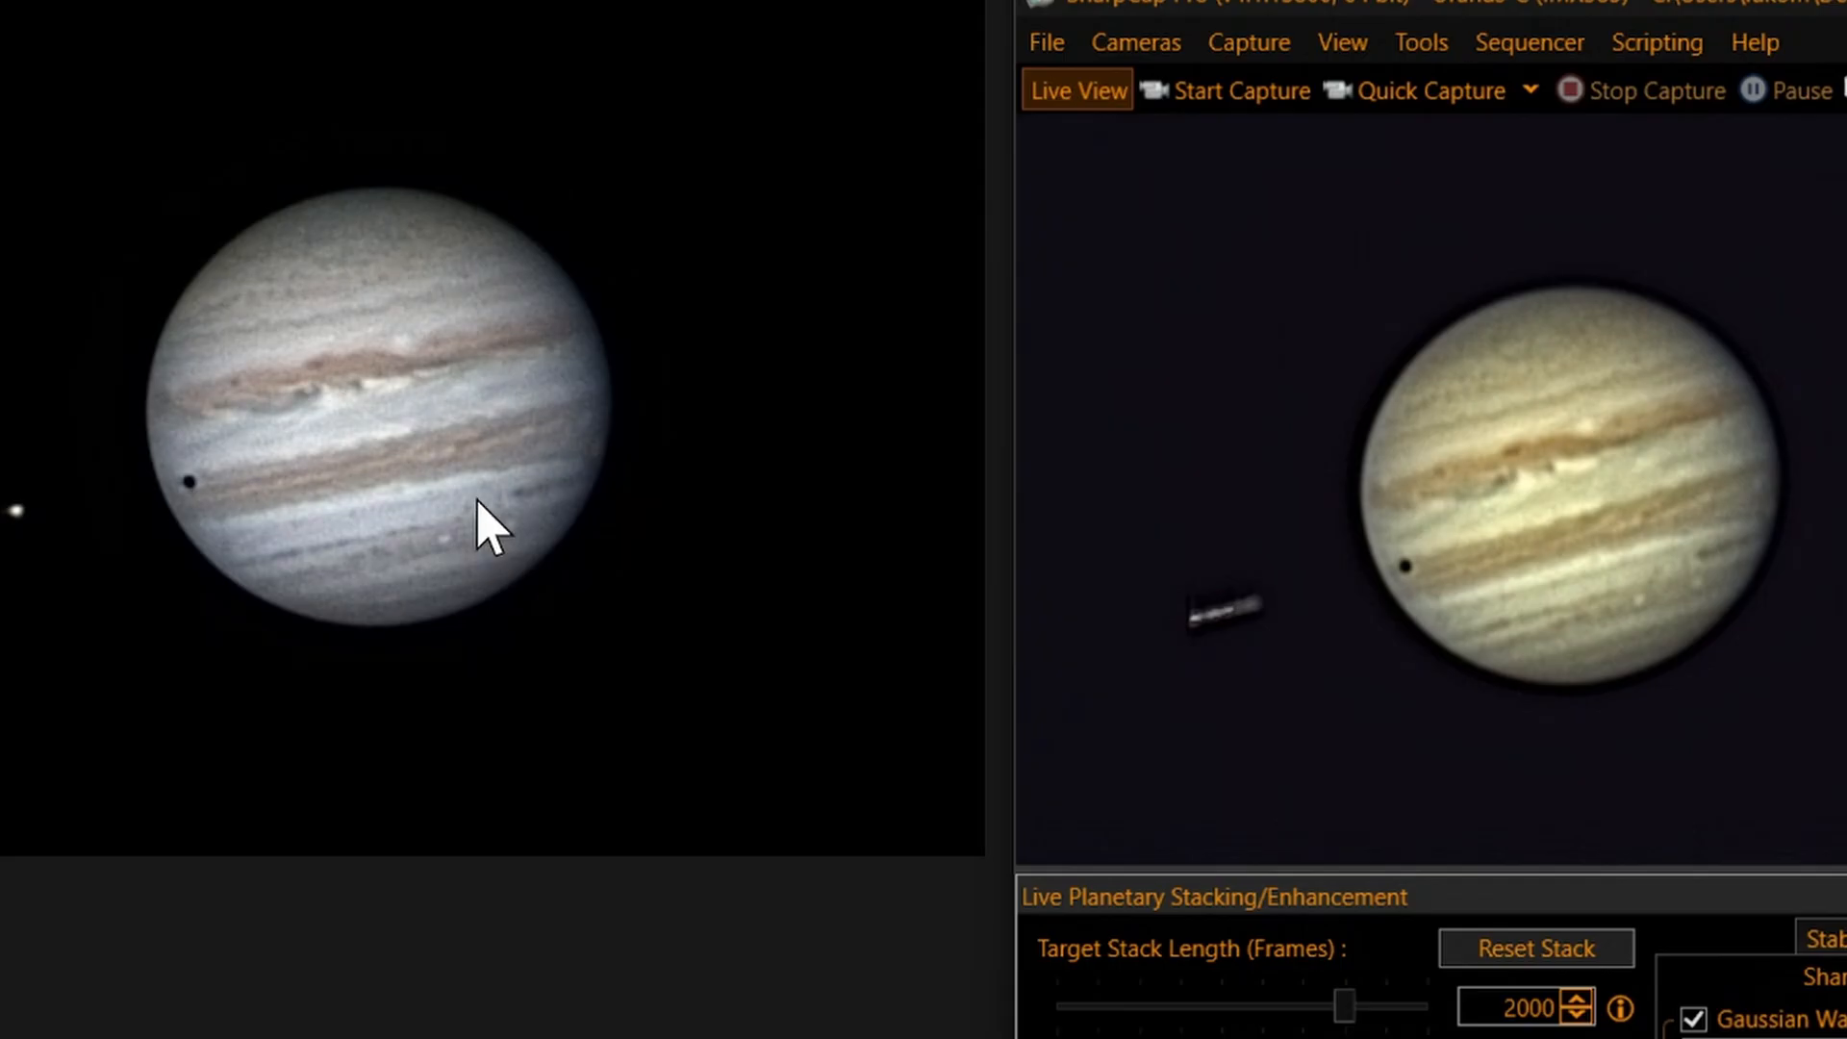
mouse_move(377, 248)
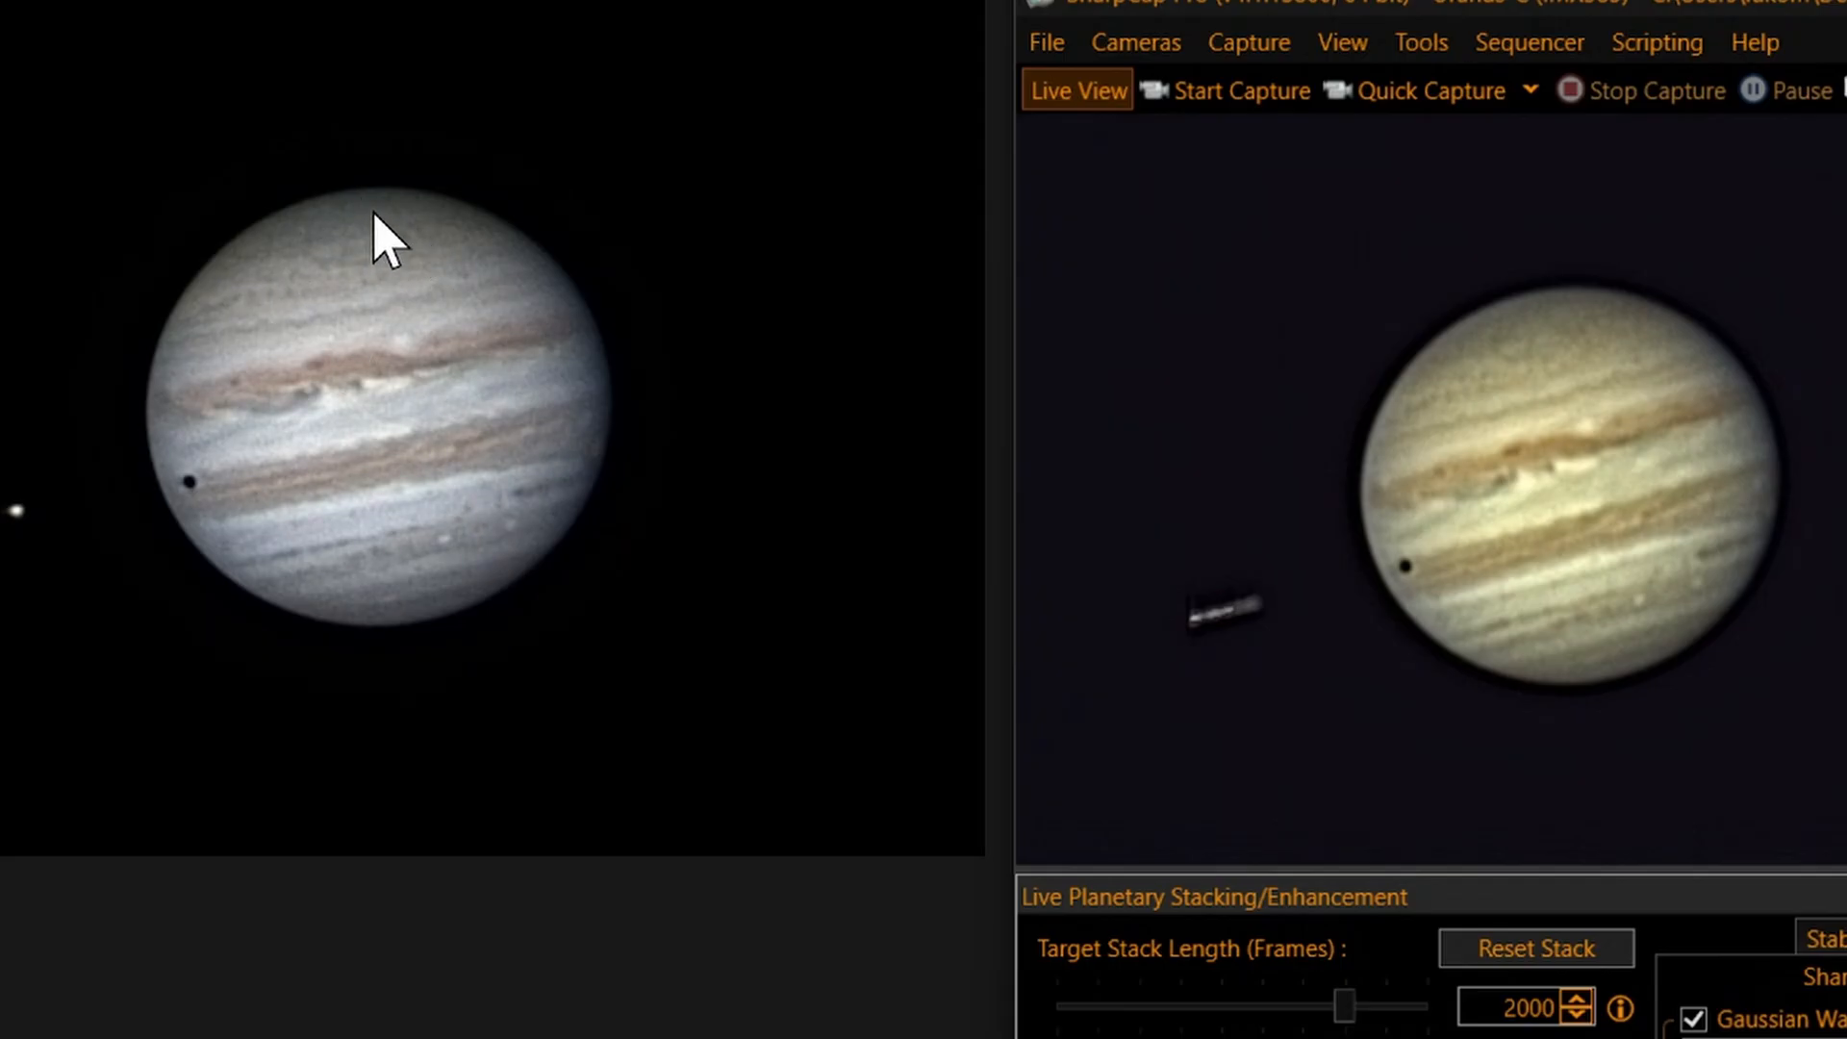
mouse_move(359, 233)
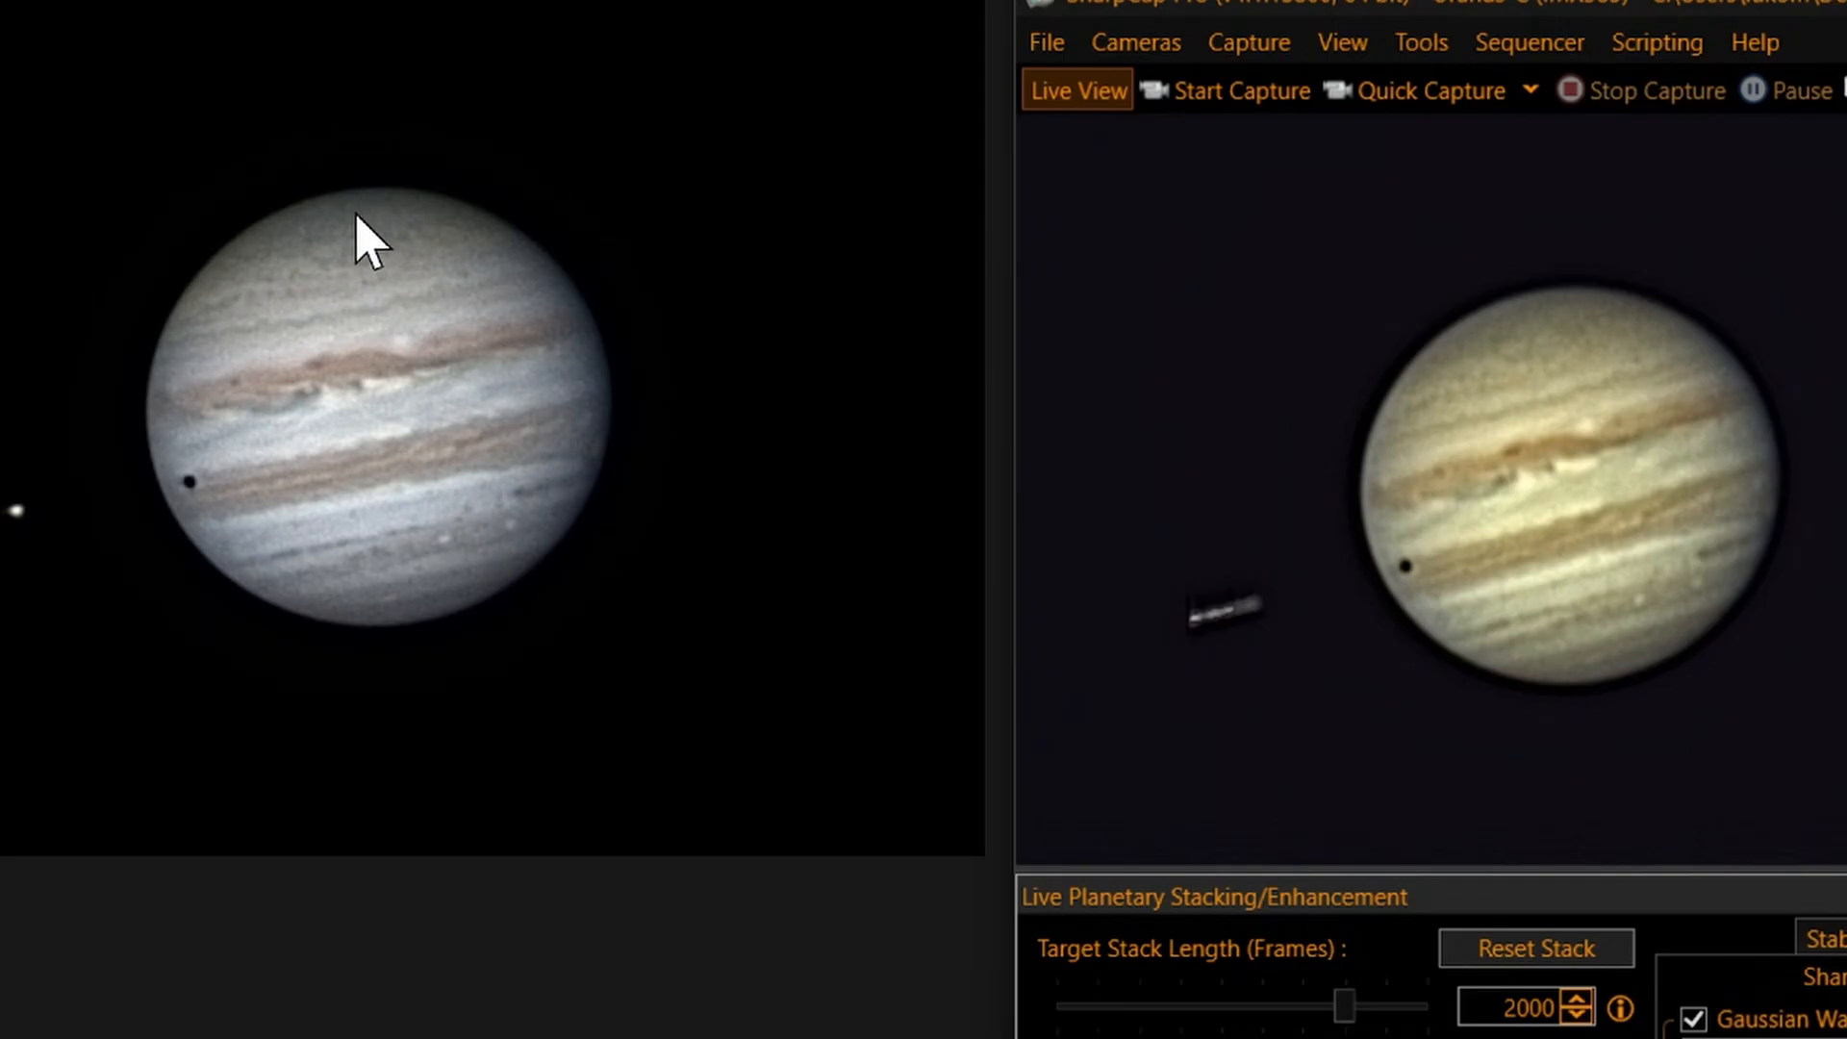
mouse_move(1471, 264)
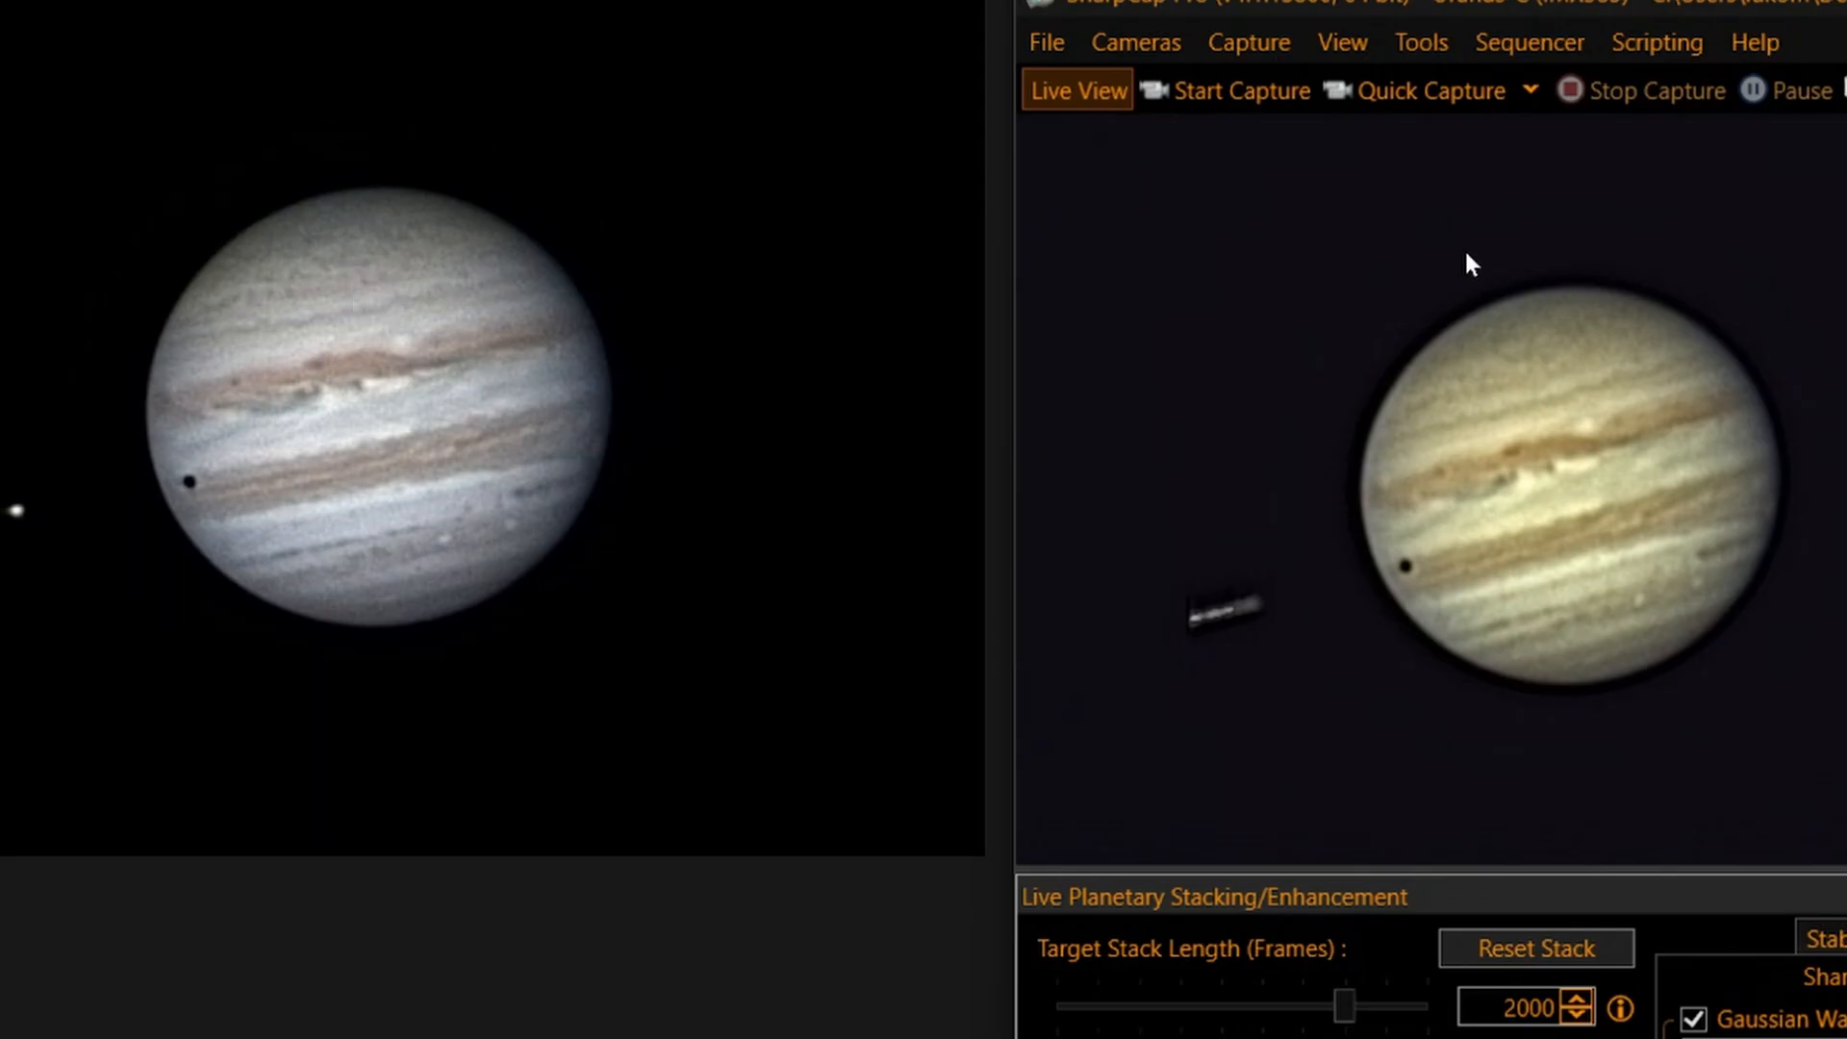
mouse_move(500, 383)
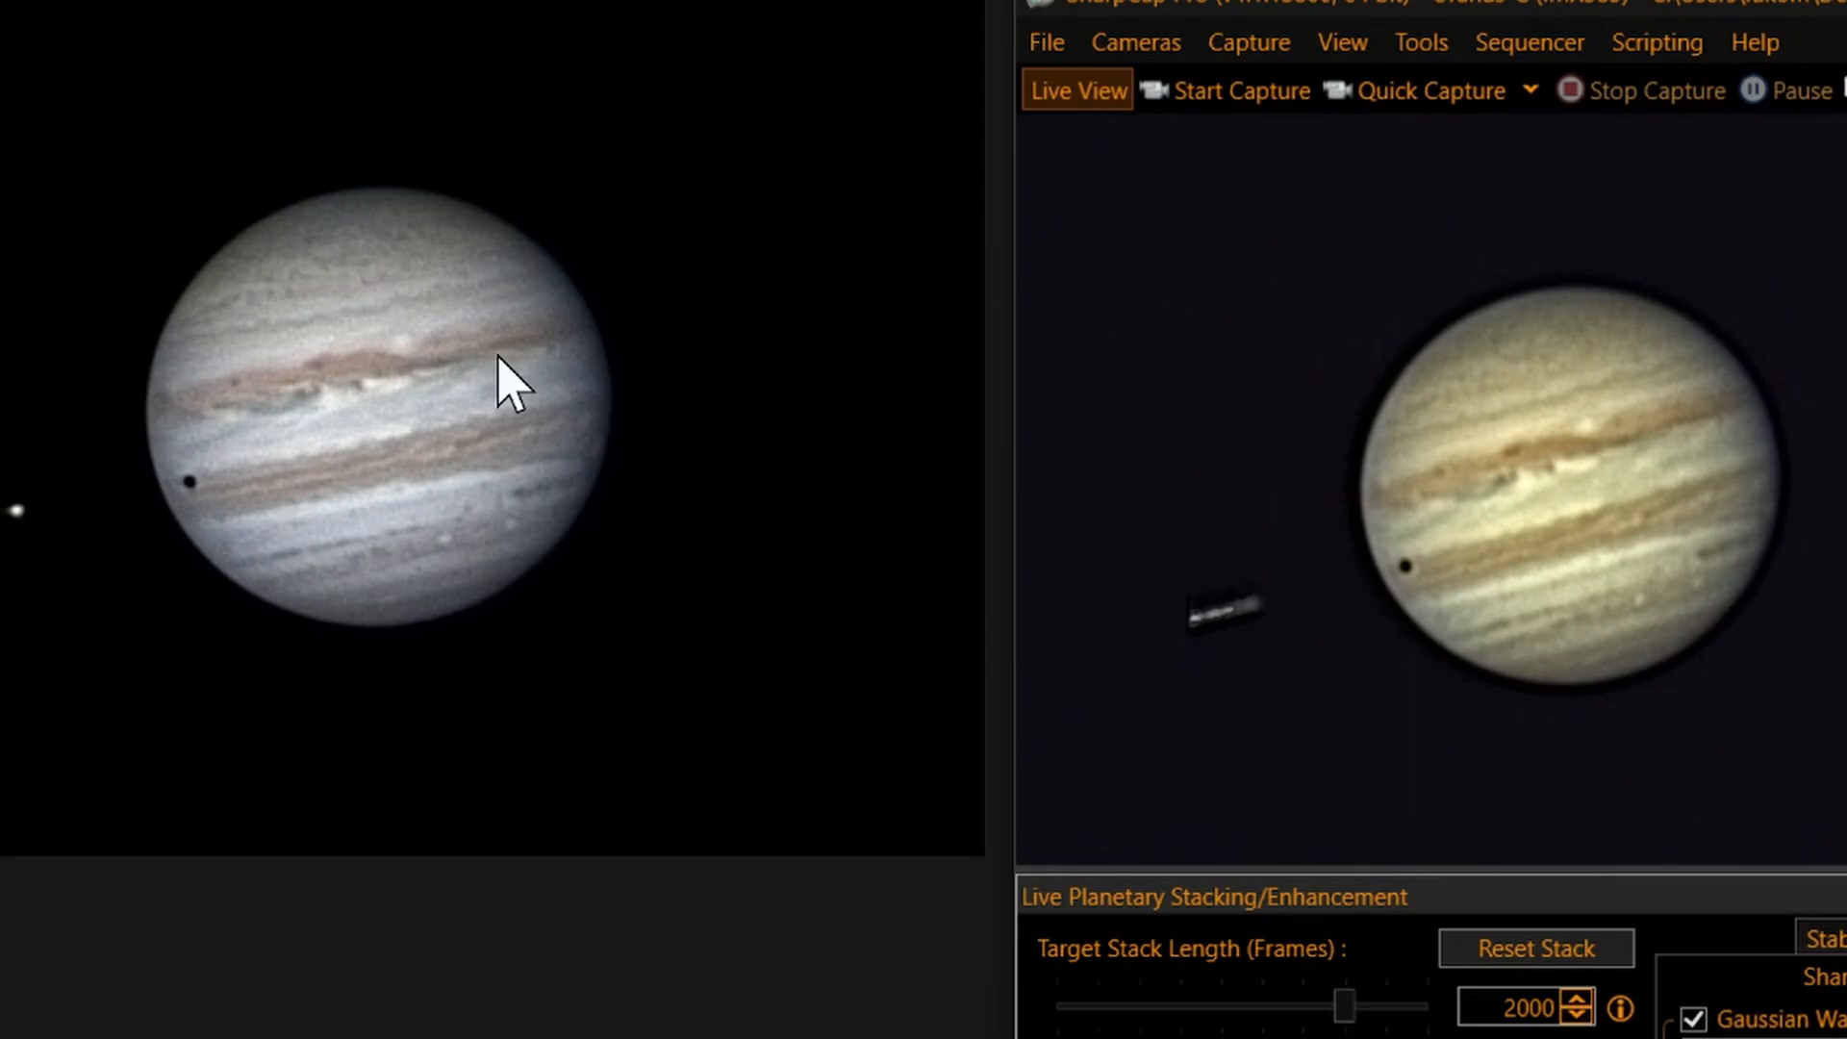
mouse_move(367, 296)
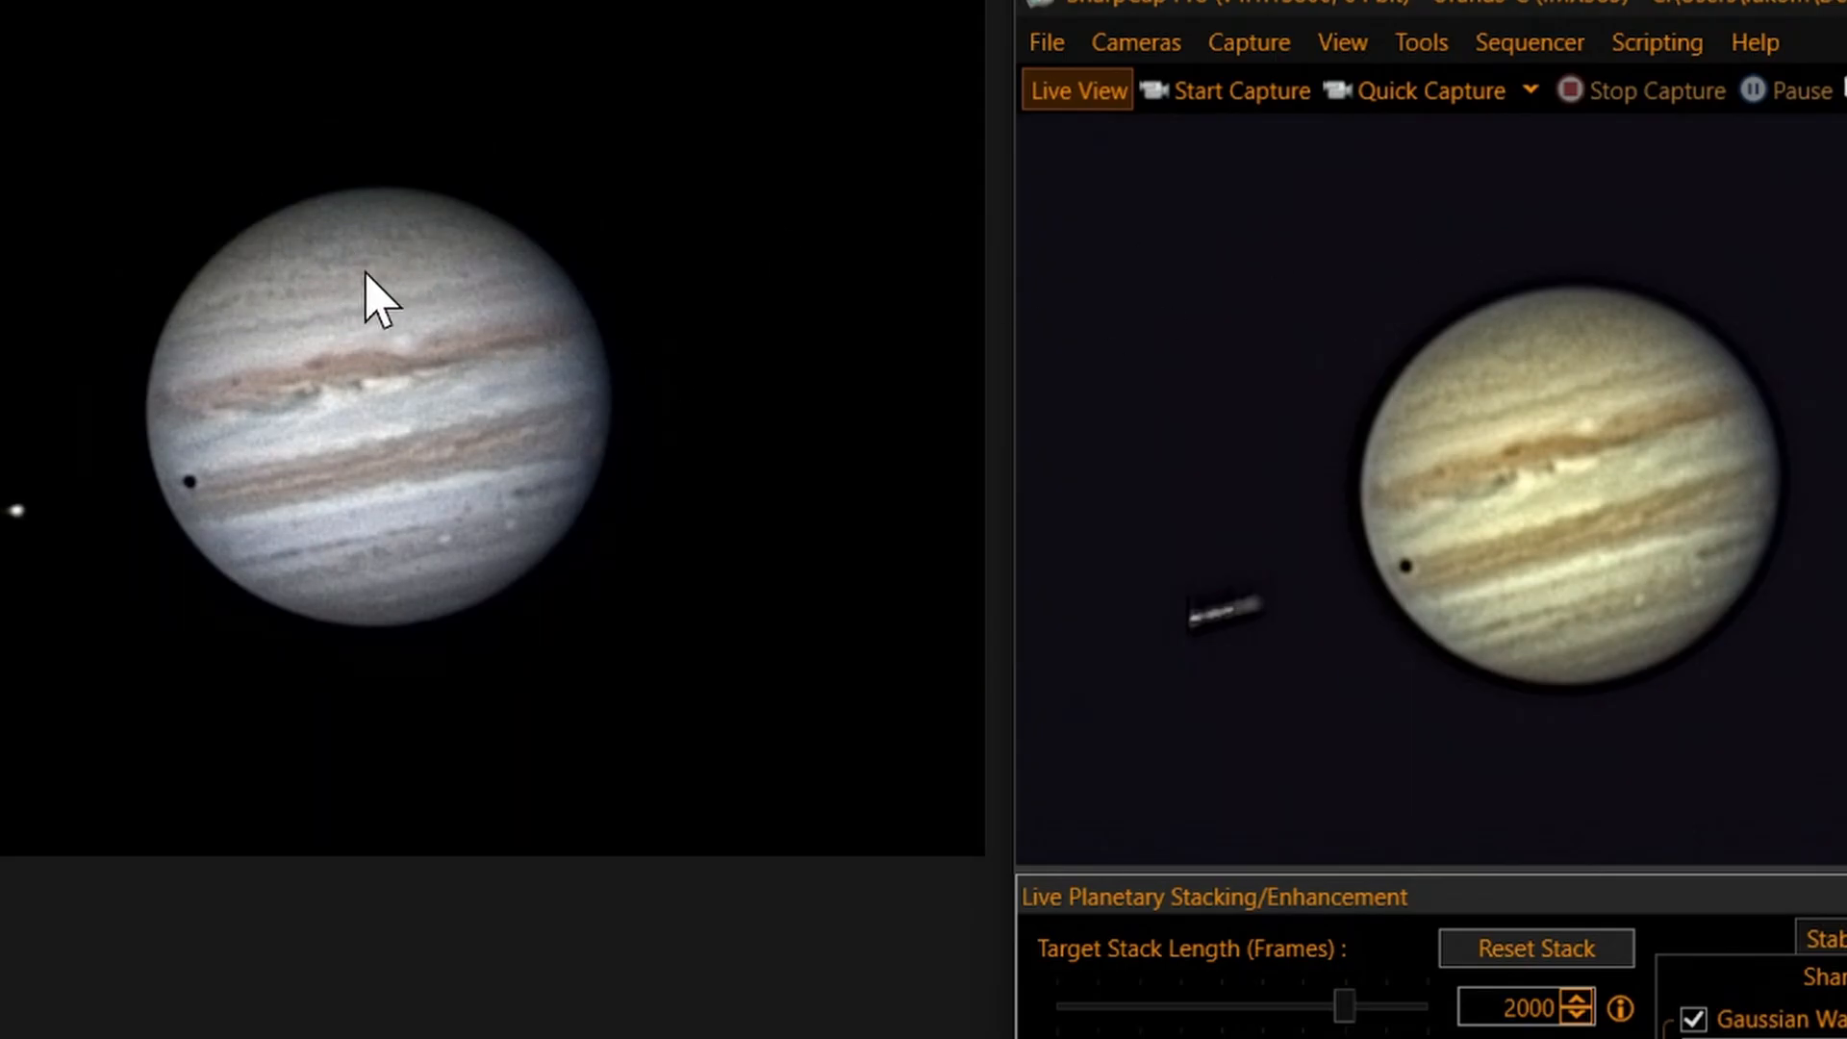
mouse_move(380, 238)
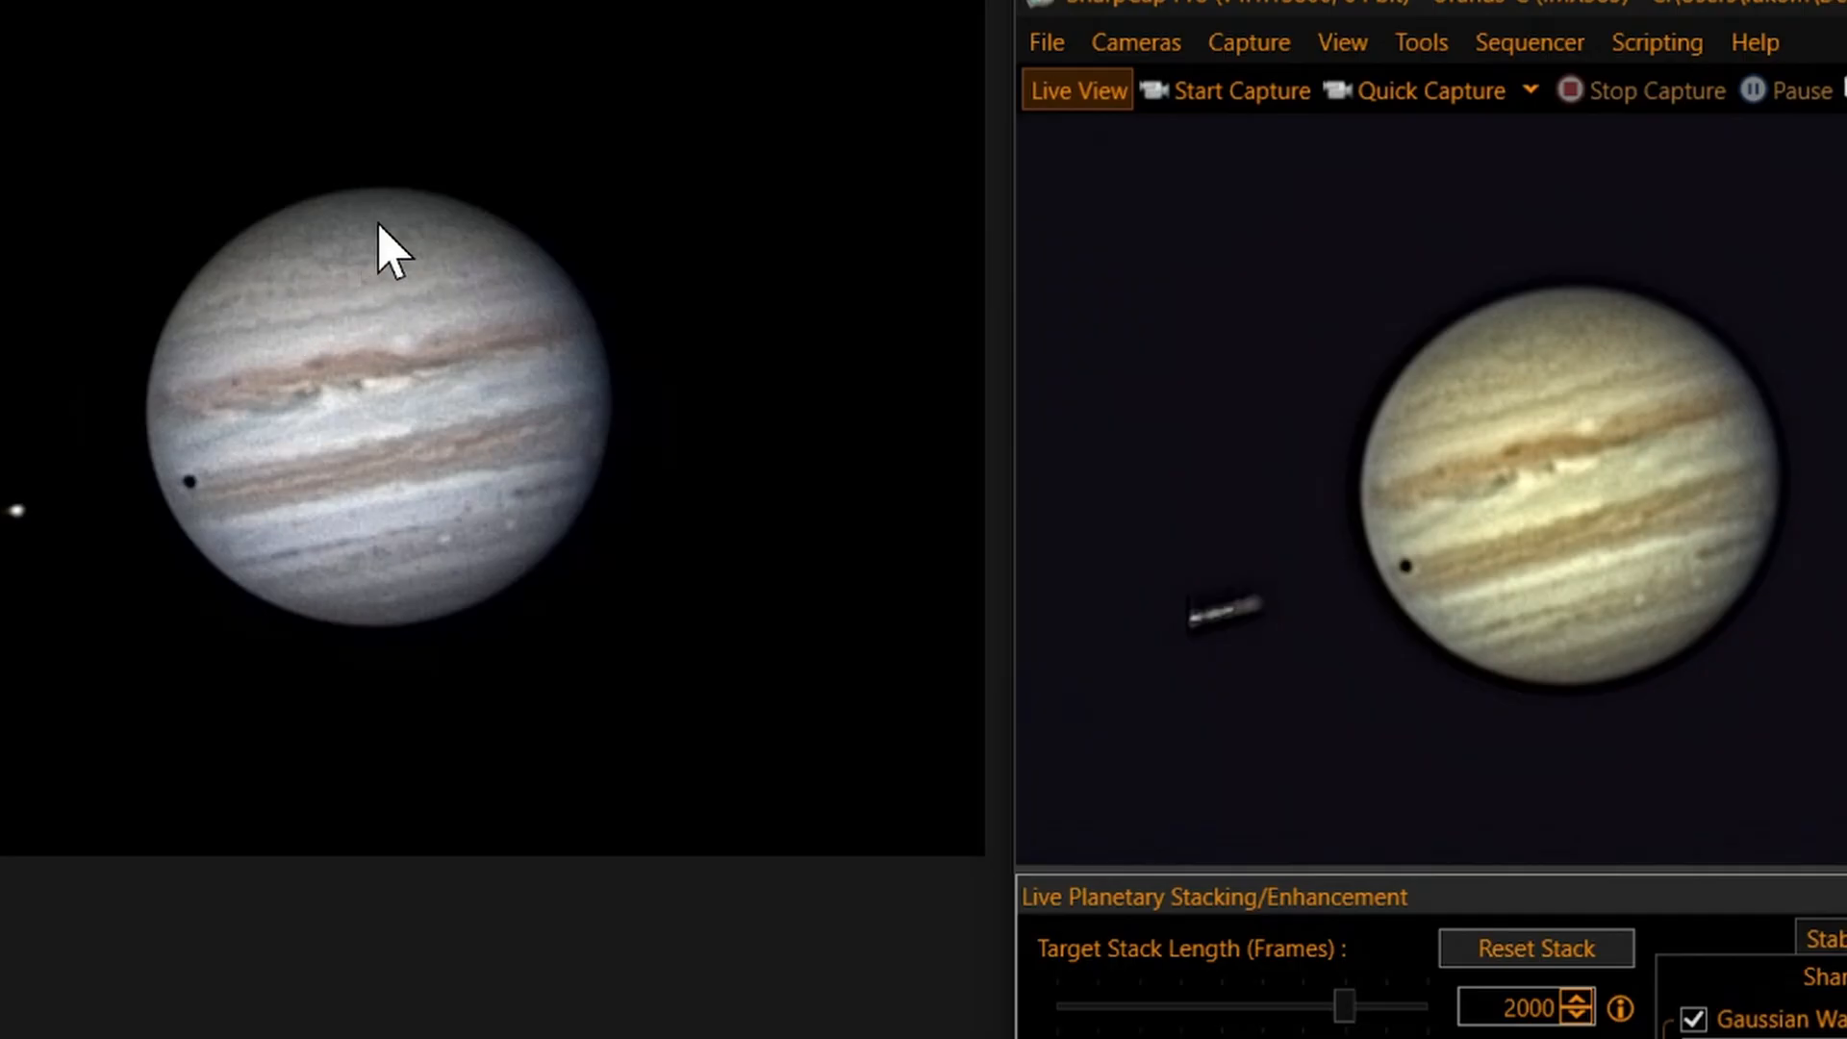
mouse_move(303, 318)
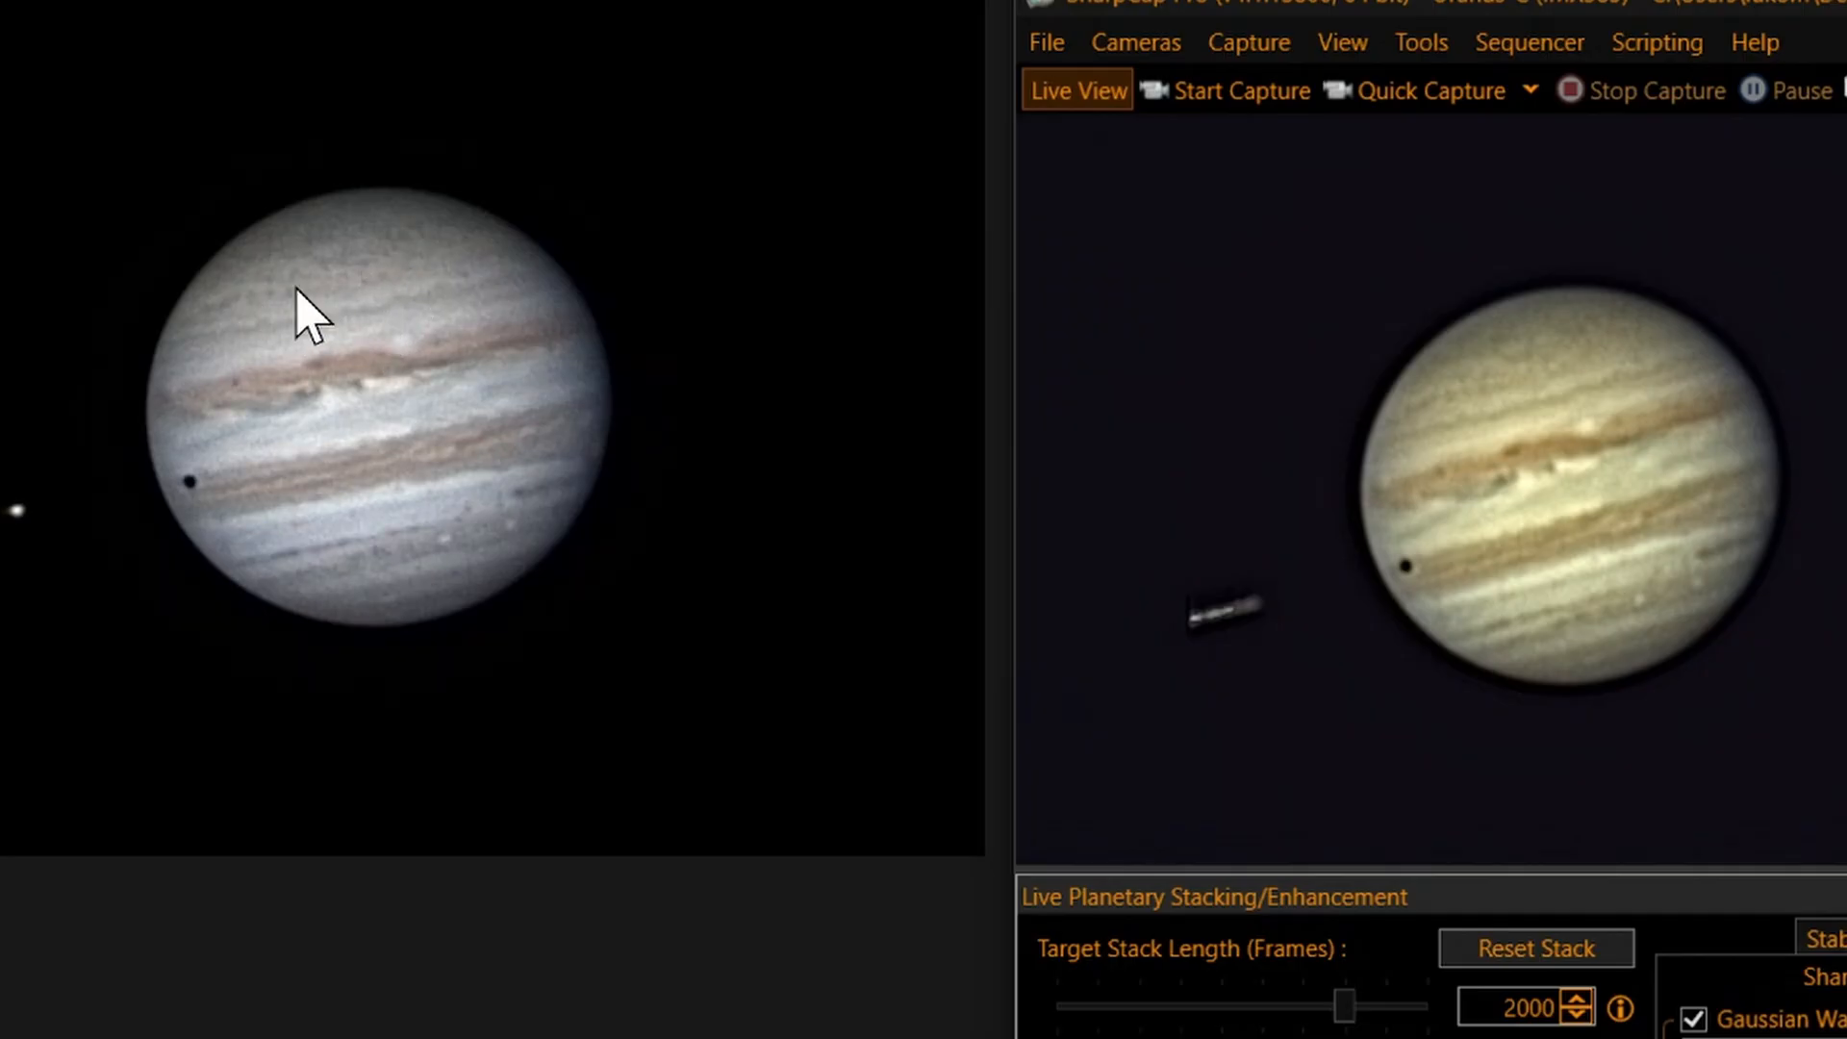
mouse_move(363, 342)
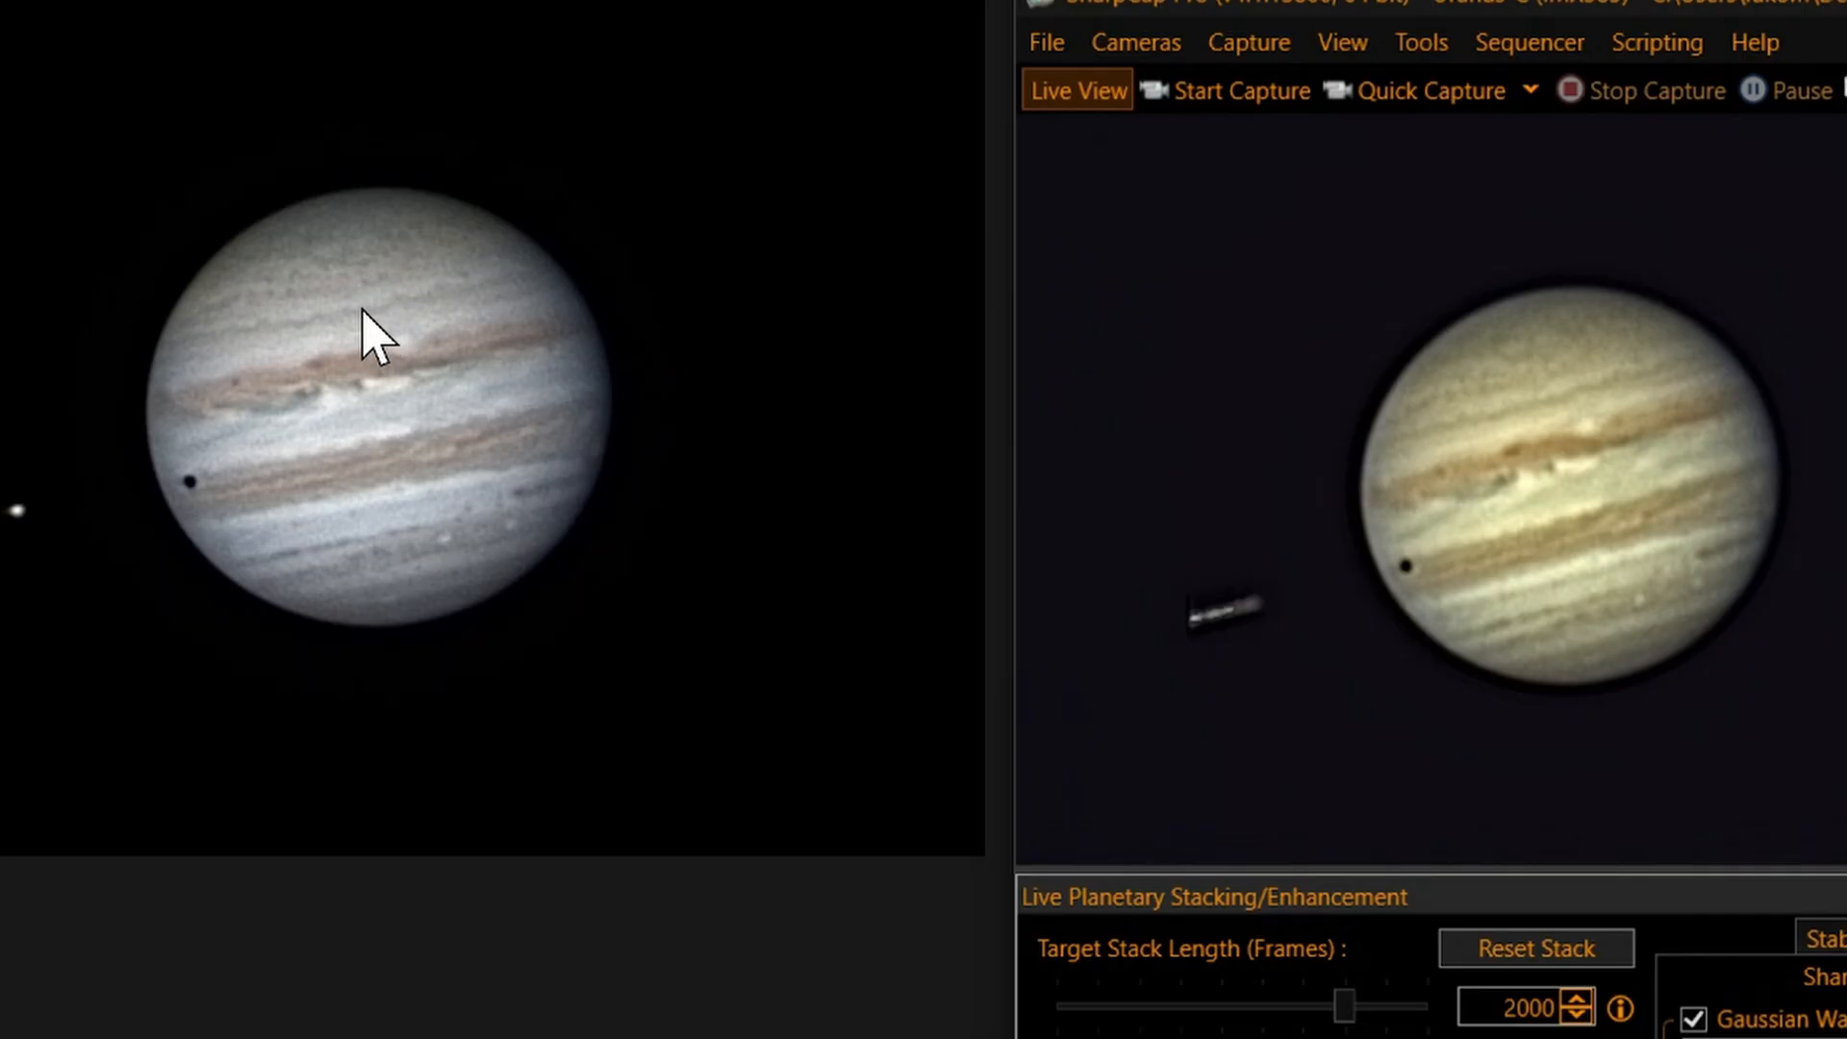
mouse_move(1393, 399)
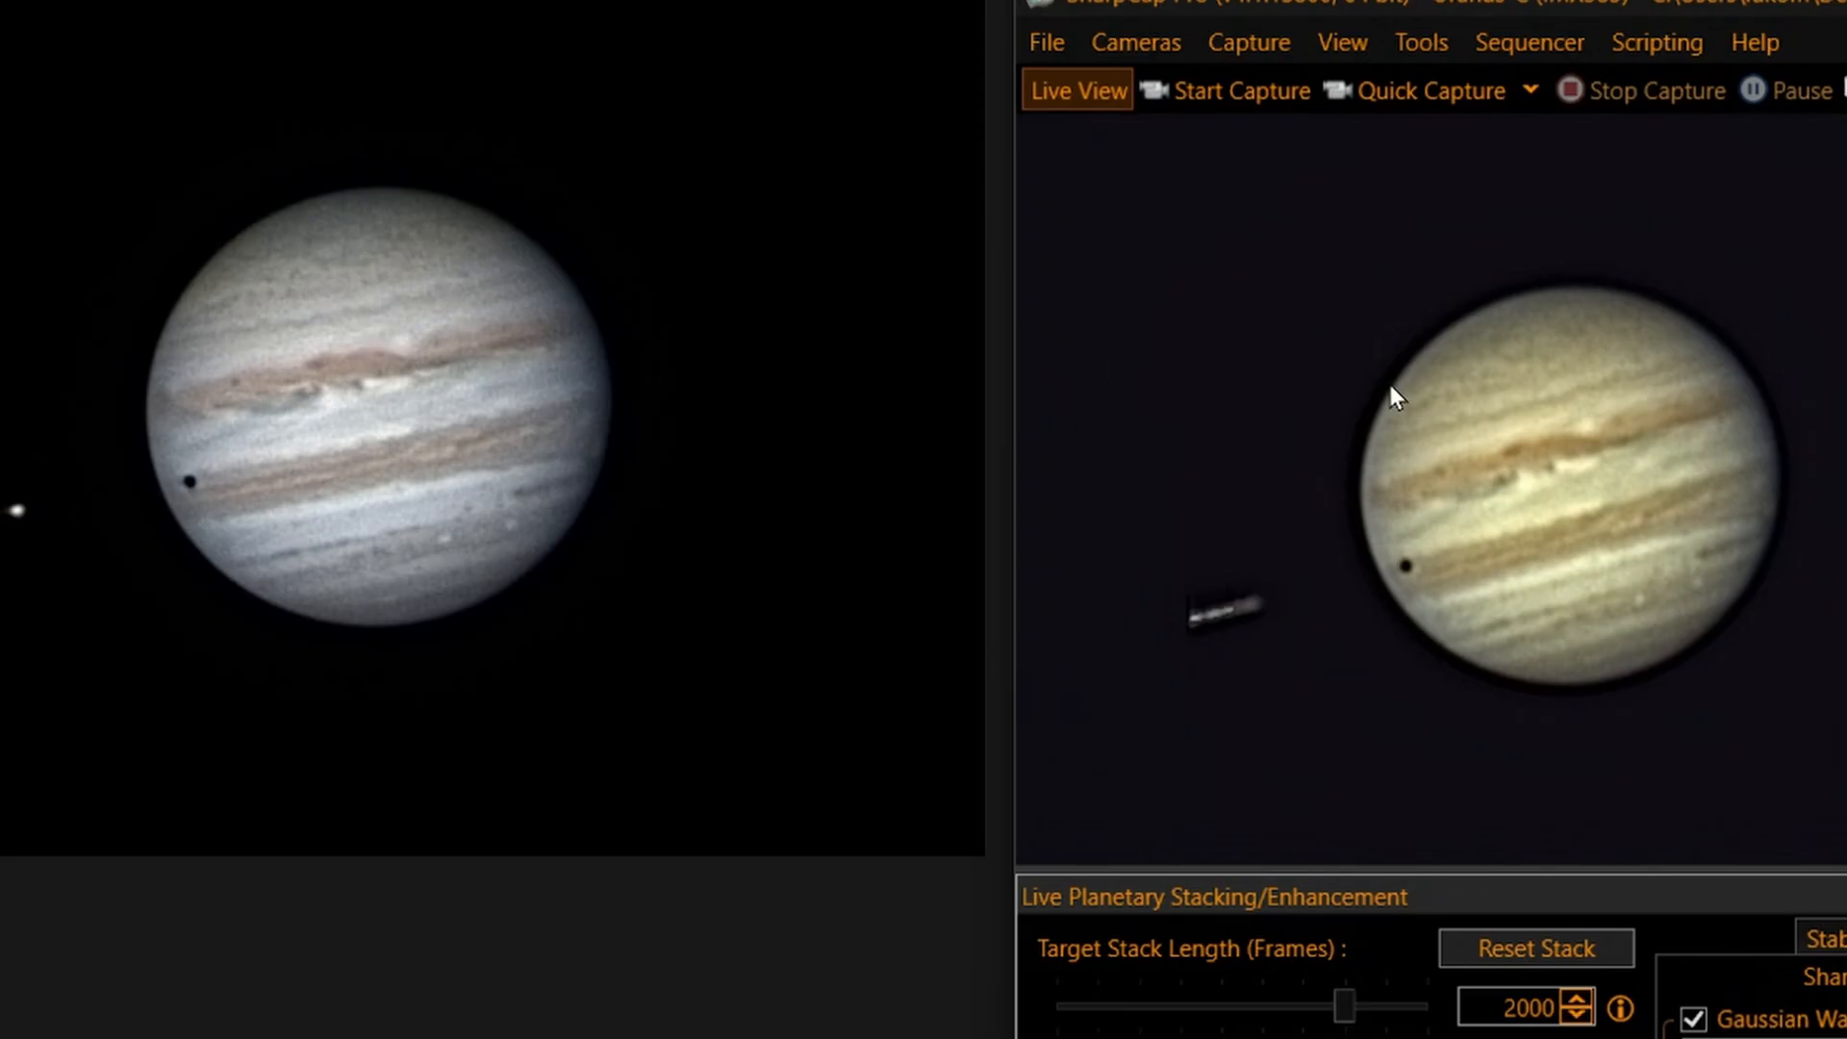
mouse_move(1523, 411)
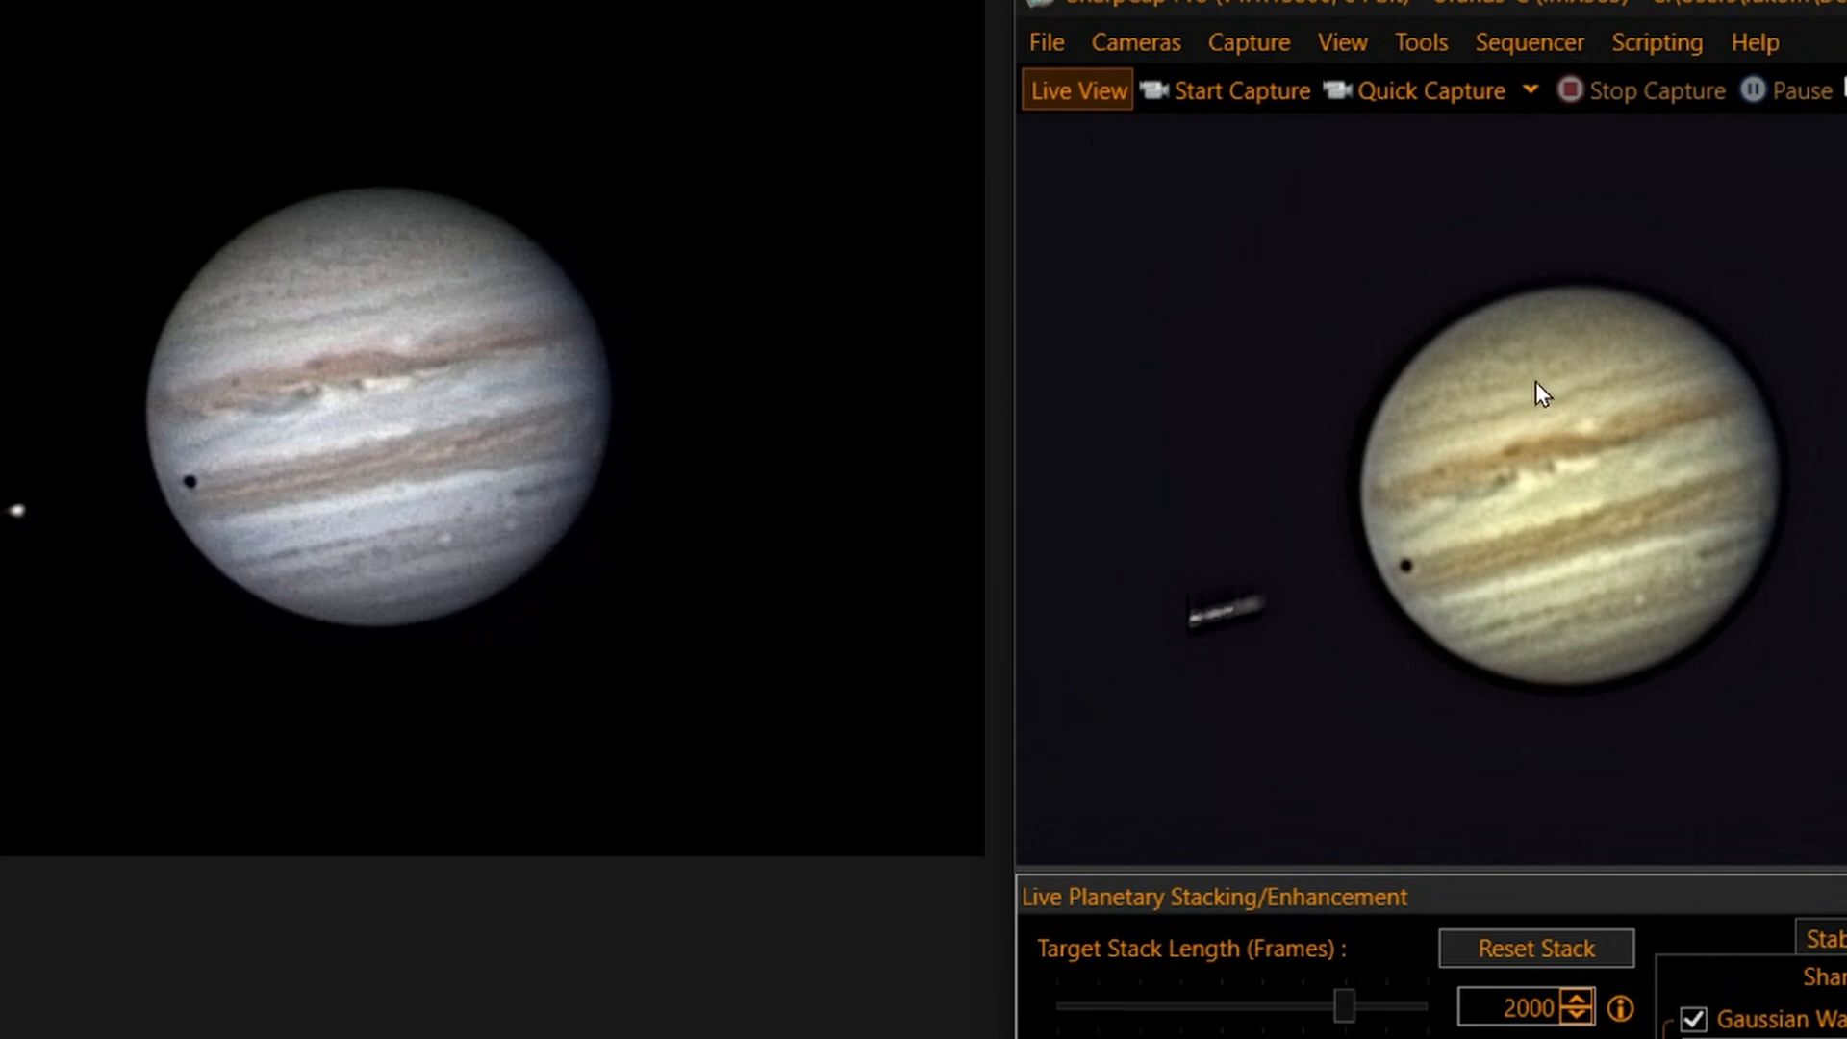
mouse_move(1273, 480)
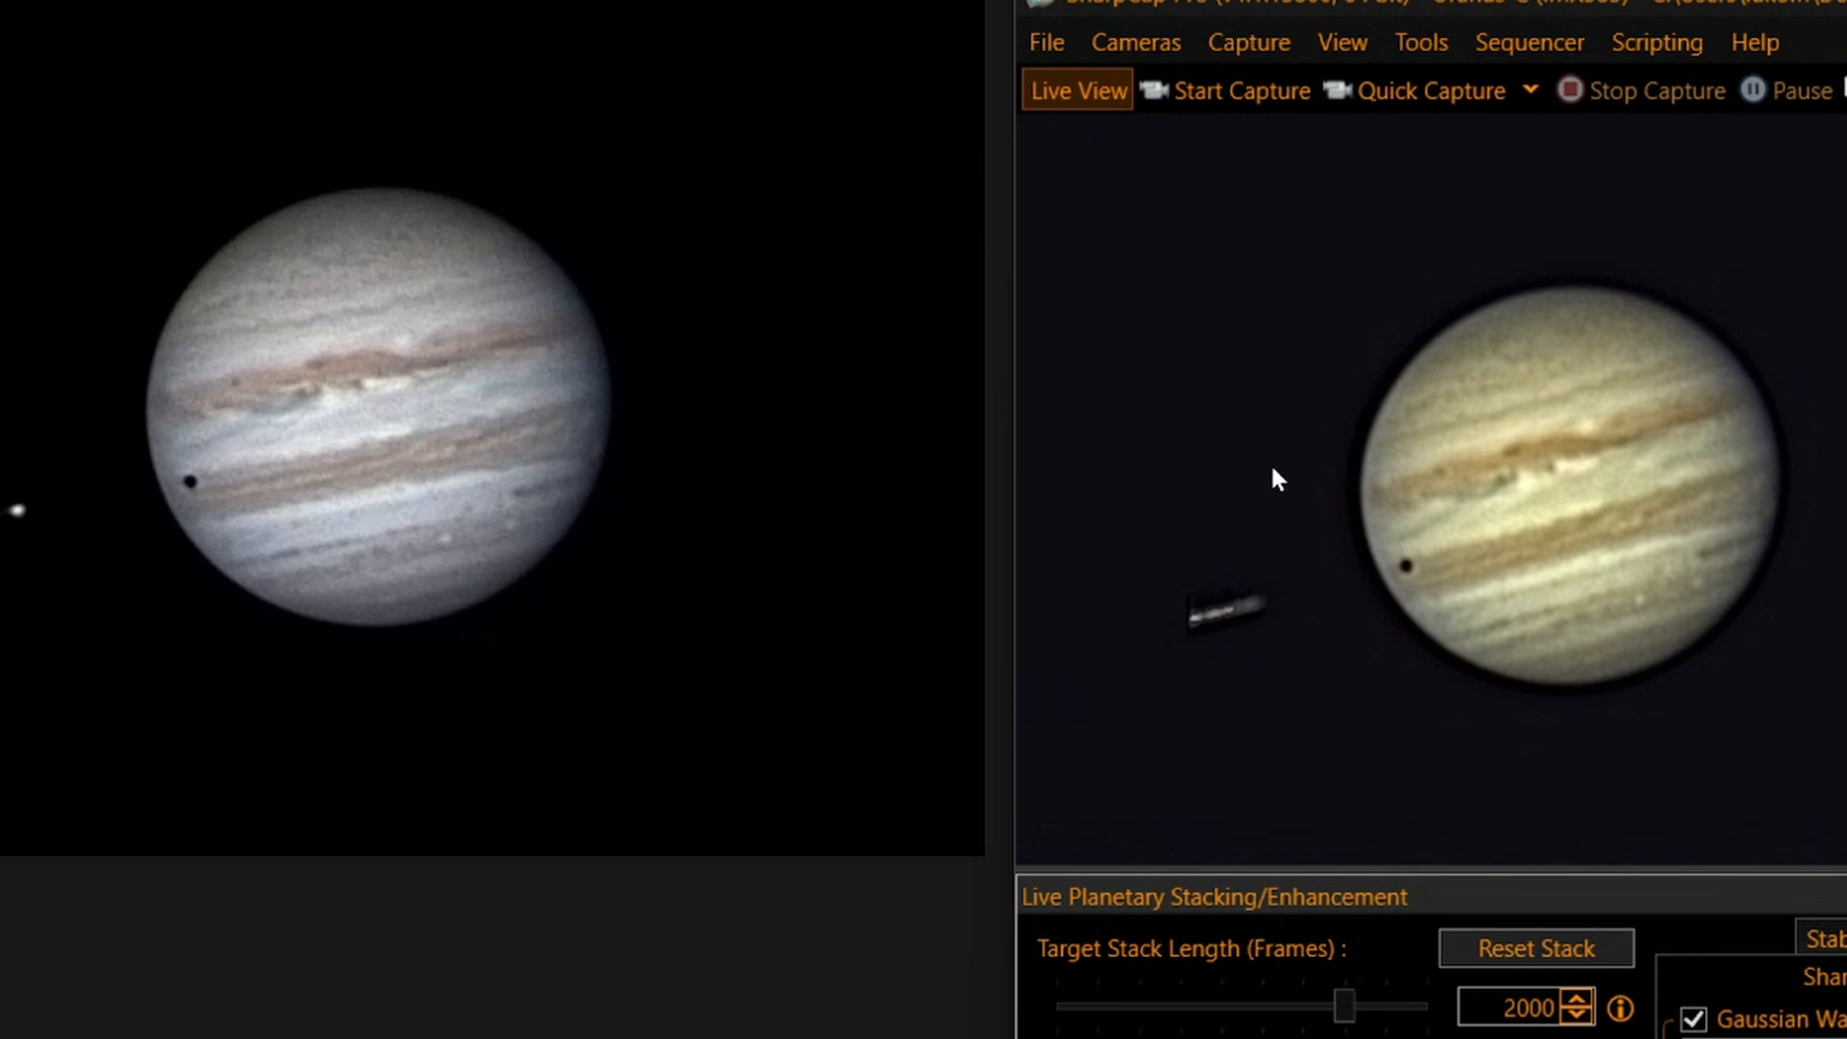
mouse_move(998, 493)
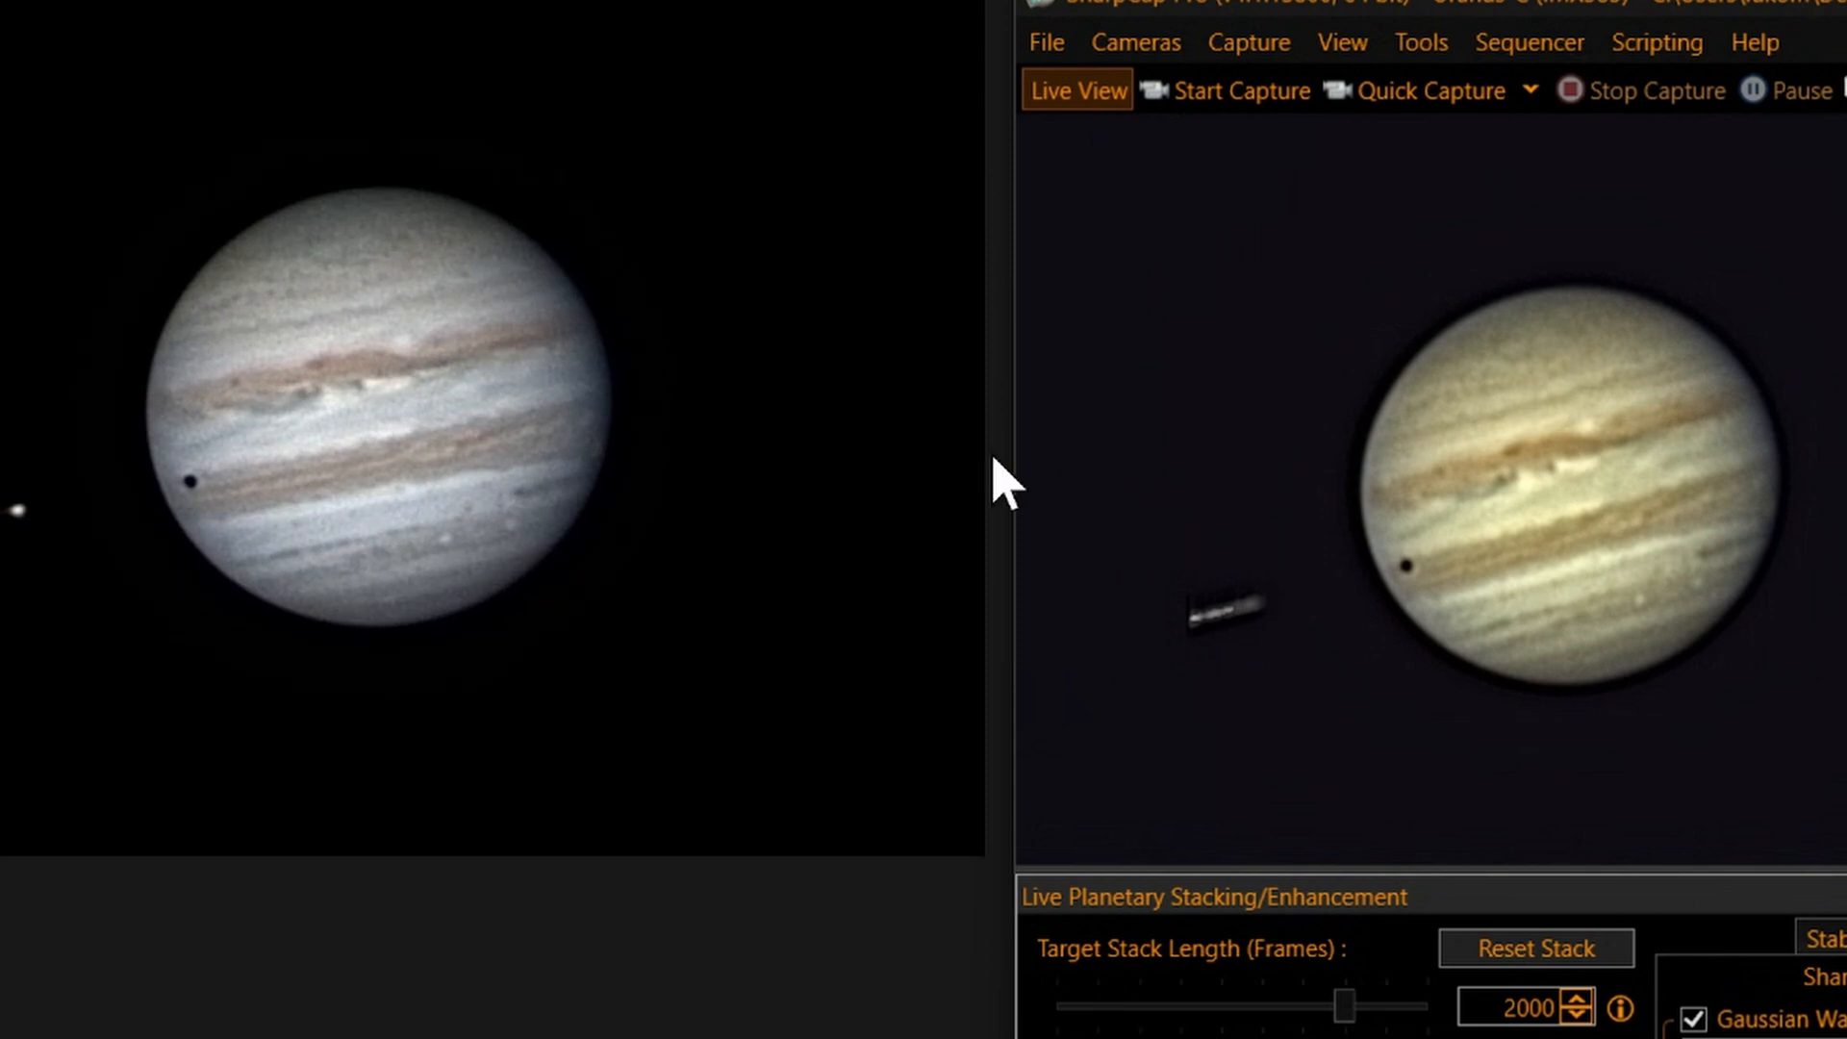
mouse_move(471, 418)
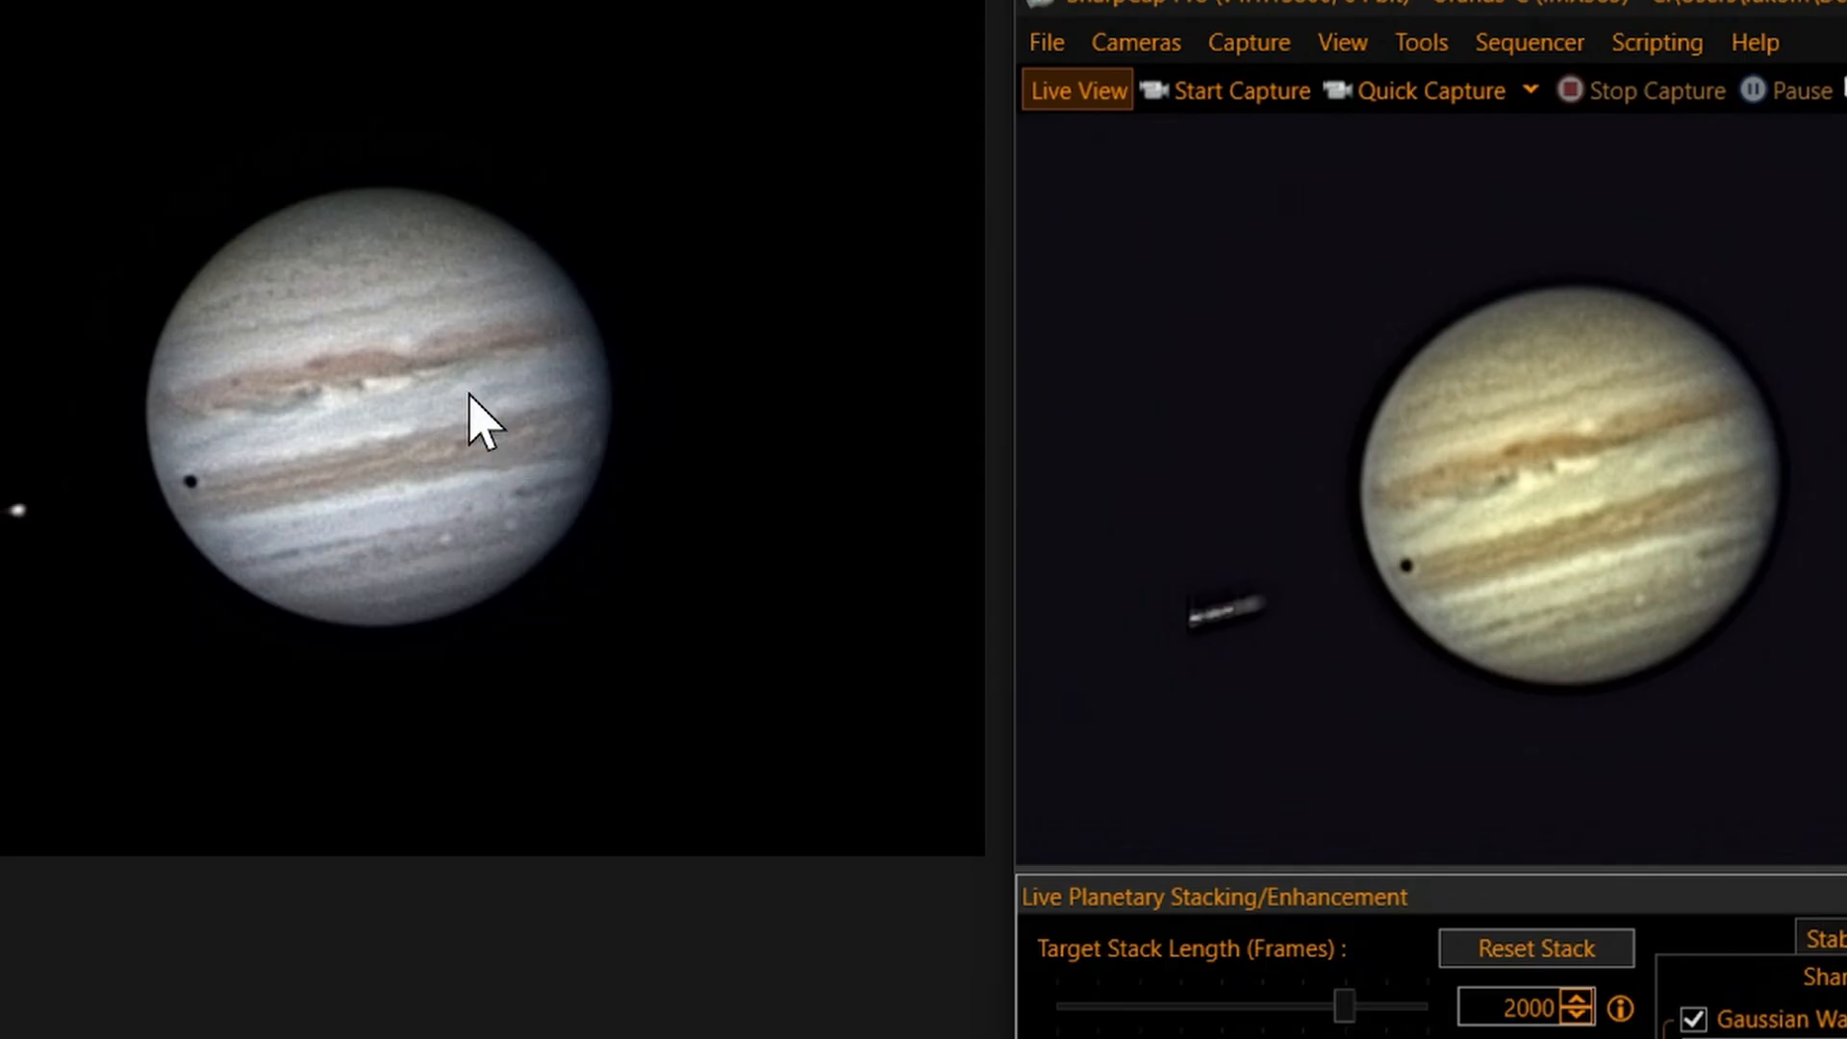
mouse_move(384, 451)
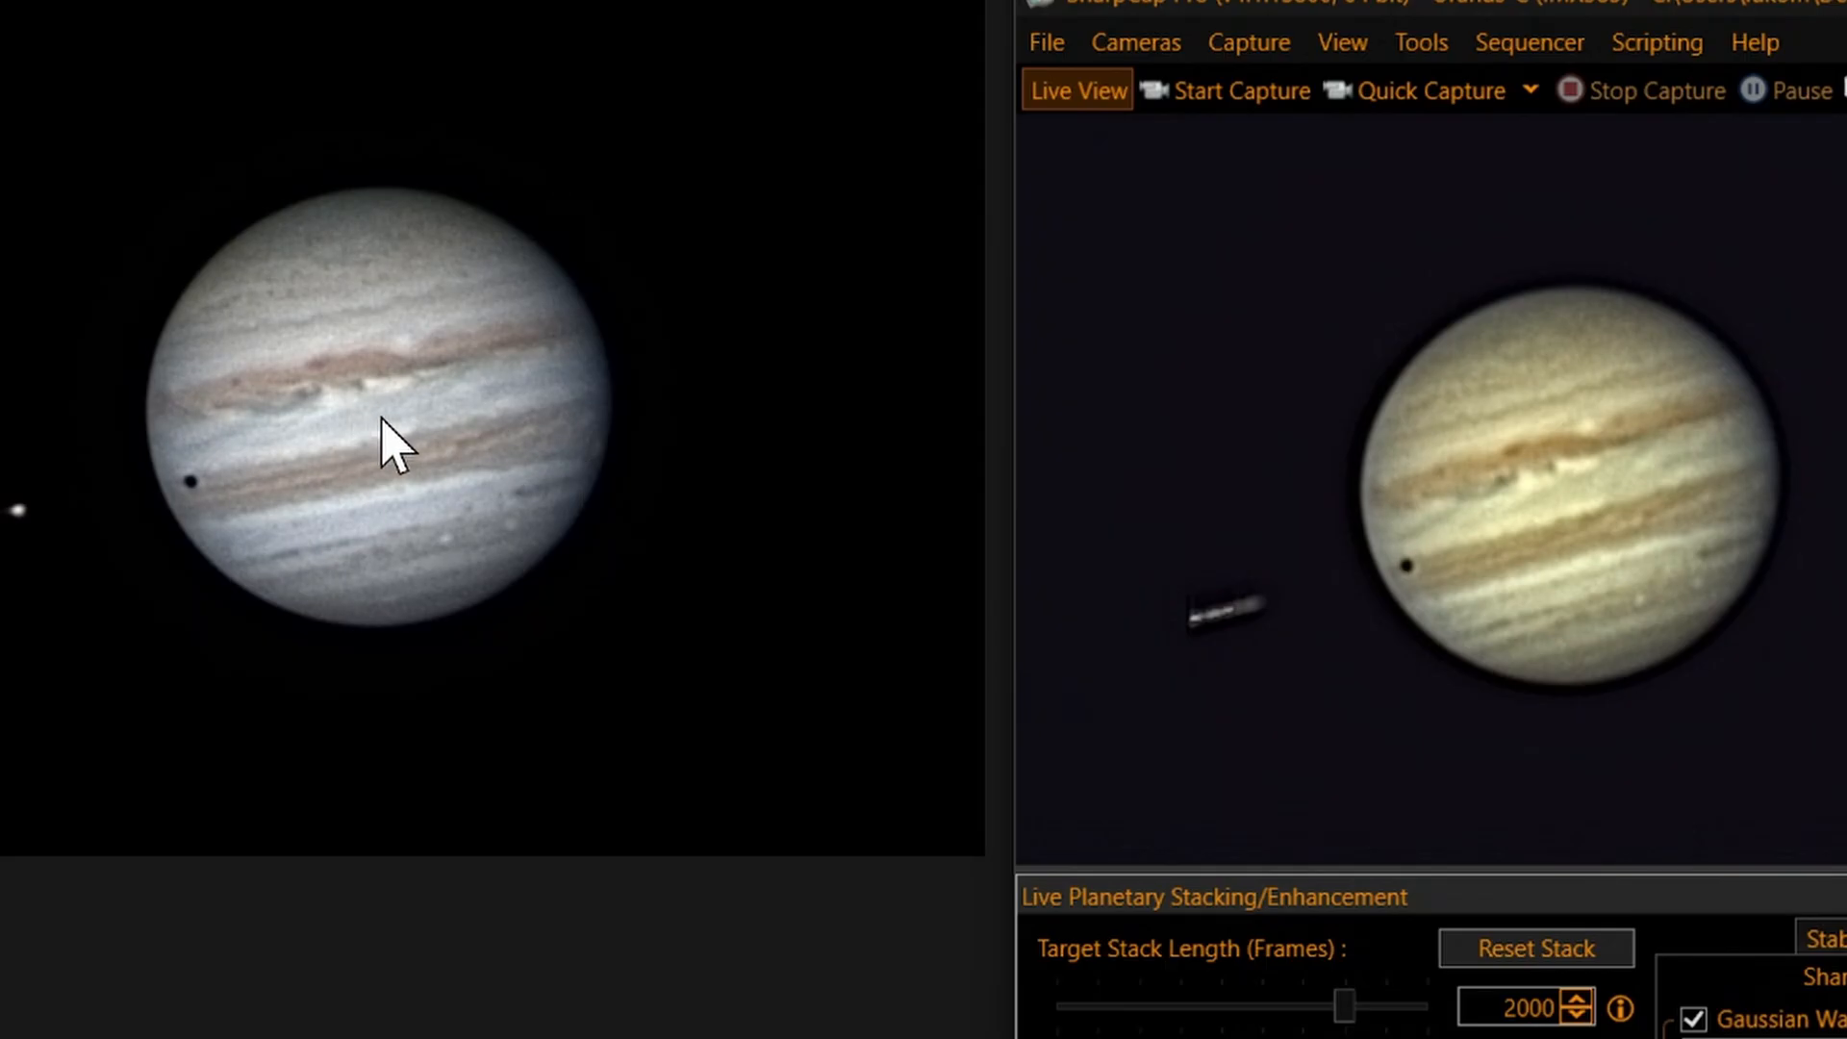
mouse_move(339, 435)
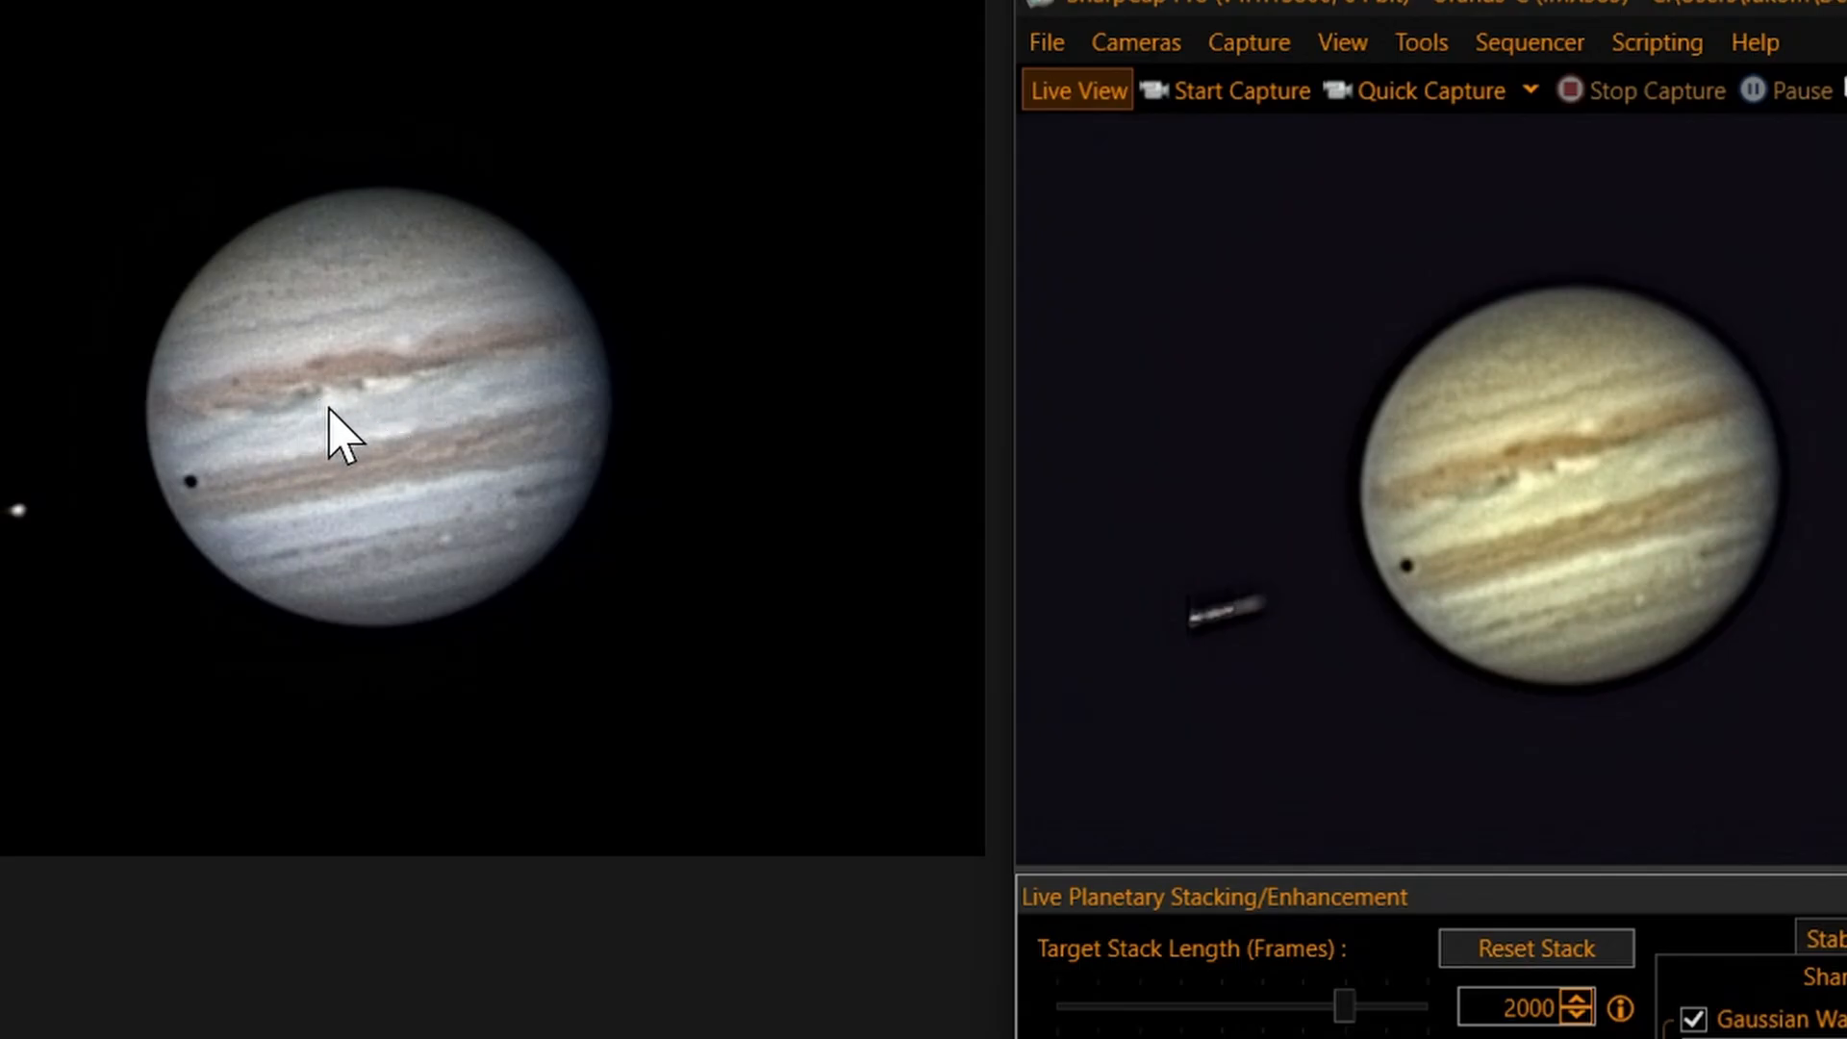
mouse_move(326, 442)
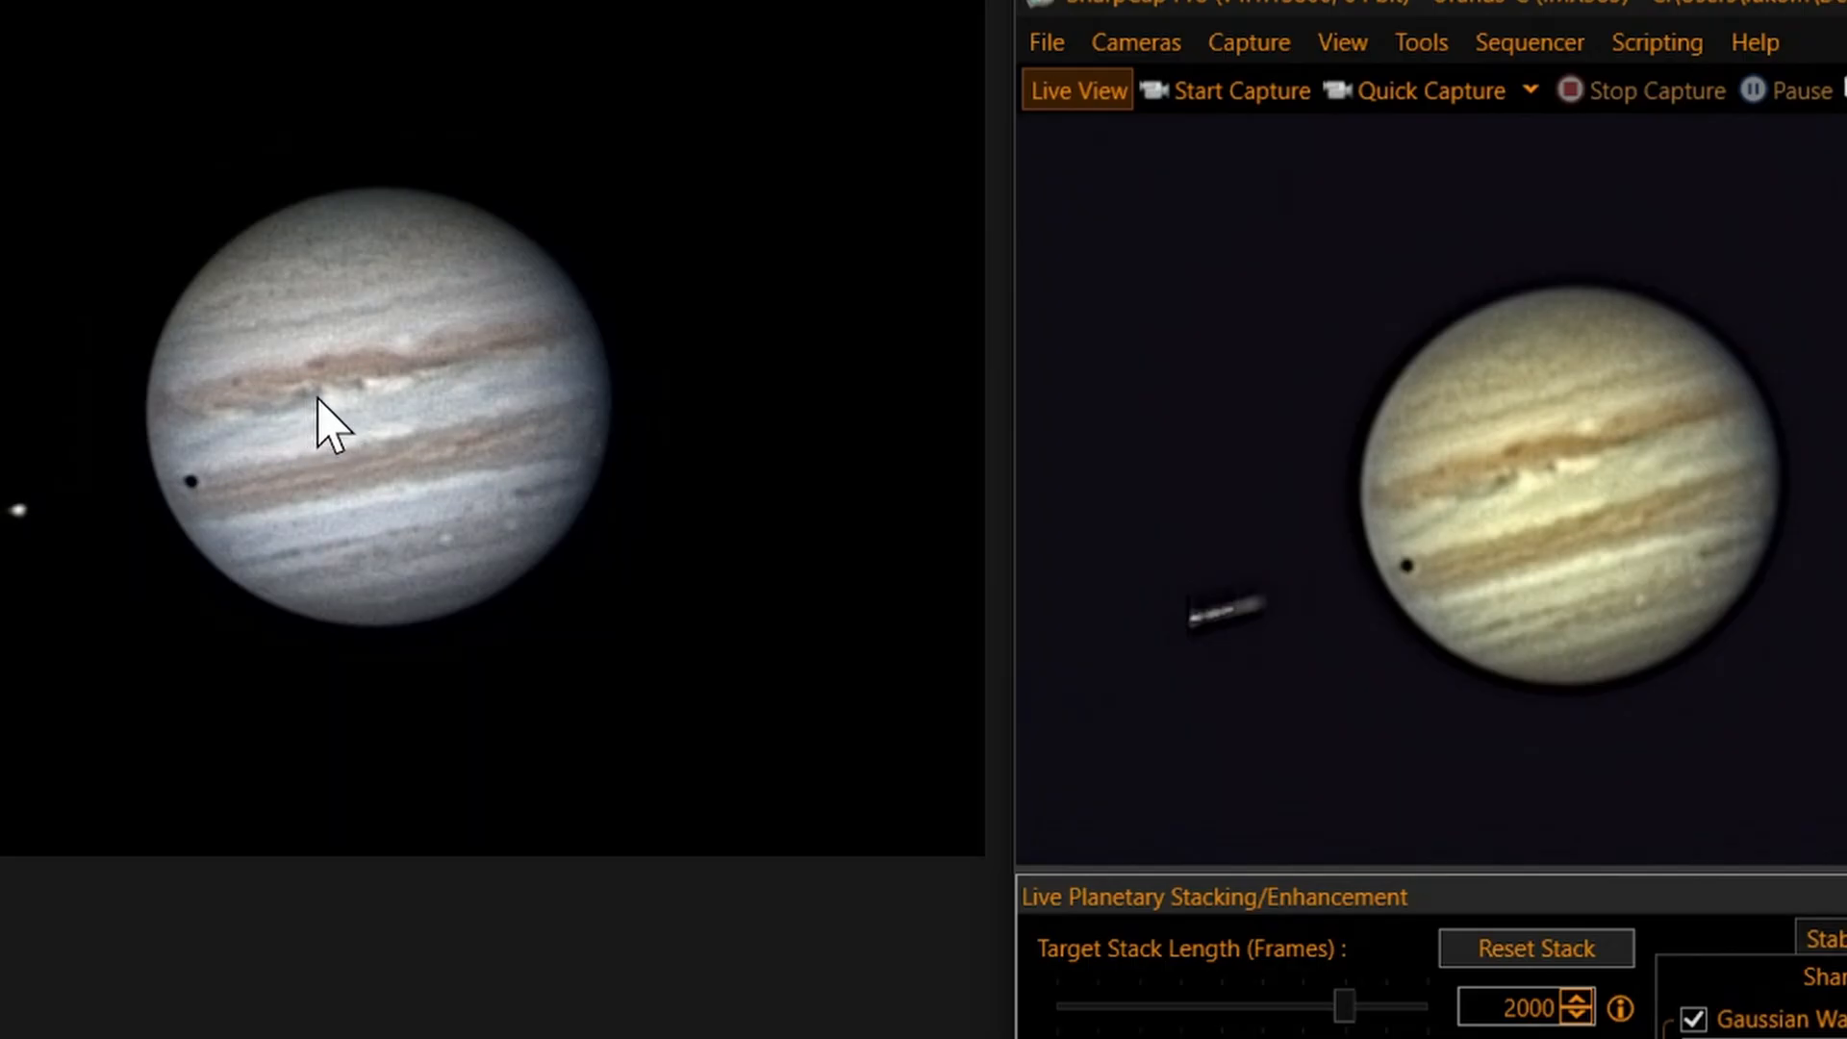
mouse_move(340, 419)
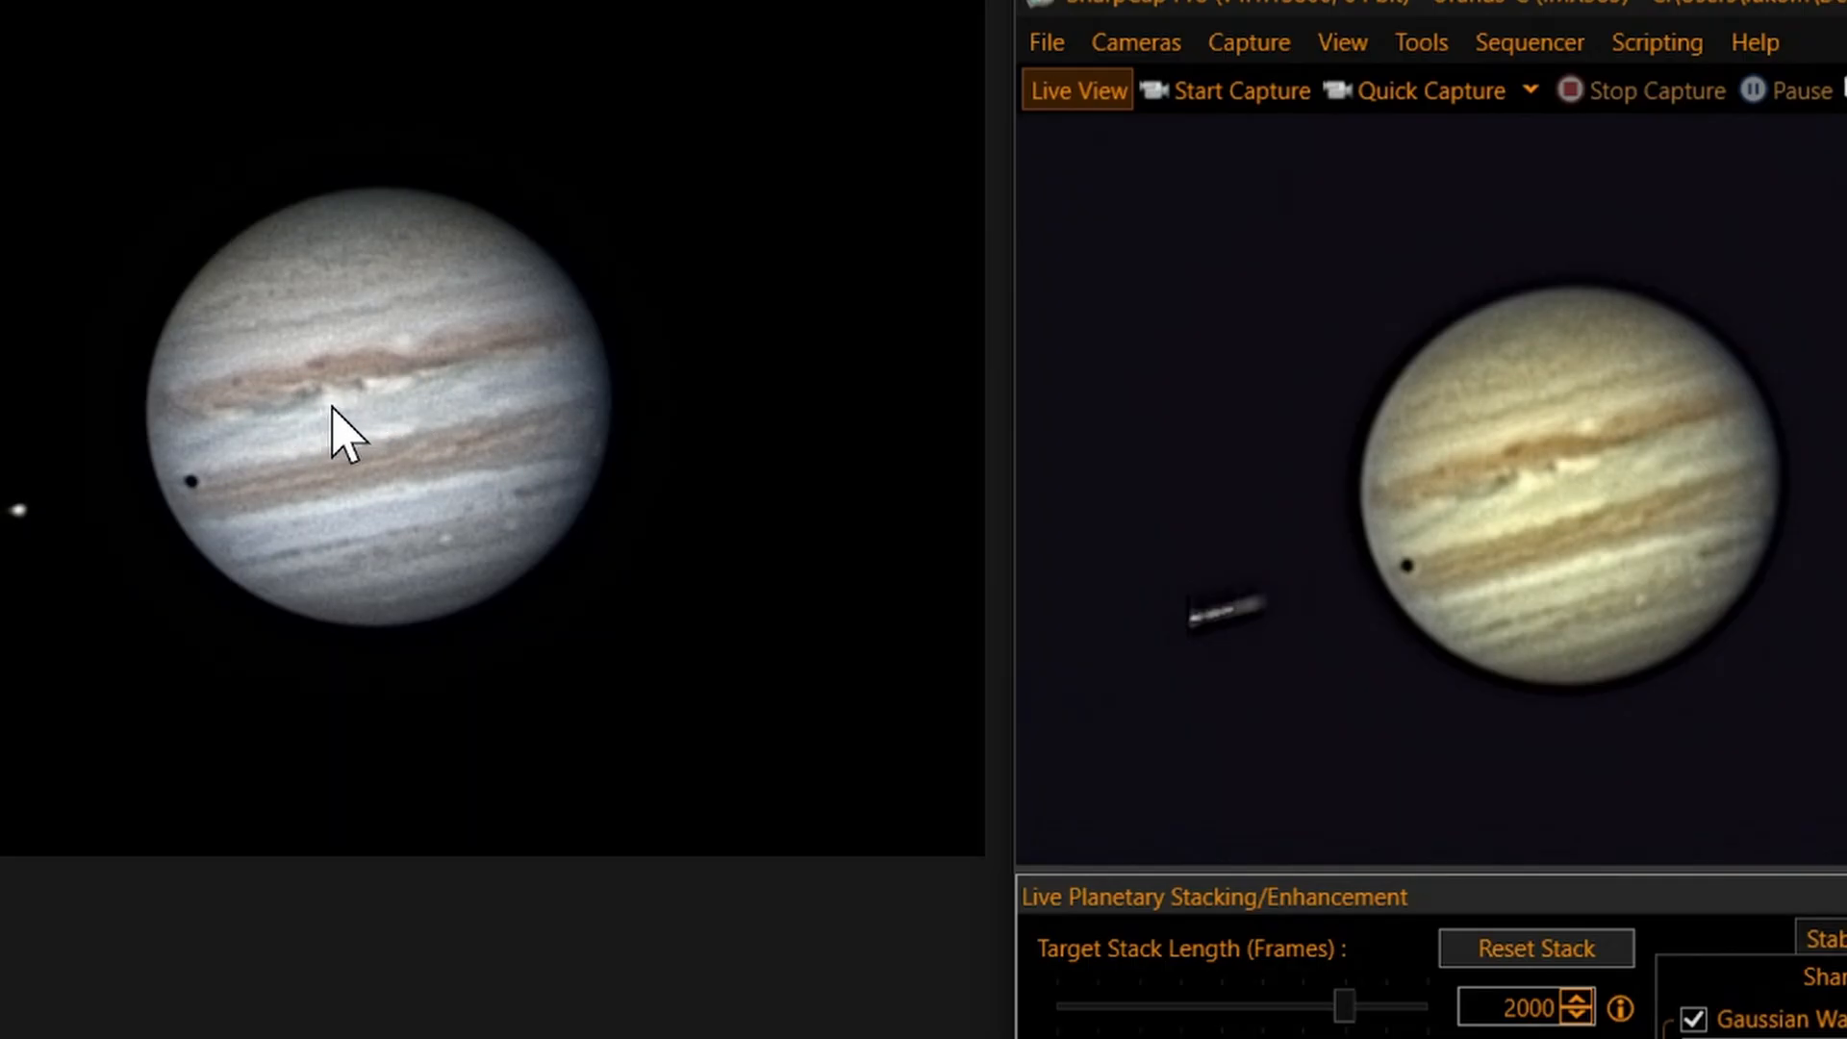
mouse_move(320, 440)
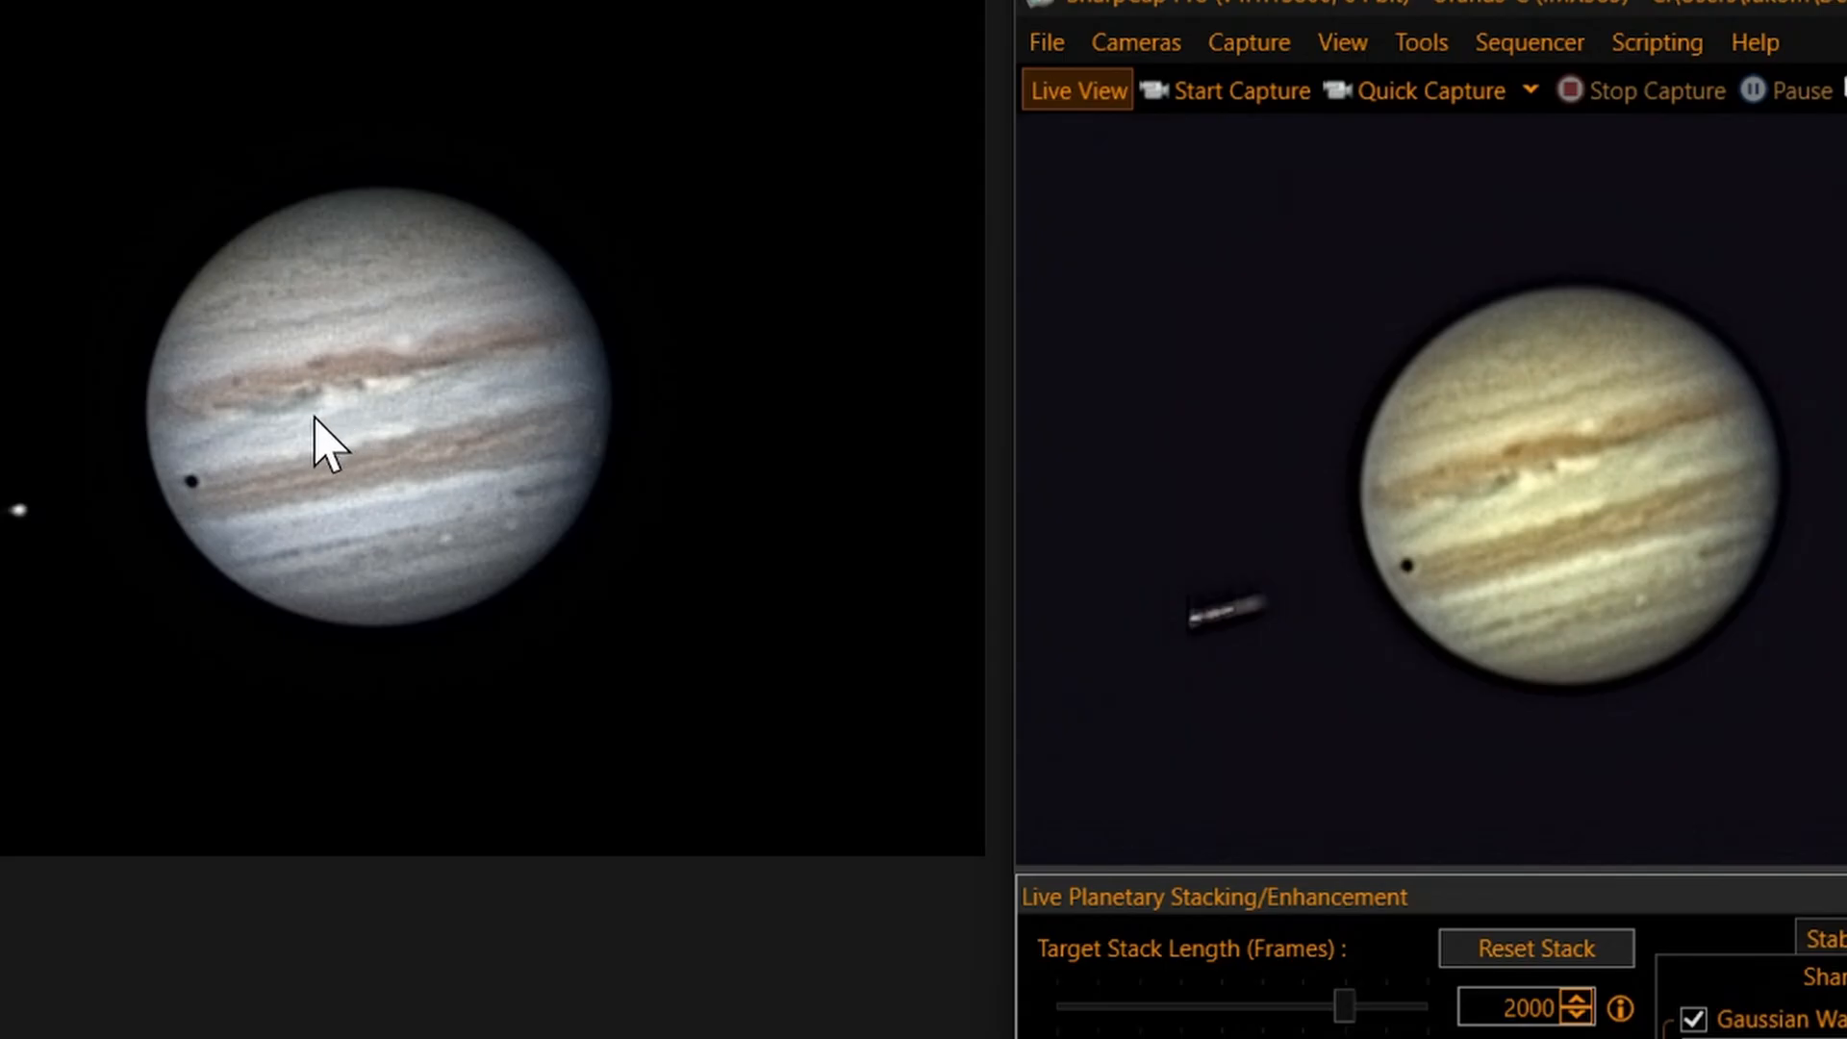
mouse_move(876, 487)
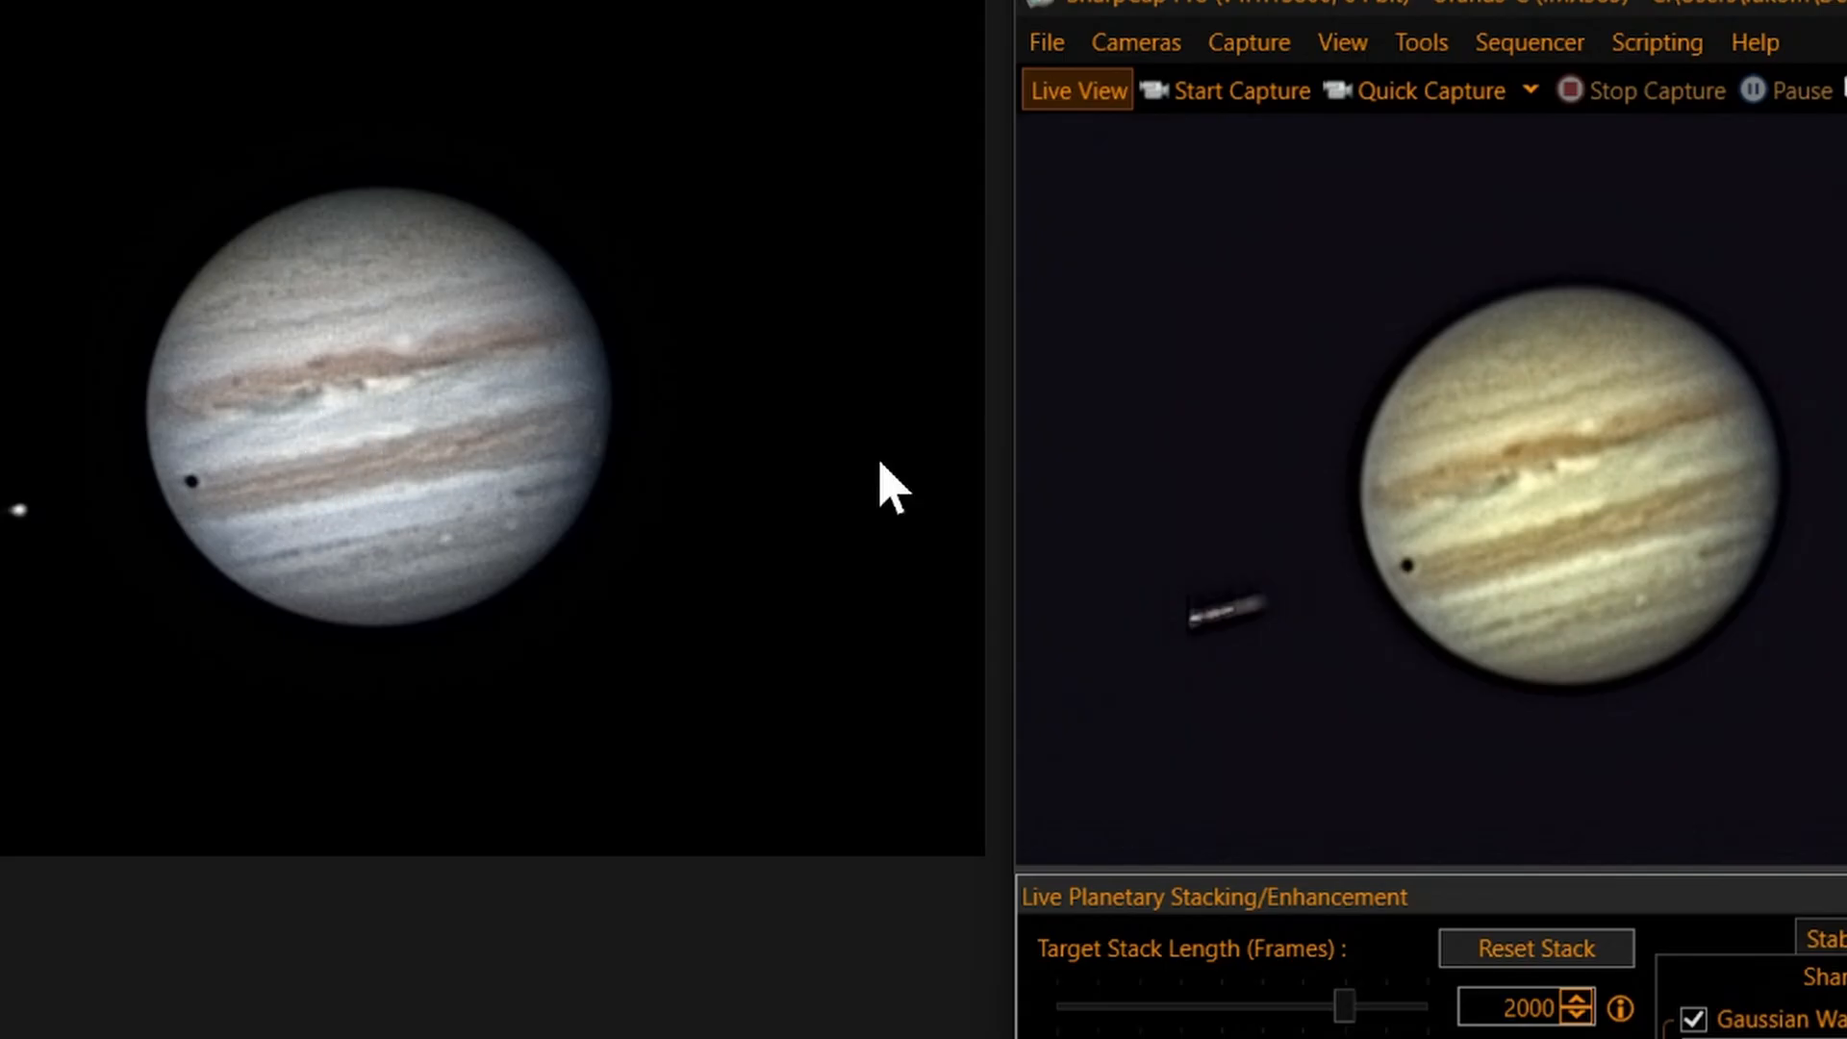
mouse_move(341, 446)
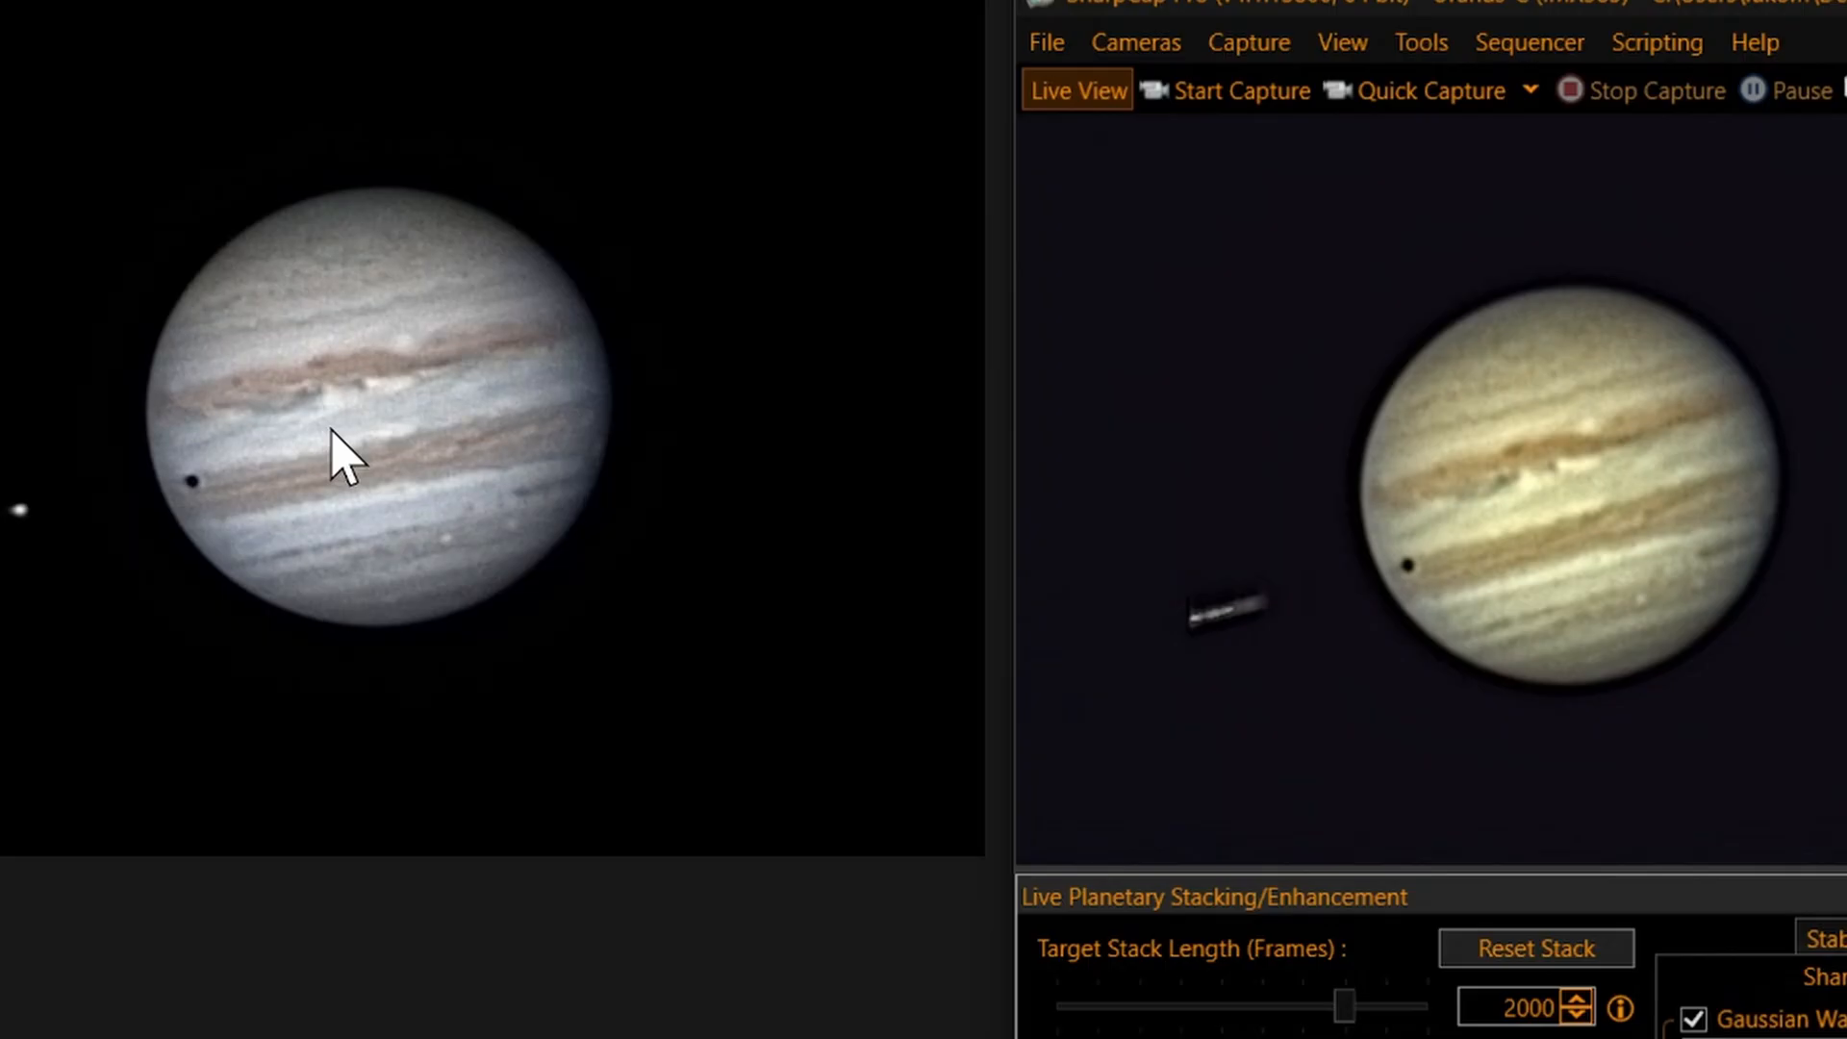
mouse_move(219, 469)
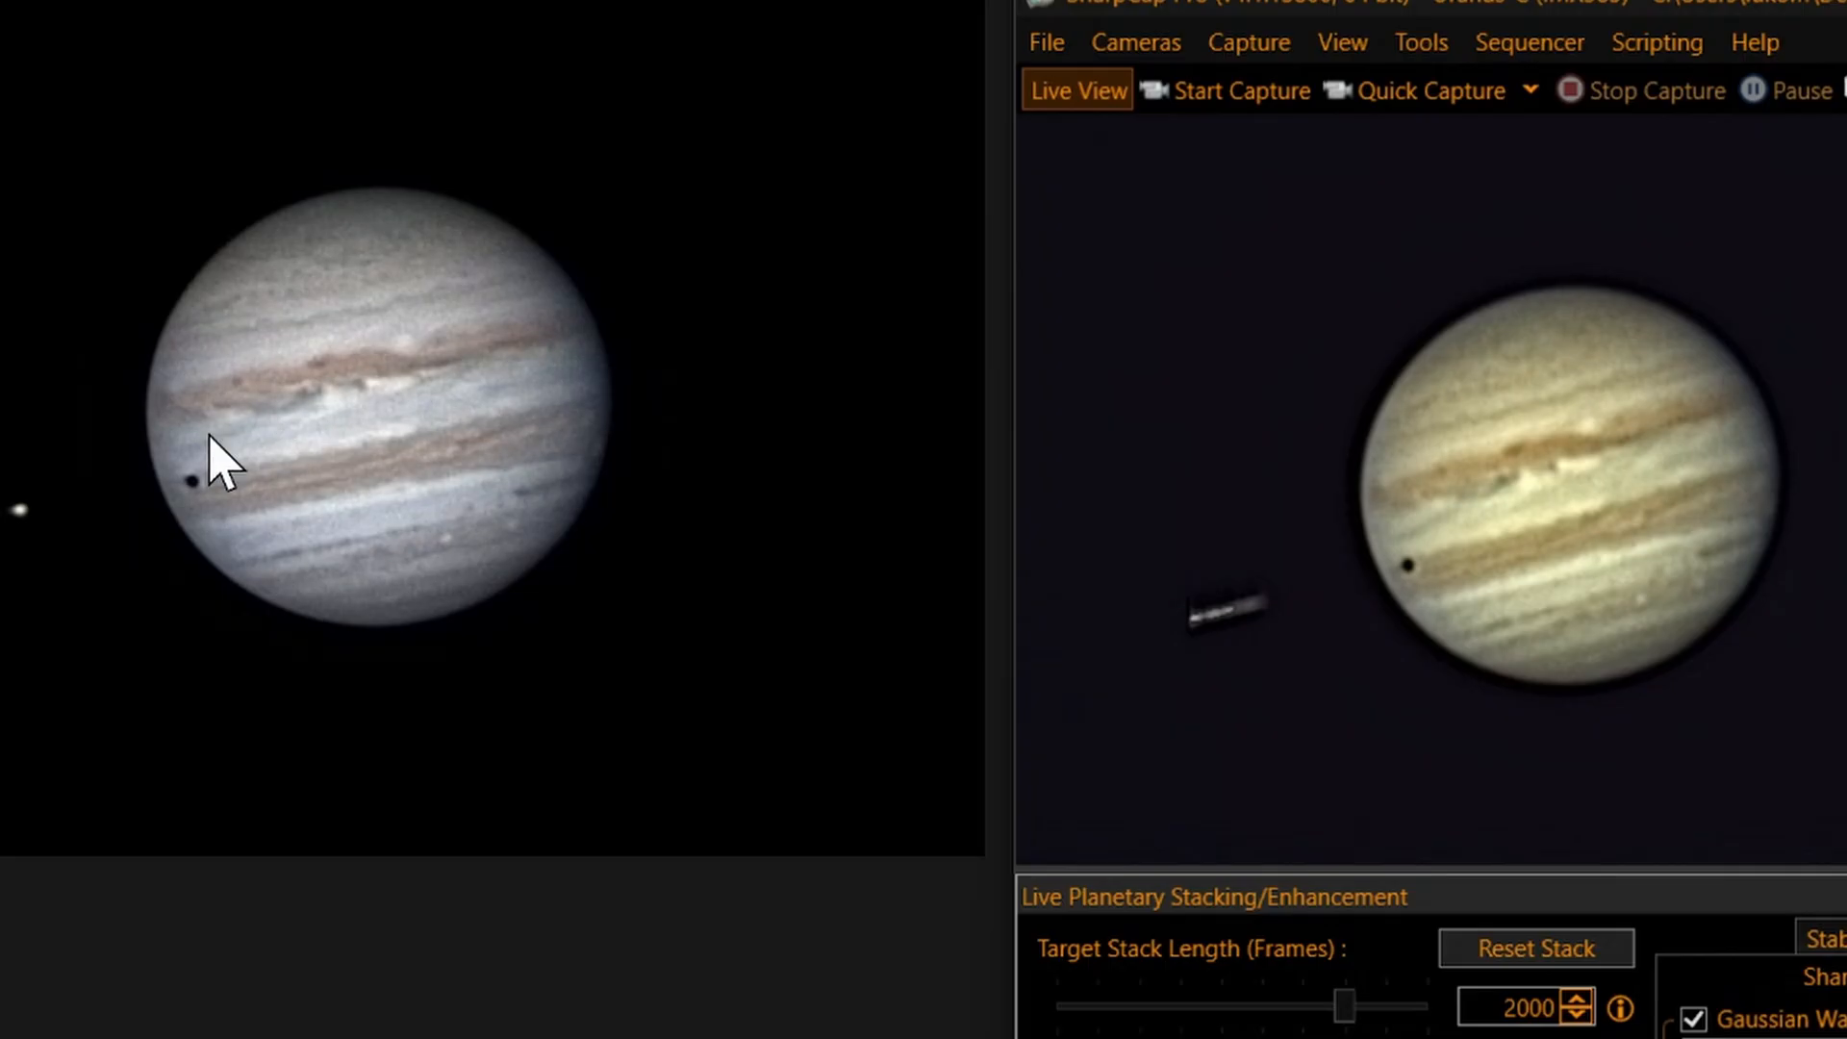
mouse_move(1566, 632)
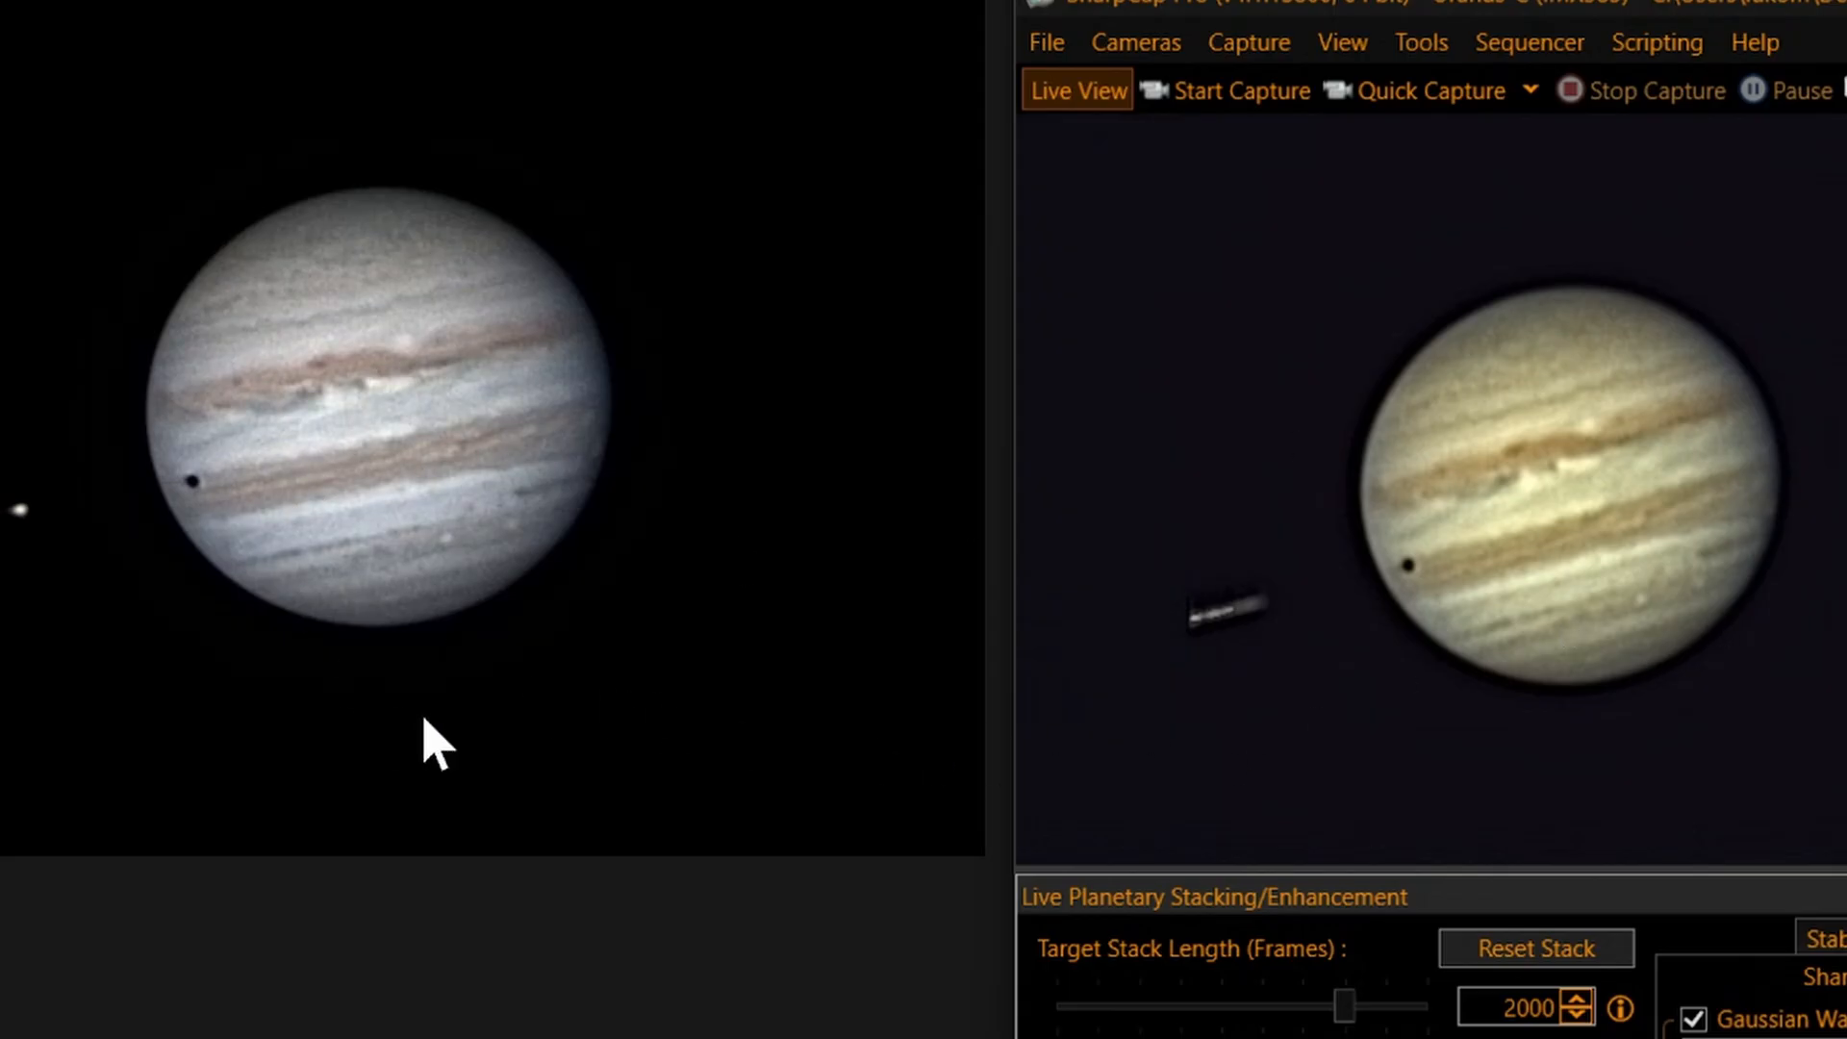
mouse_move(501, 701)
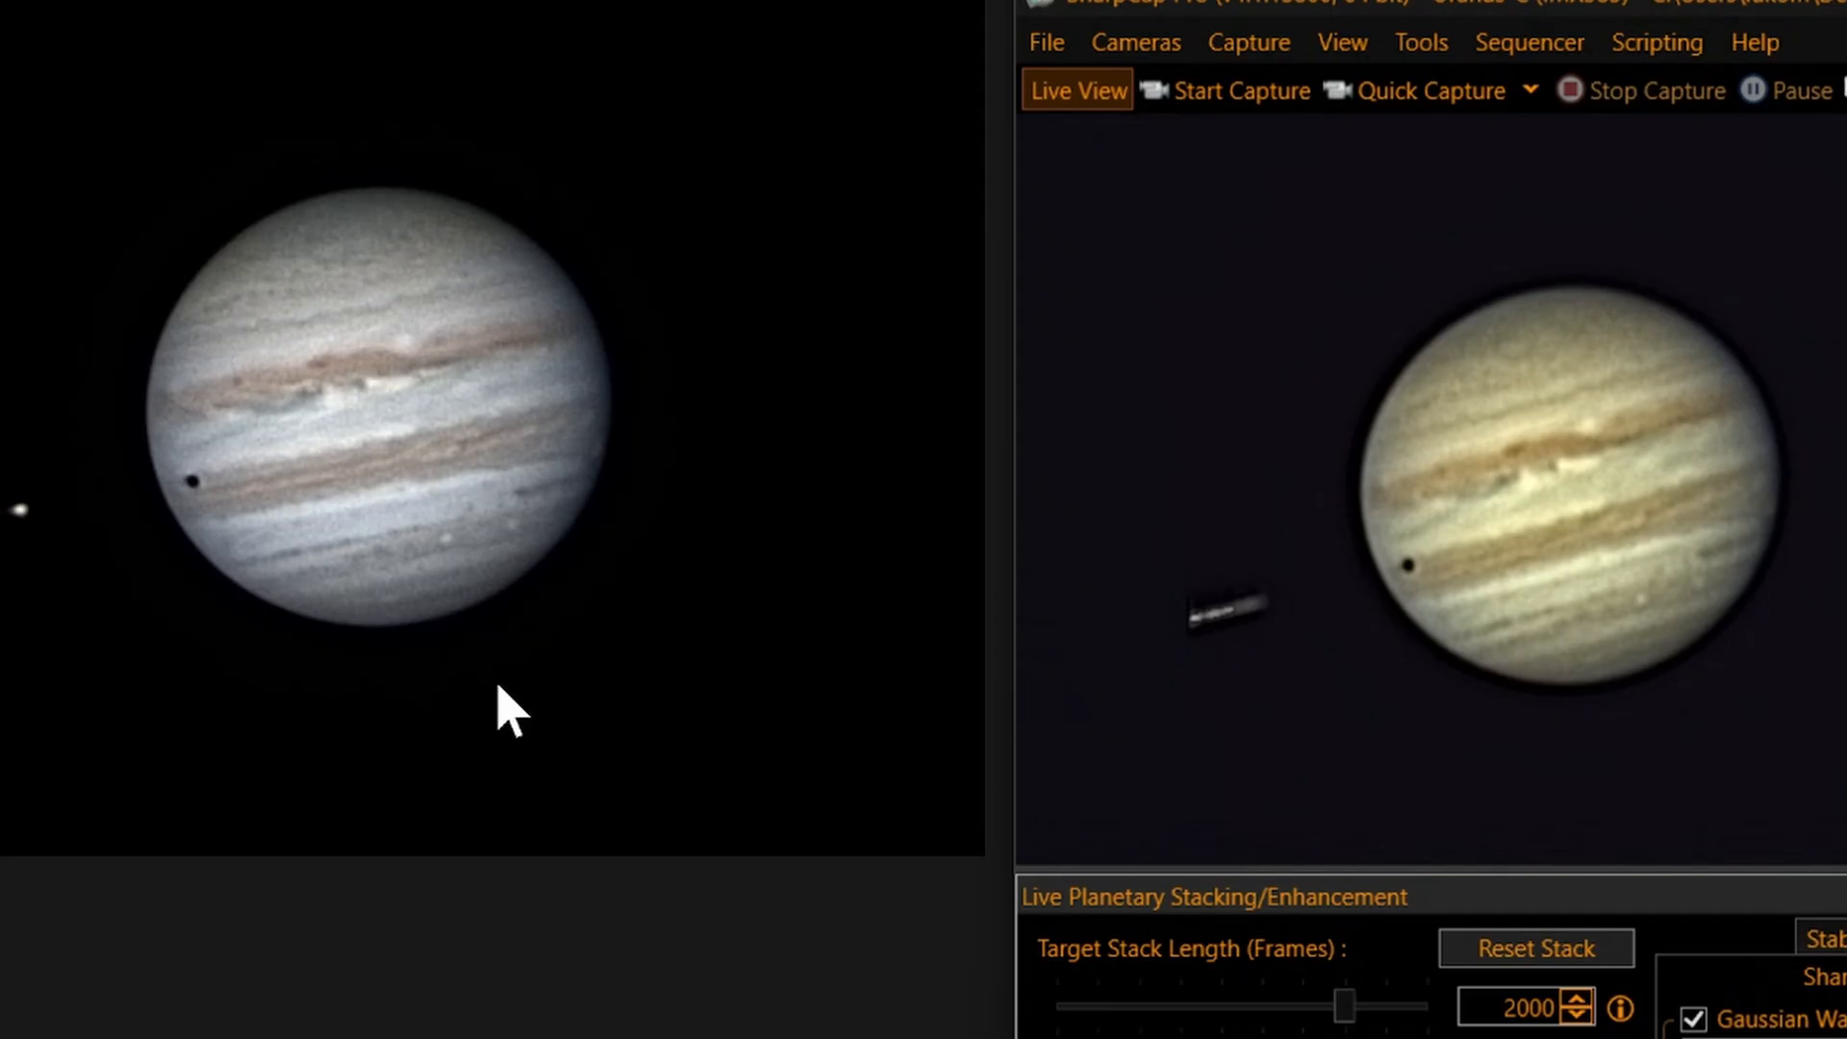